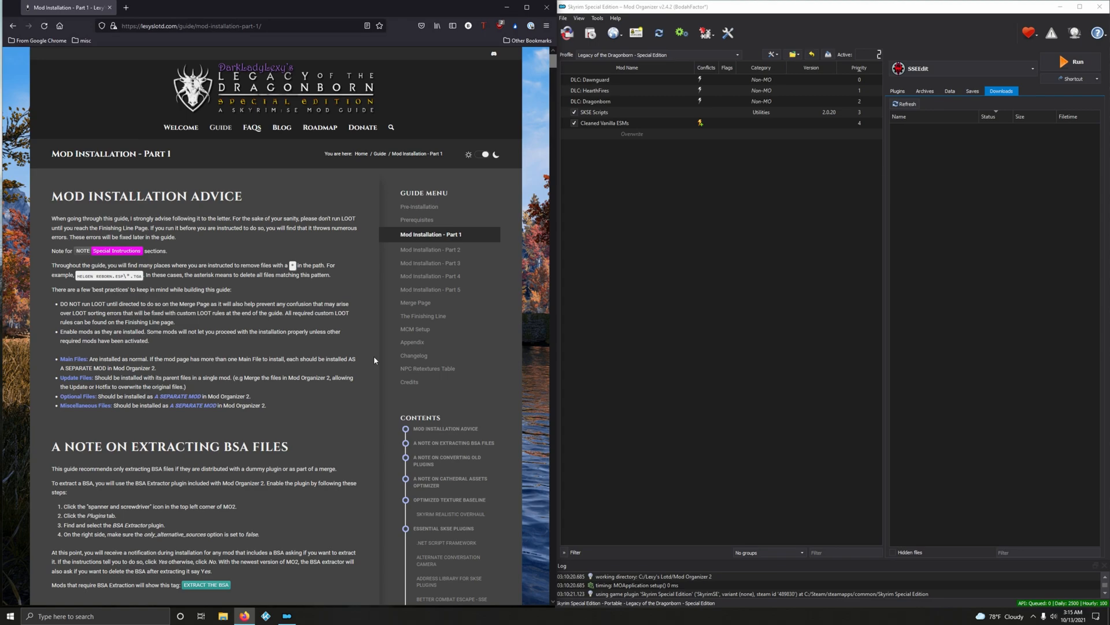
mouse_move(375, 361)
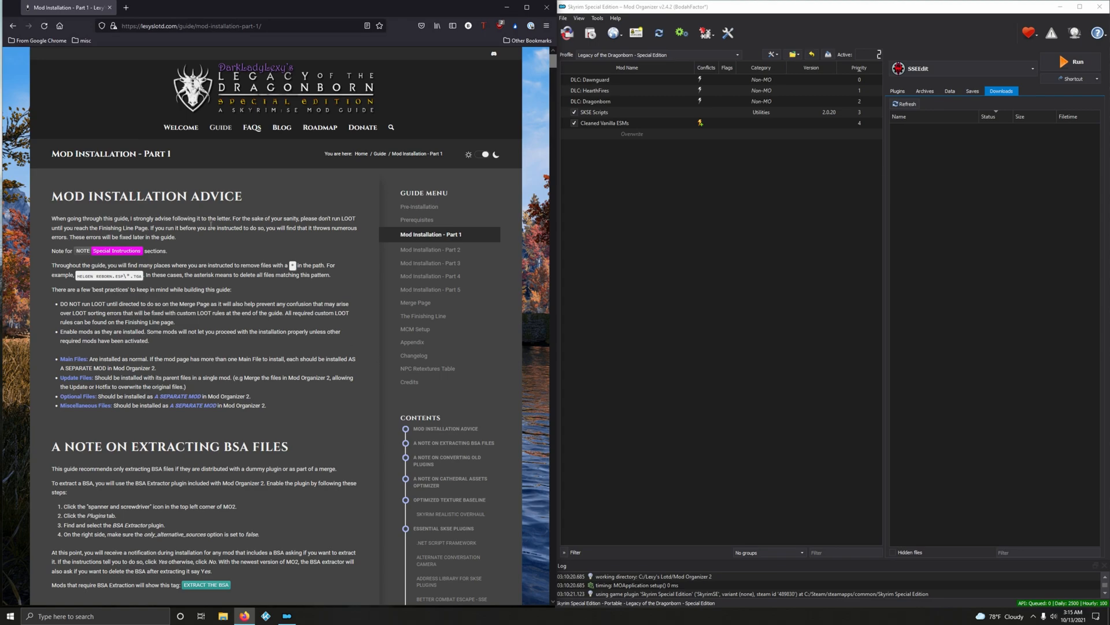
mouse_move(341, 395)
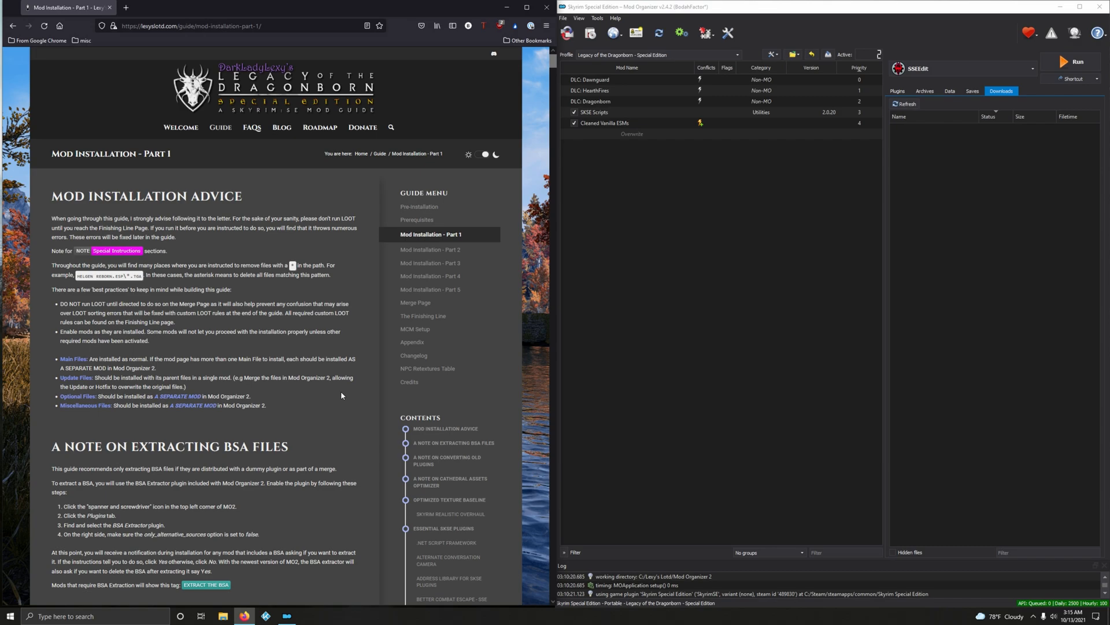
Scroll the Mod Installation Part 1 page down to 'A Note on Extracting BSA Files'
scroll(down, 3)
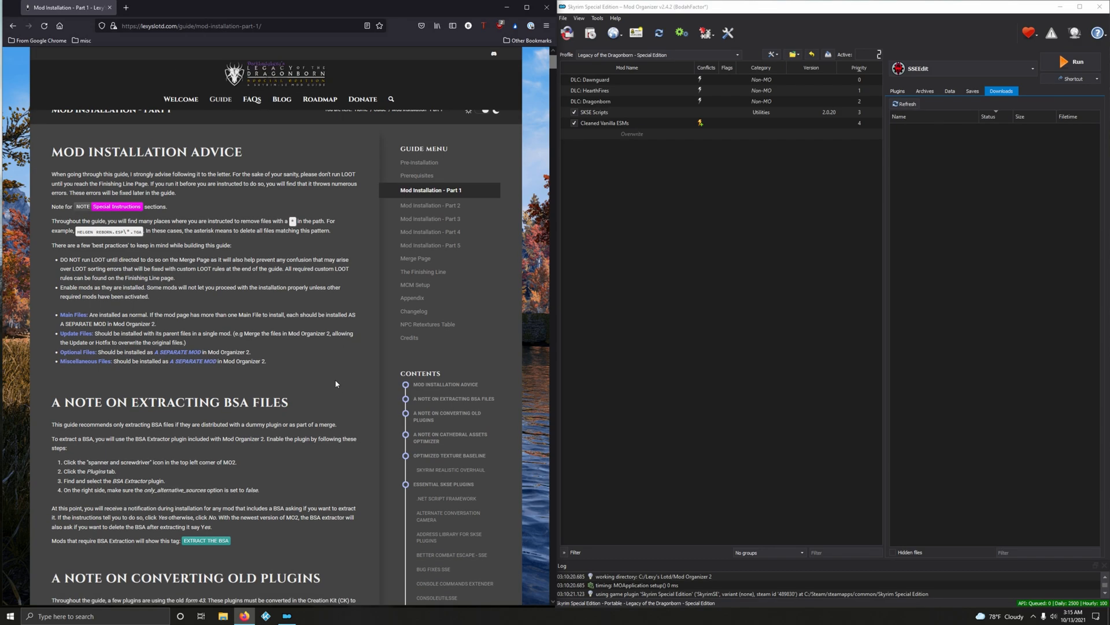
mouse_move(81, 211)
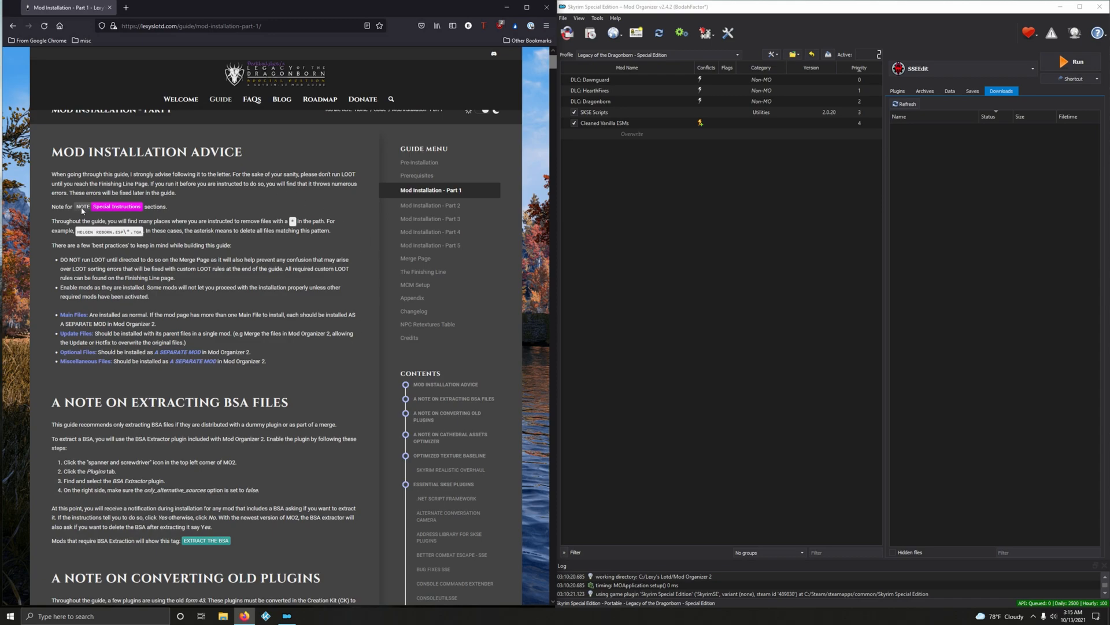
mouse_move(108, 268)
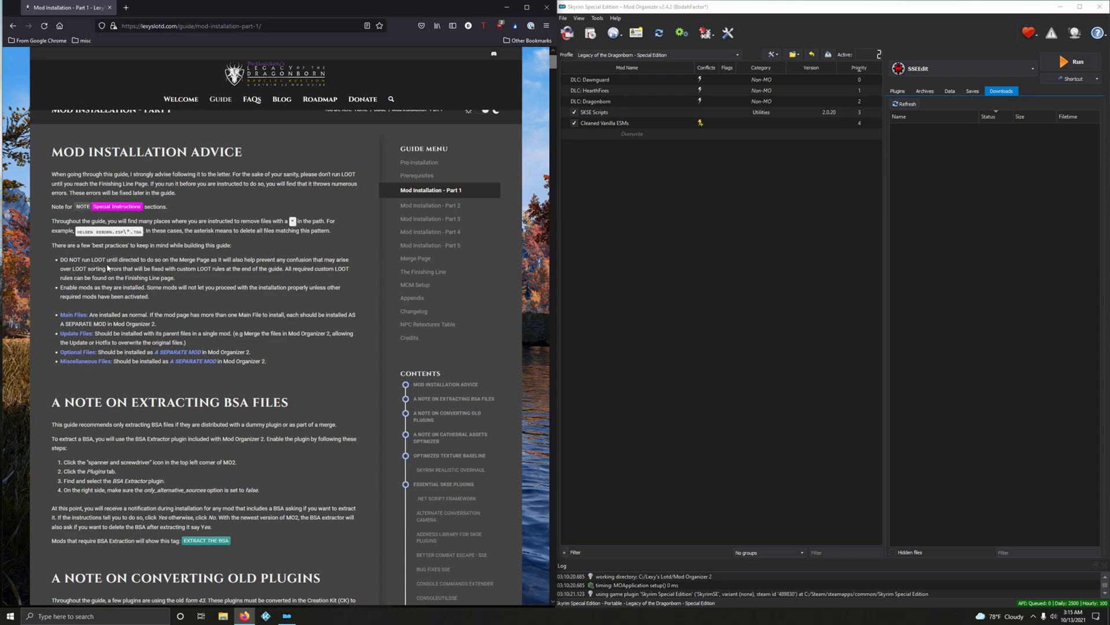
mouse_move(197, 298)
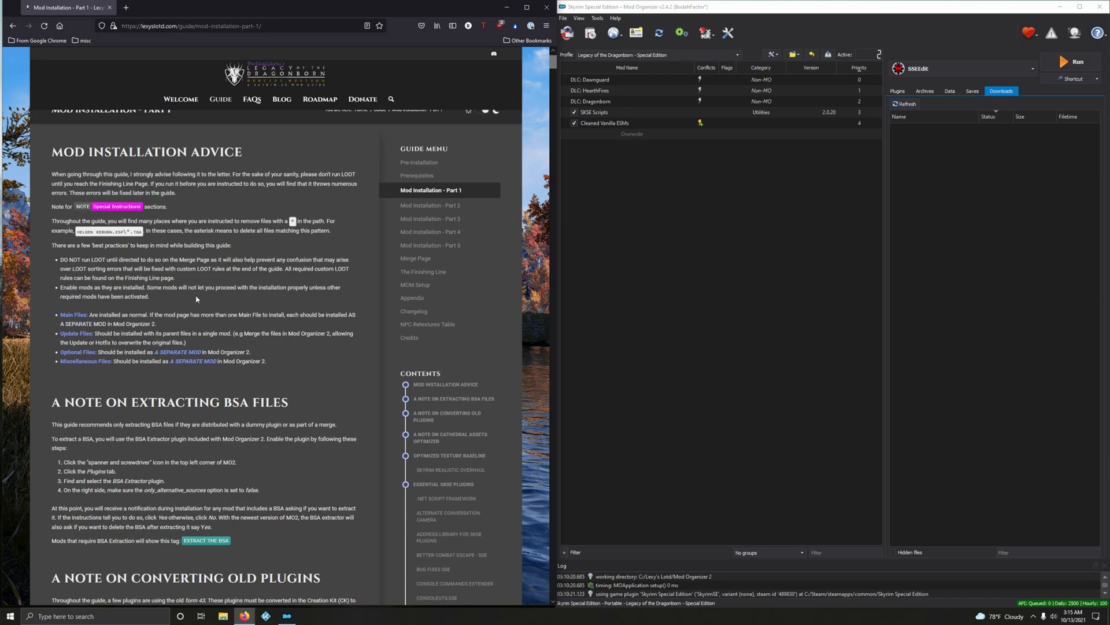
mouse_move(192, 310)
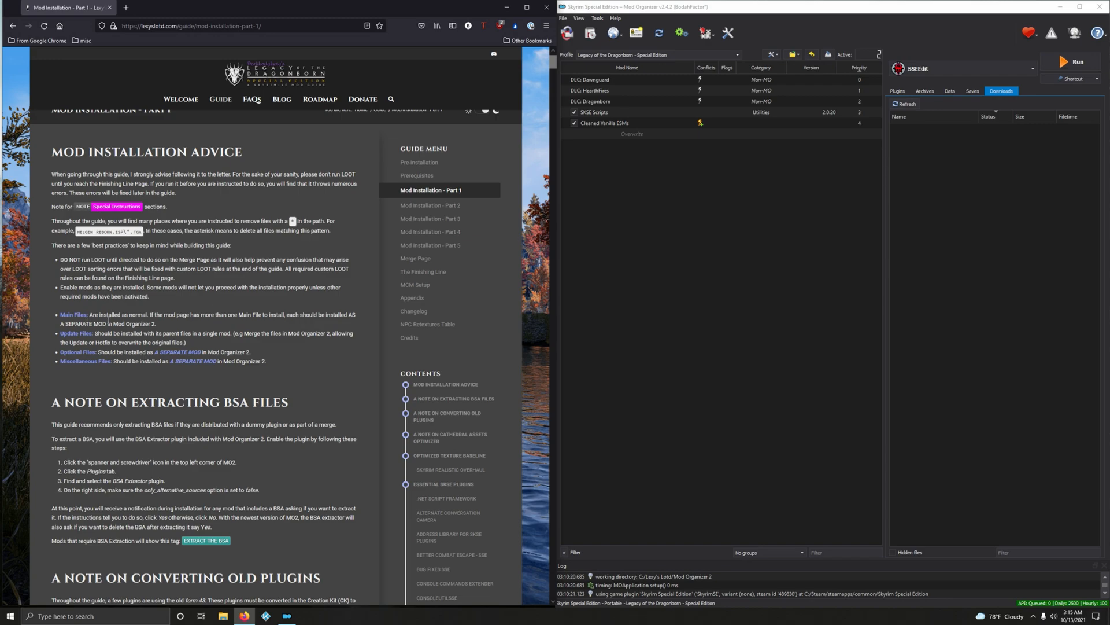
mouse_move(140, 313)
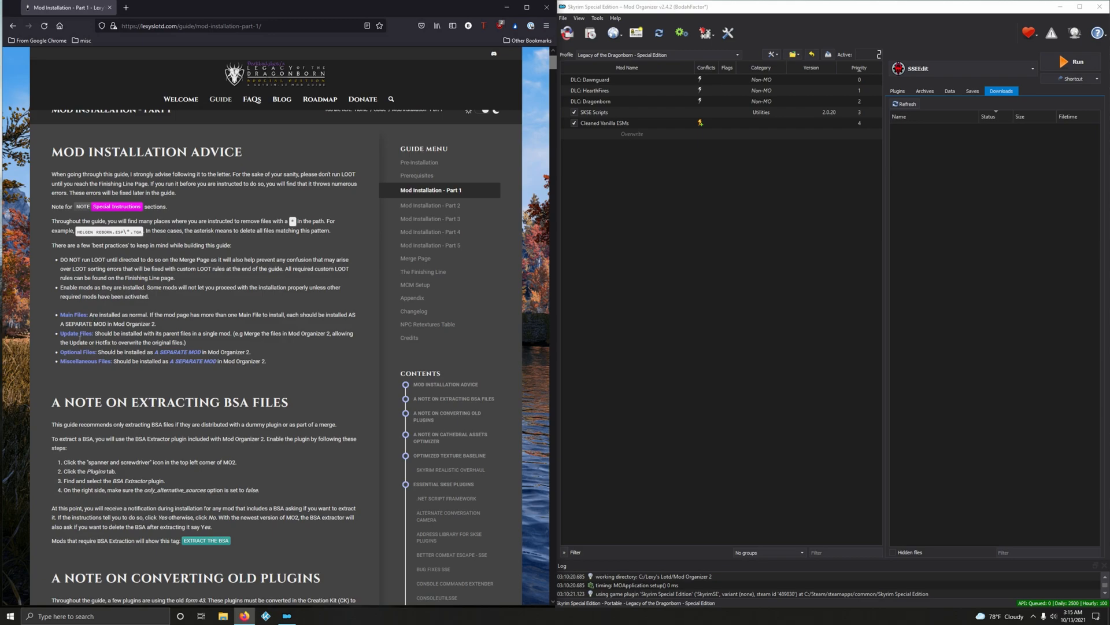
mouse_move(93, 368)
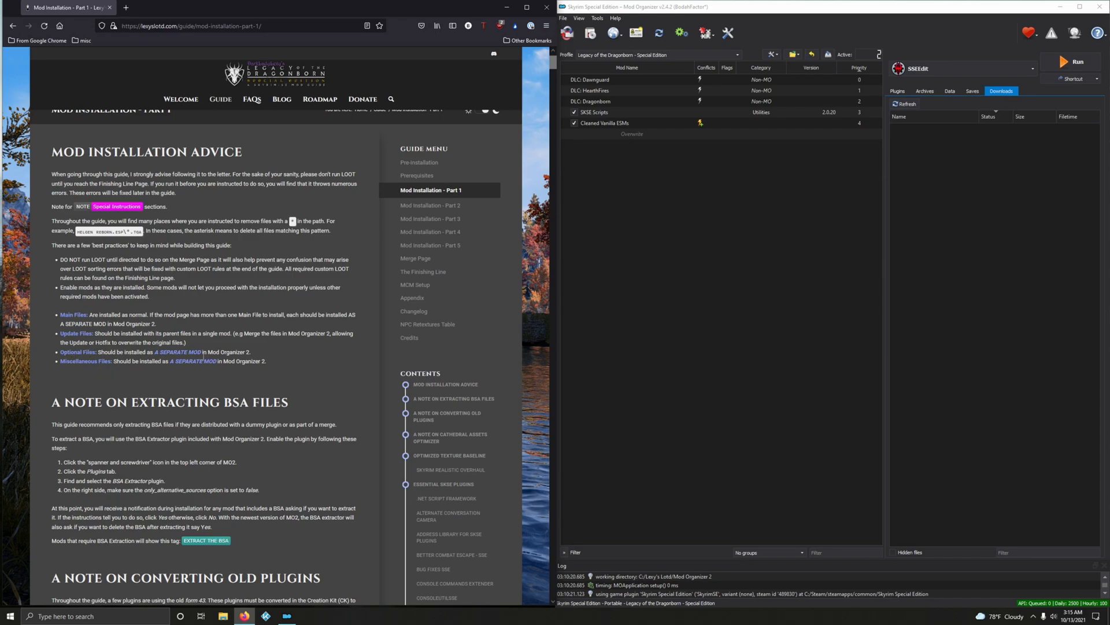
mouse_move(260, 355)
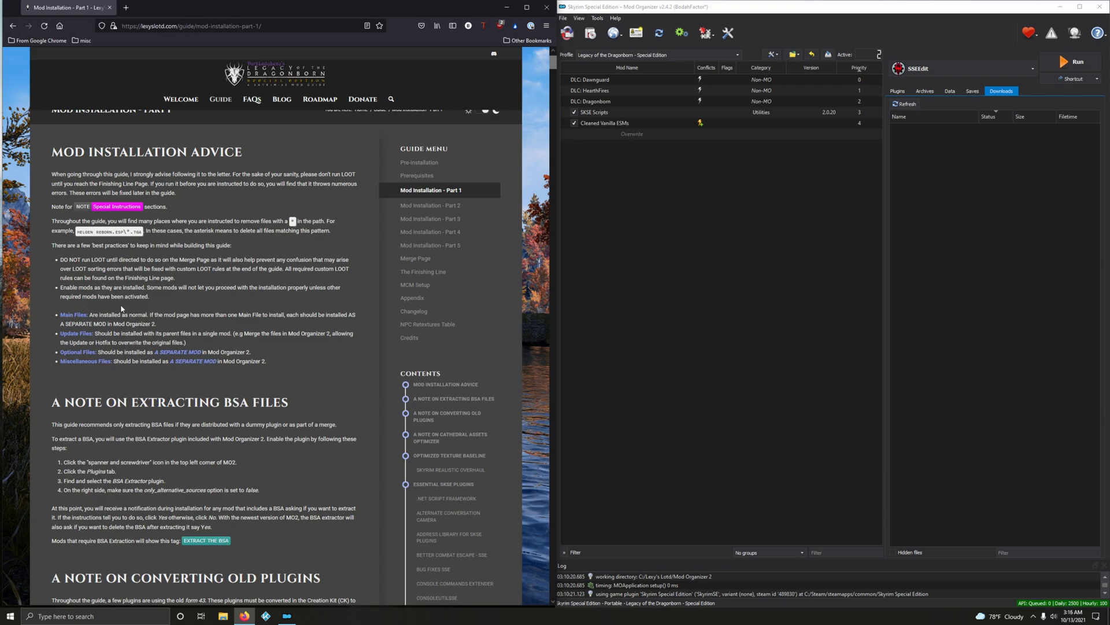
mouse_move(62, 382)
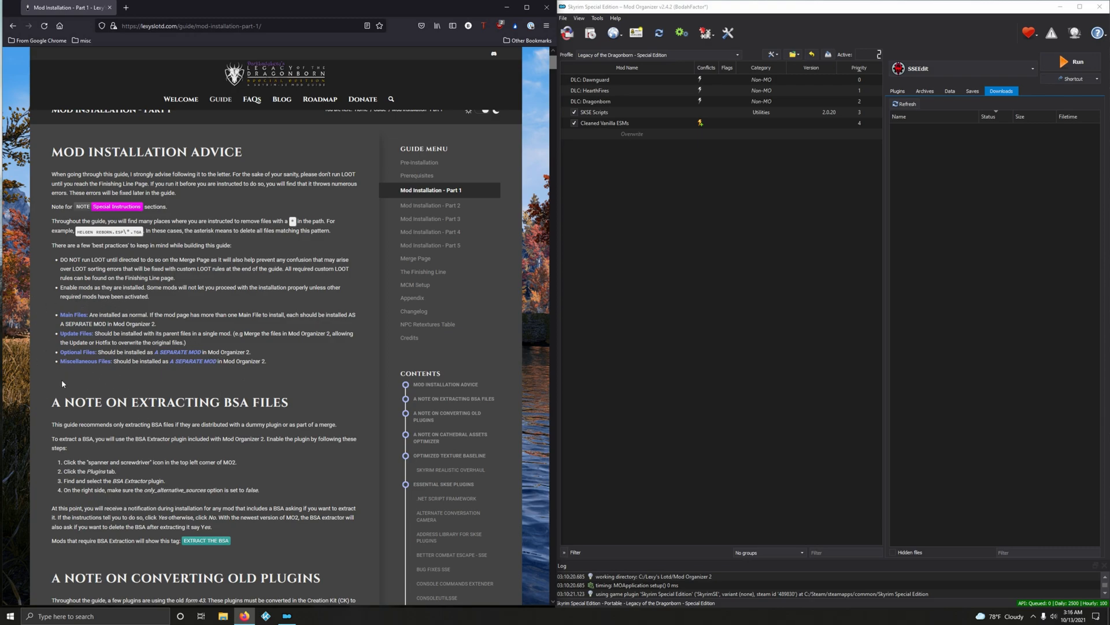
mouse_move(67, 383)
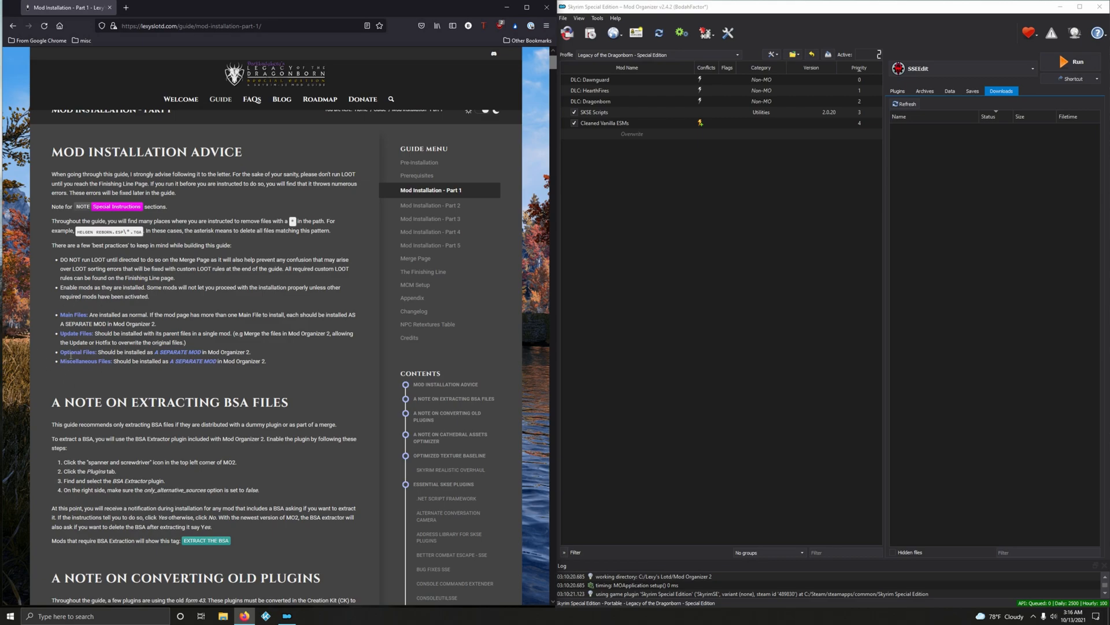
scroll(down, 3)
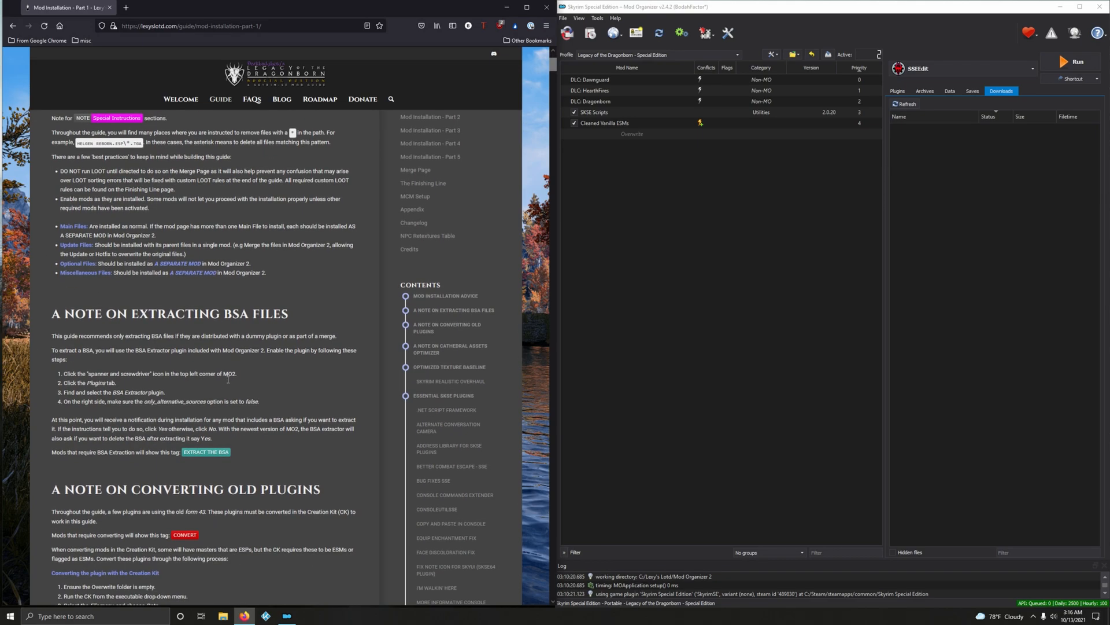
mouse_move(304, 326)
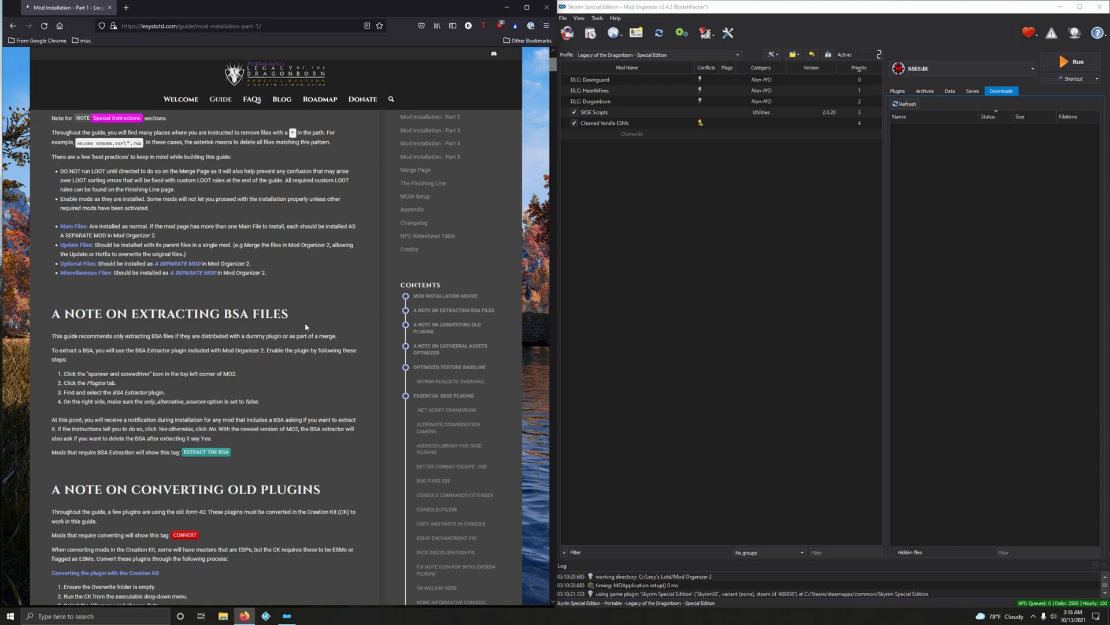
mouse_move(97, 392)
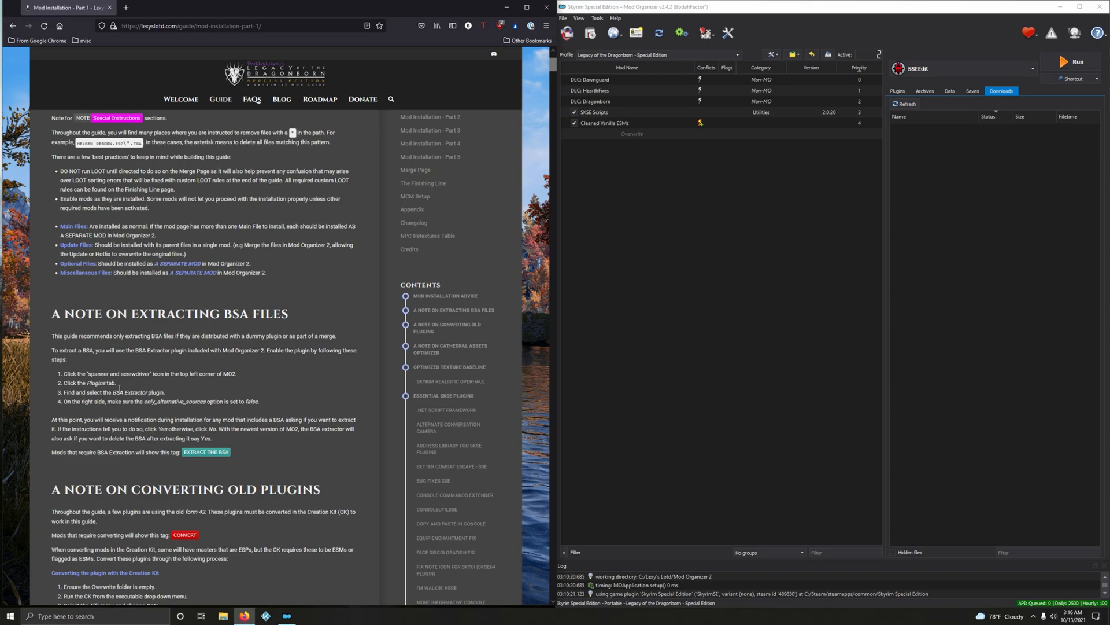
In Settings > Plugins, set BSA Extractor's only_alternative_source to false
click(706, 33)
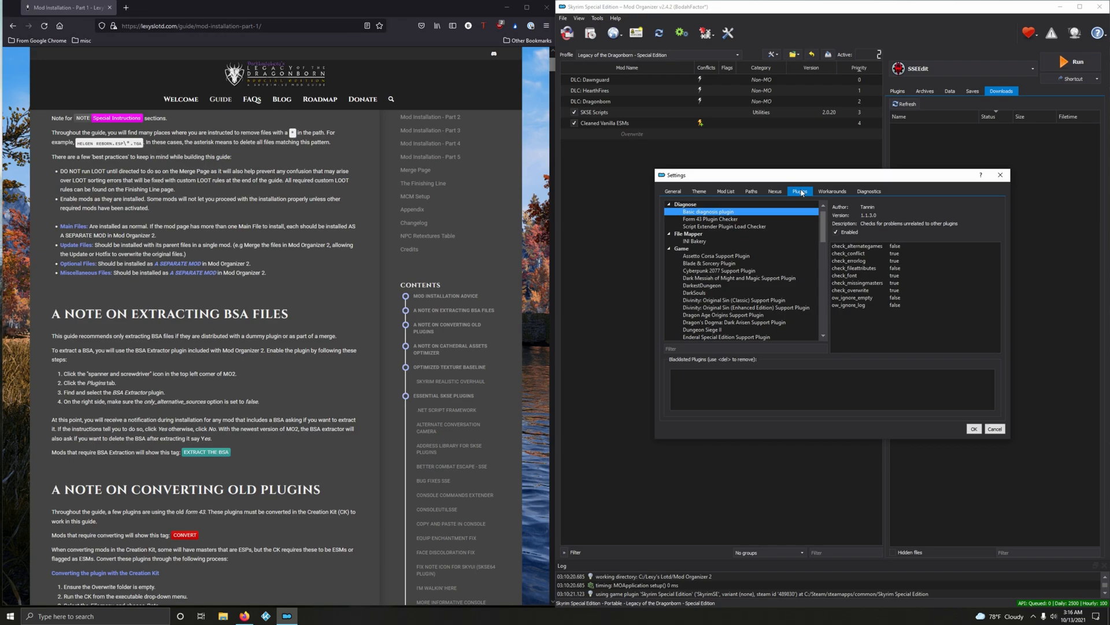
click(708, 218)
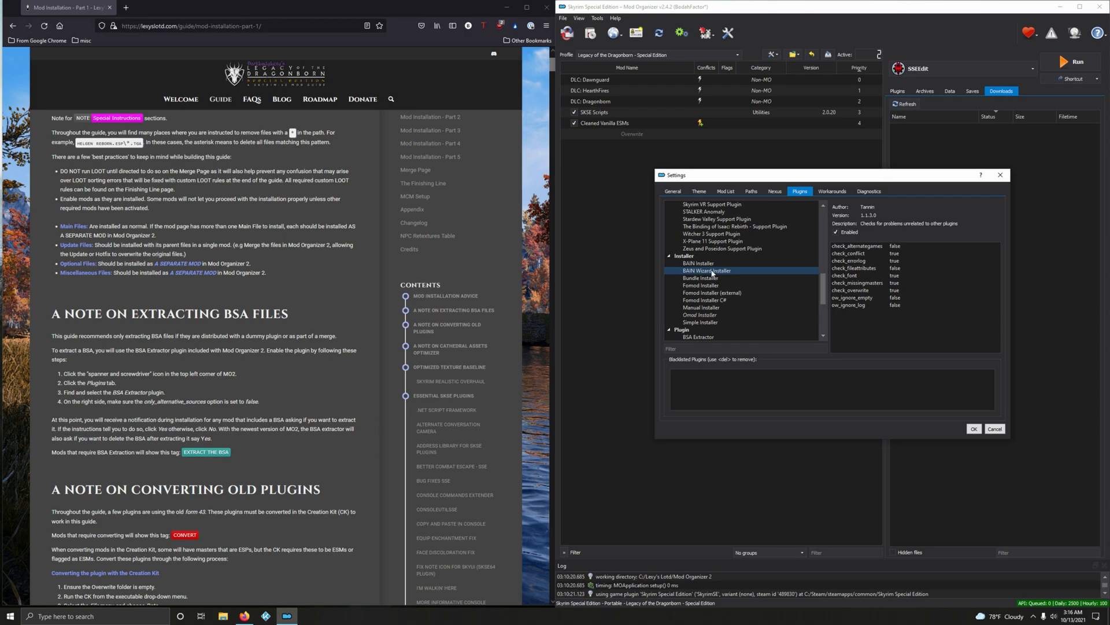
scroll(down, 3)
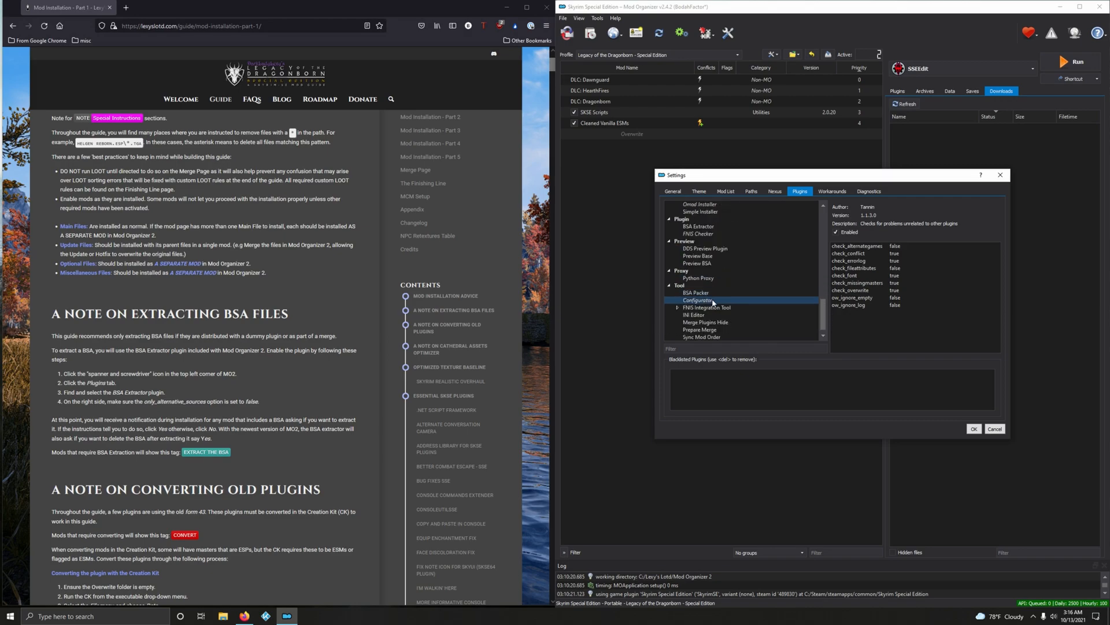
click(698, 226)
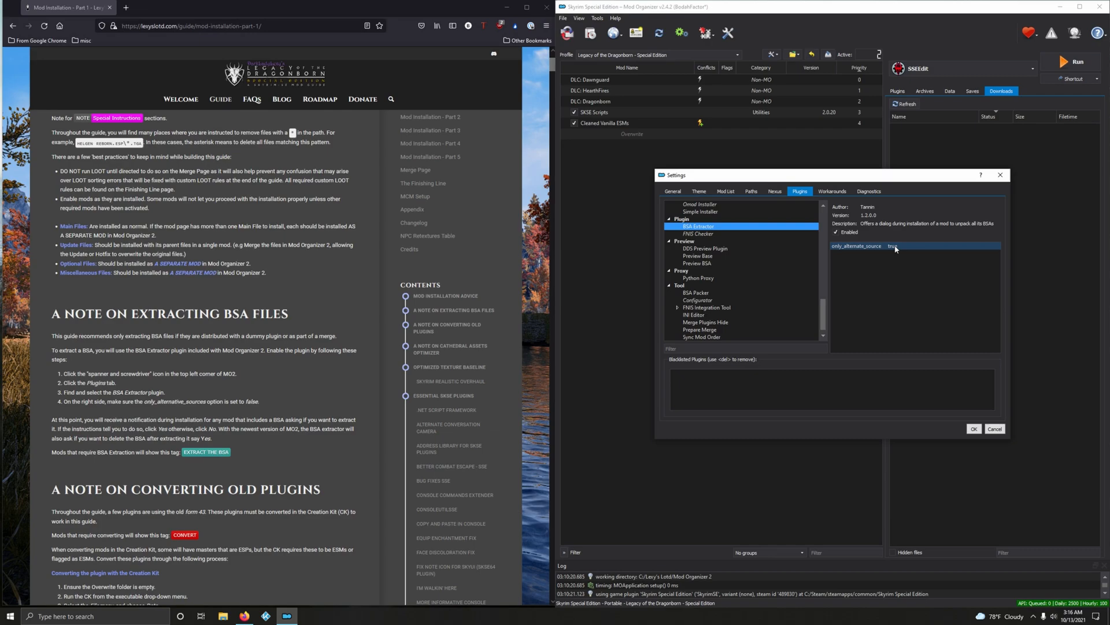
click(894, 248)
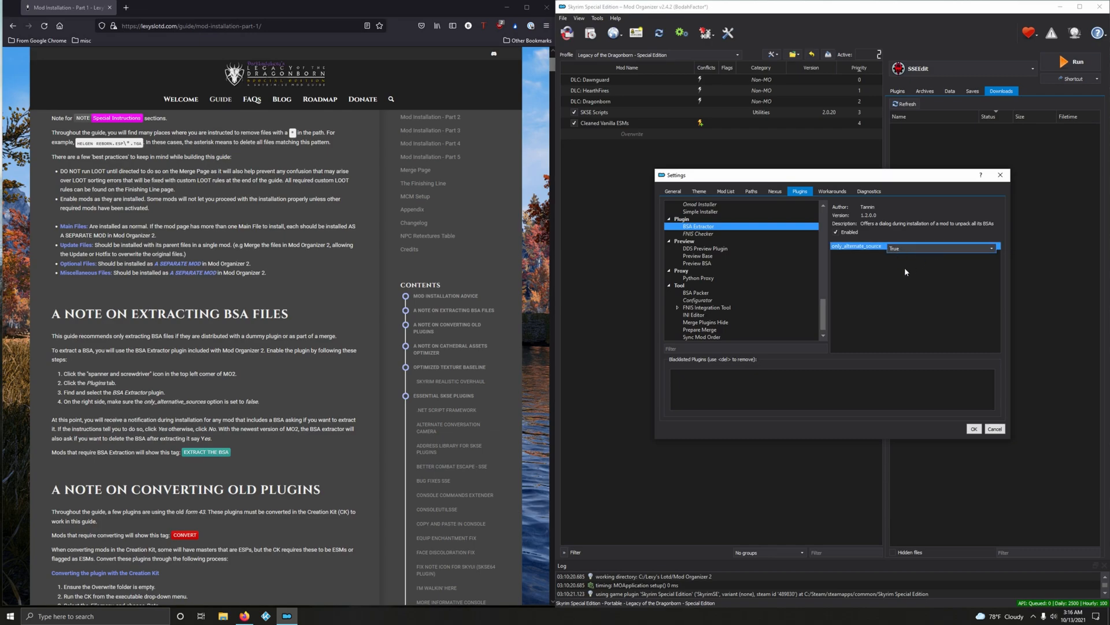
click(991, 247)
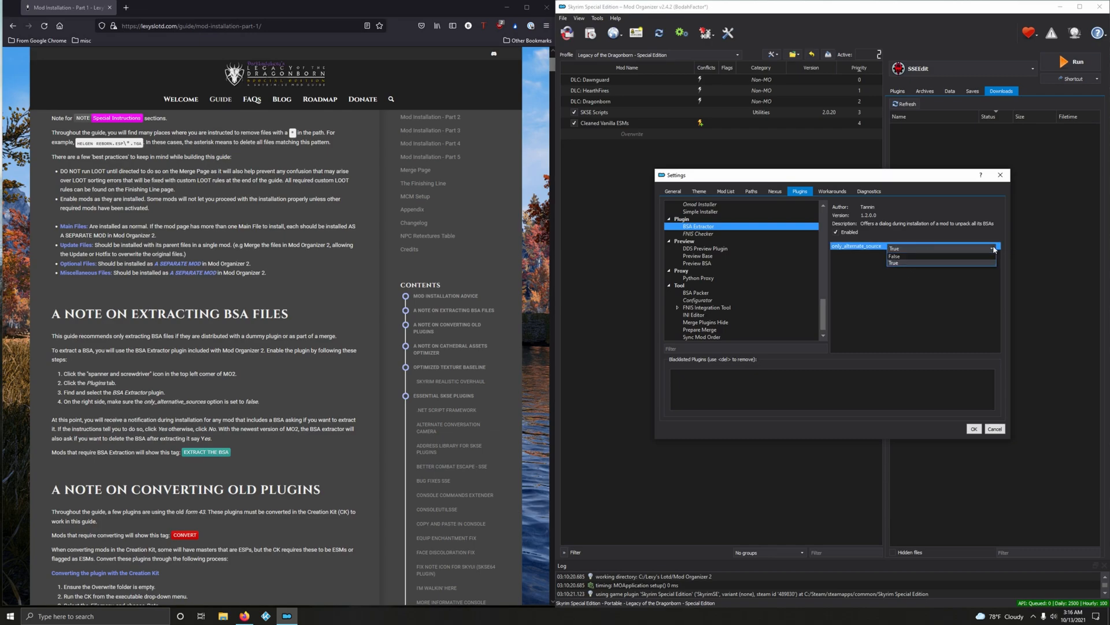
click(895, 256)
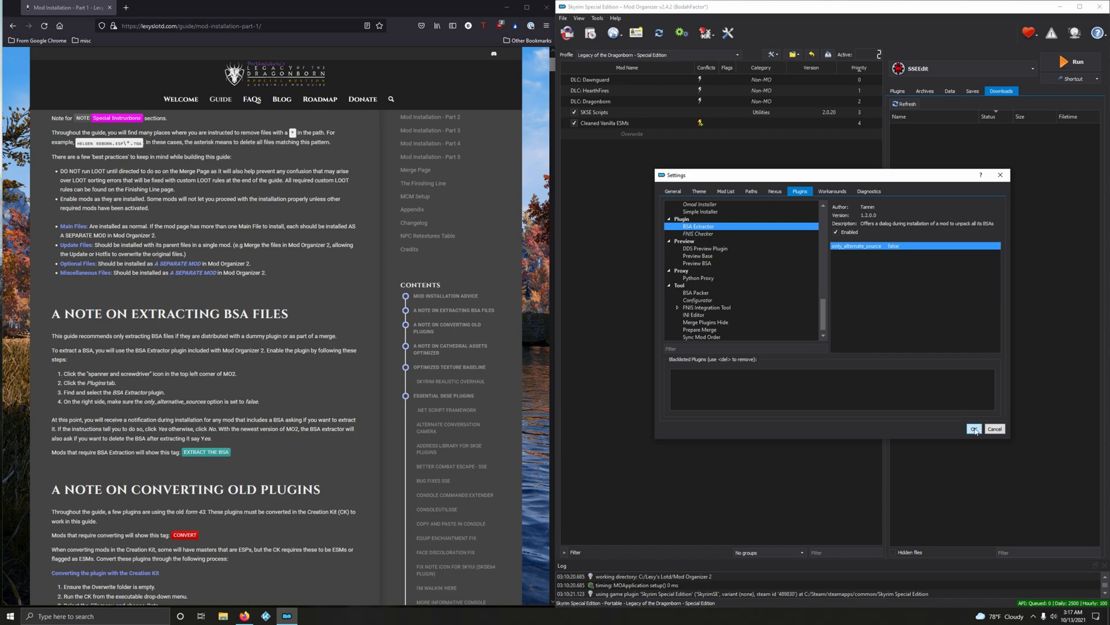
Save the plugin settings and scroll the guide to the Cathedral Assets Optimizer note
click(974, 428)
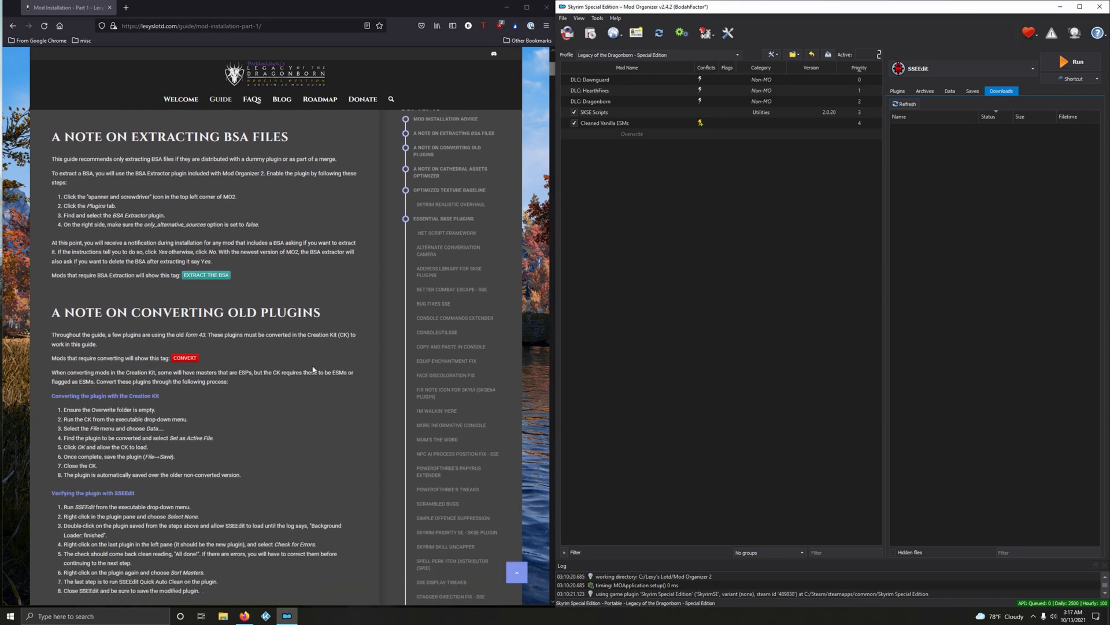
scroll(down, 3)
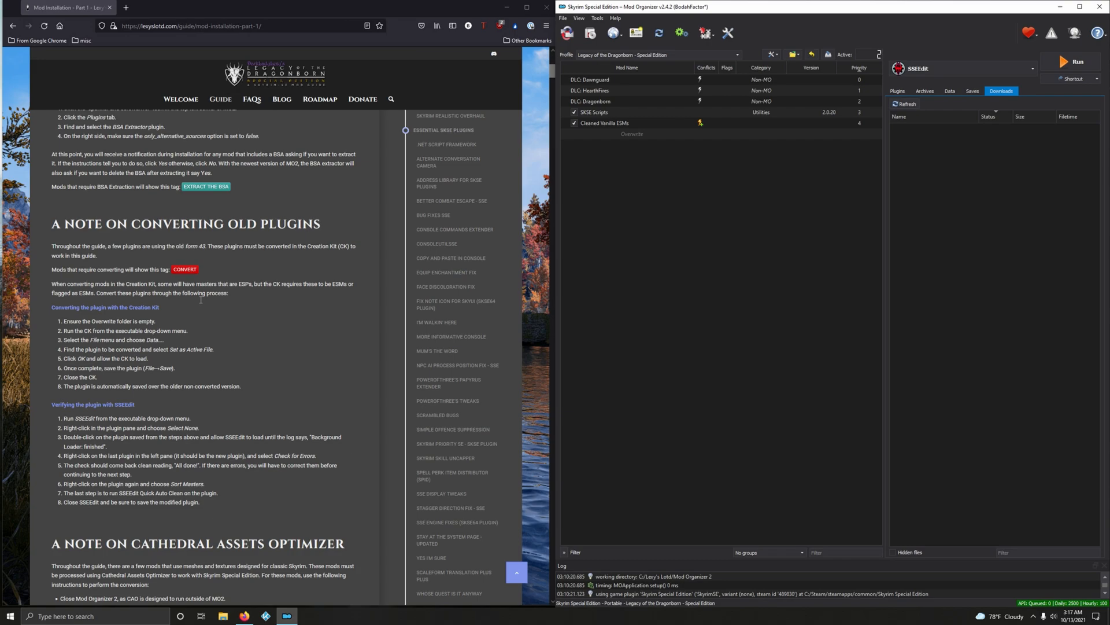
double_click(194, 246)
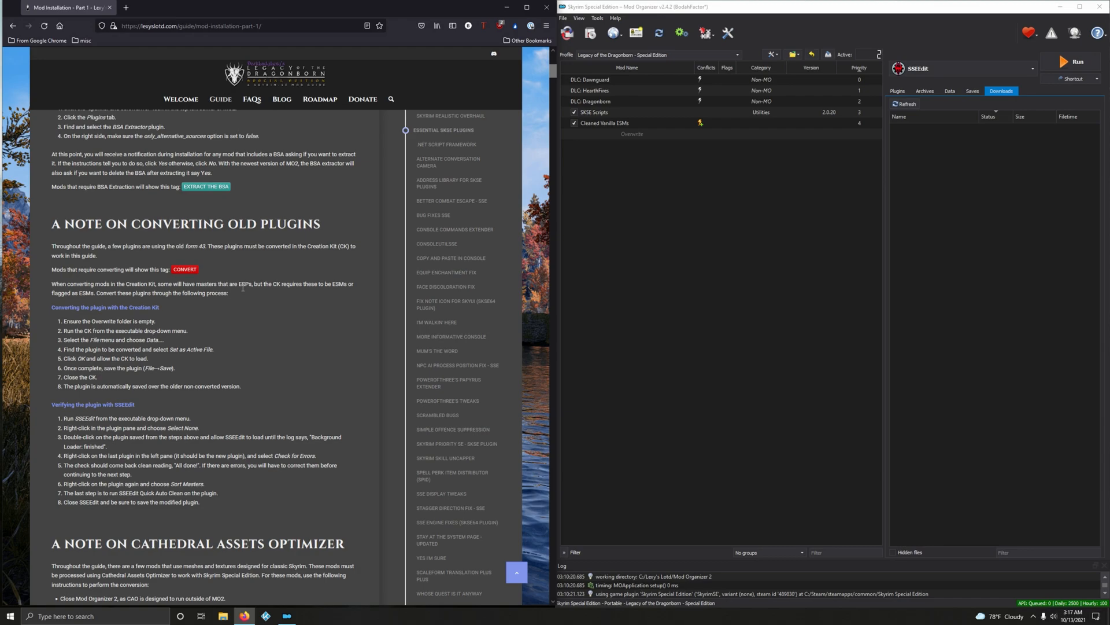
mouse_move(243, 304)
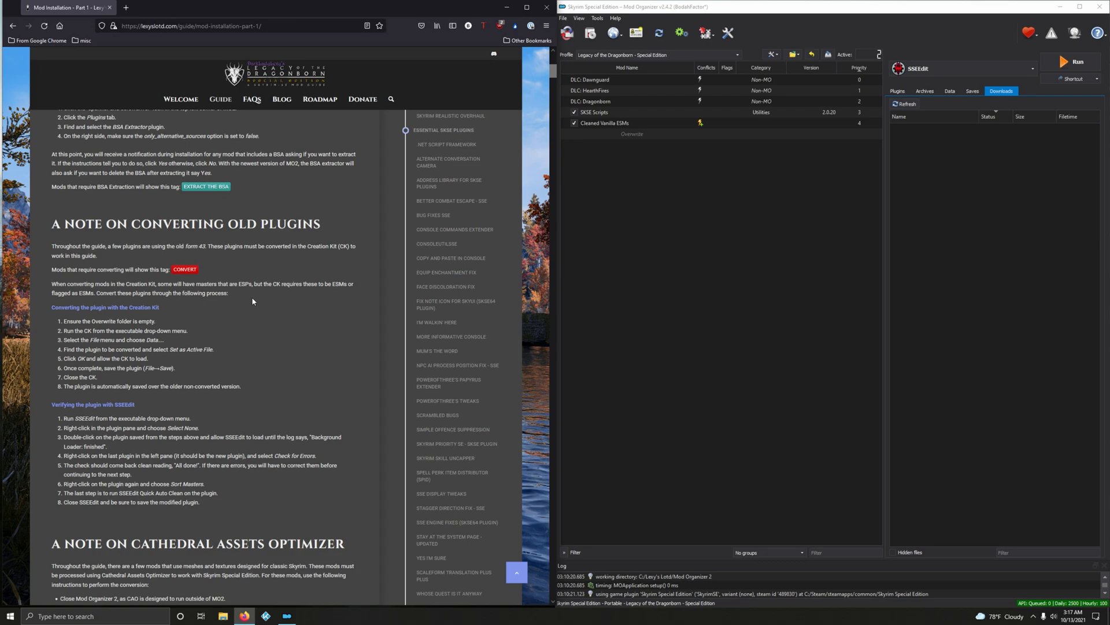
mouse_move(279, 314)
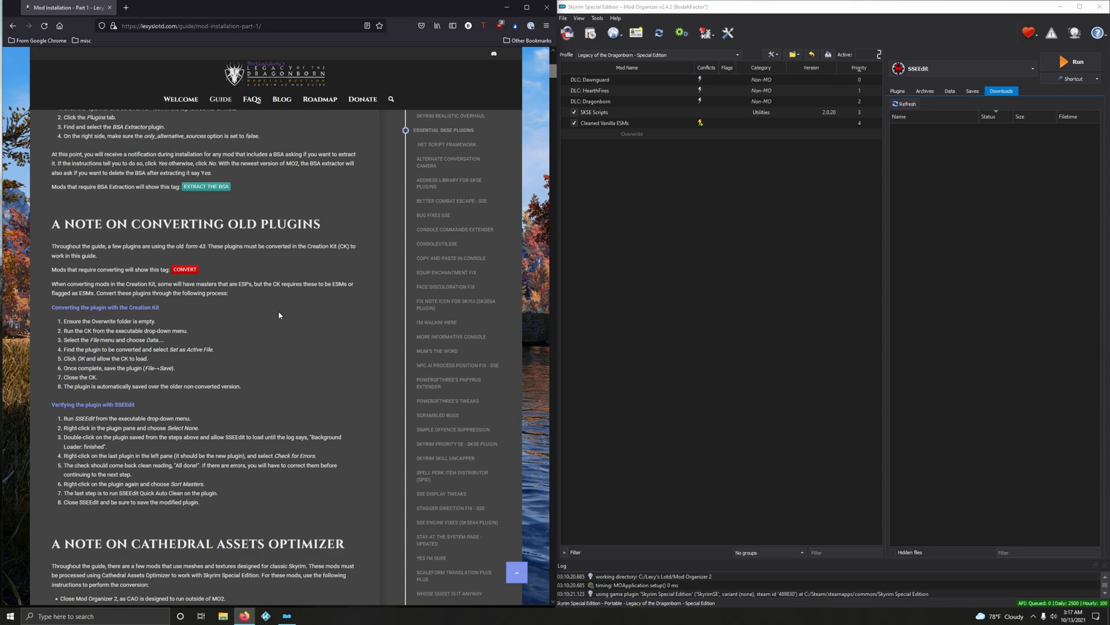
mouse_move(277, 314)
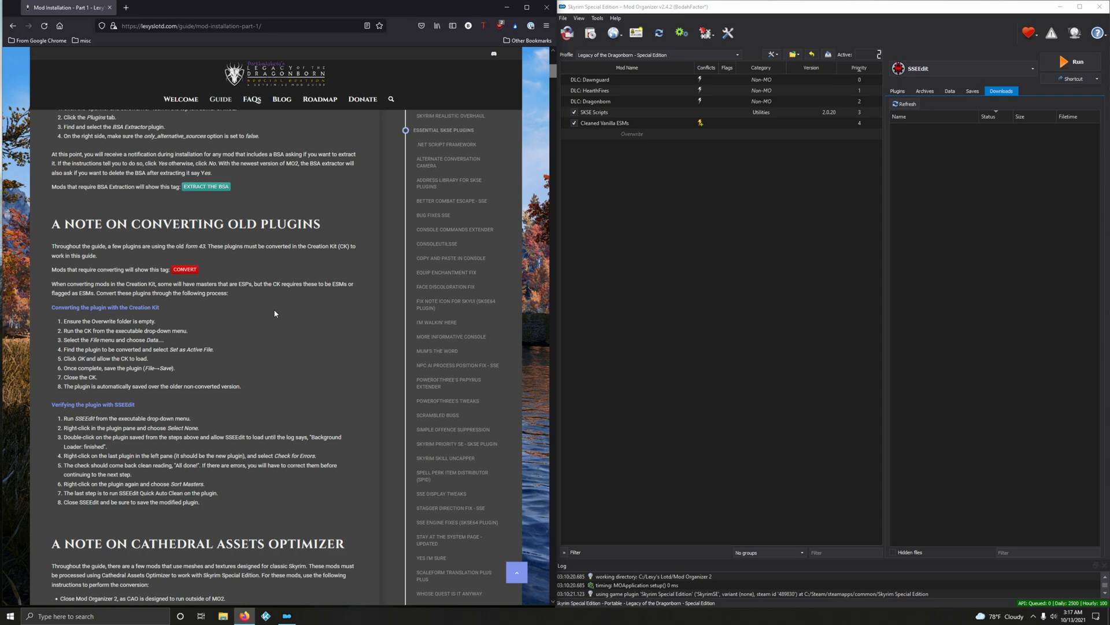
scroll(down, 3)
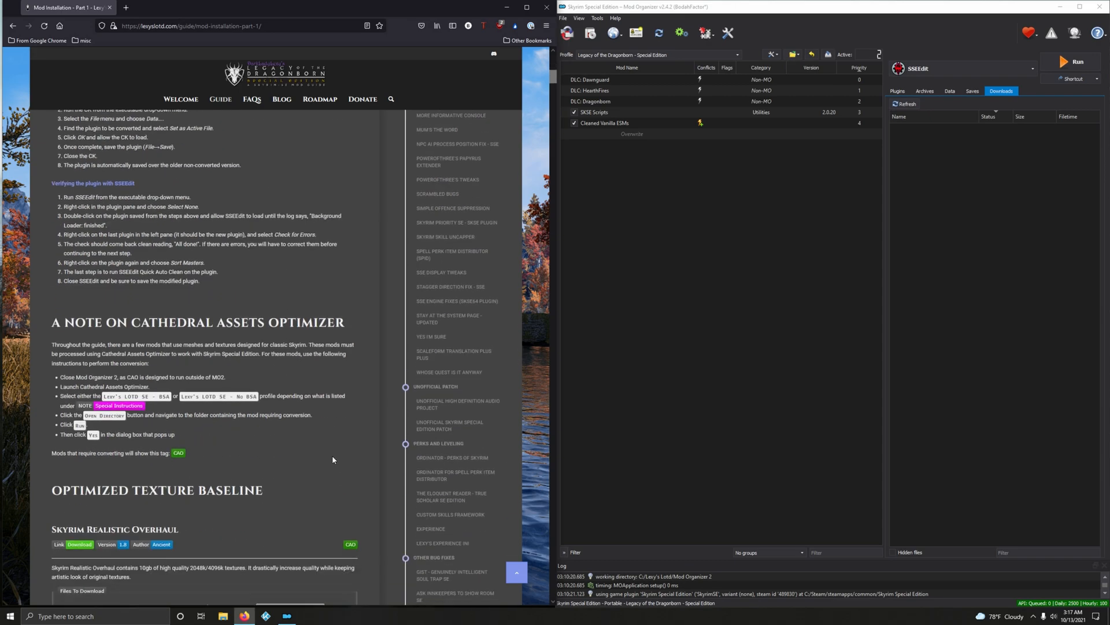
mouse_move(298, 422)
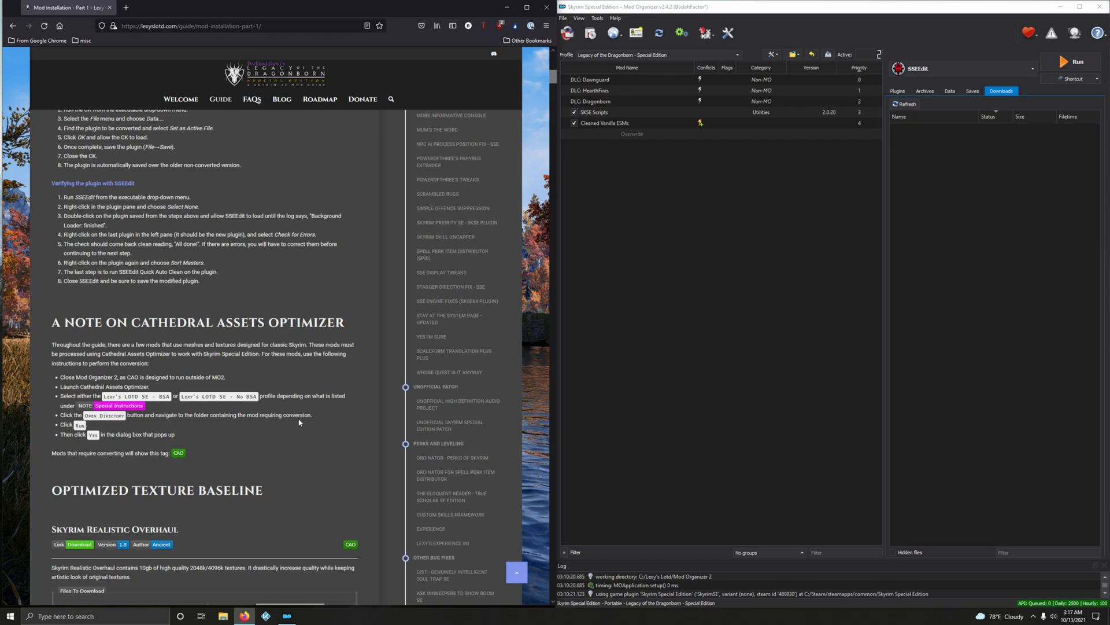
mouse_move(259, 463)
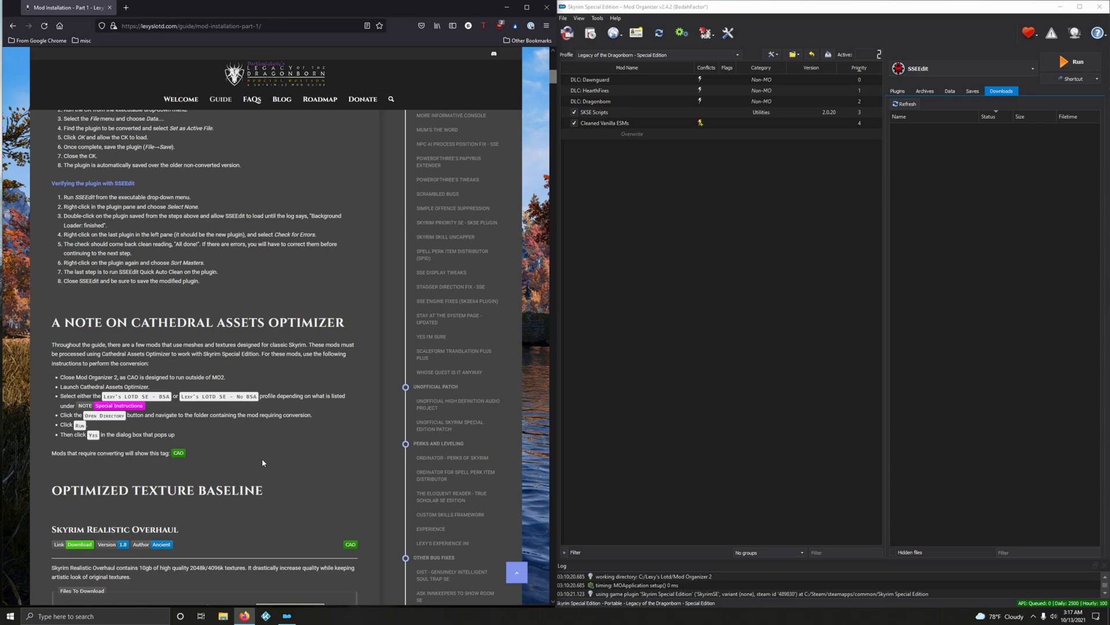
mouse_move(266, 459)
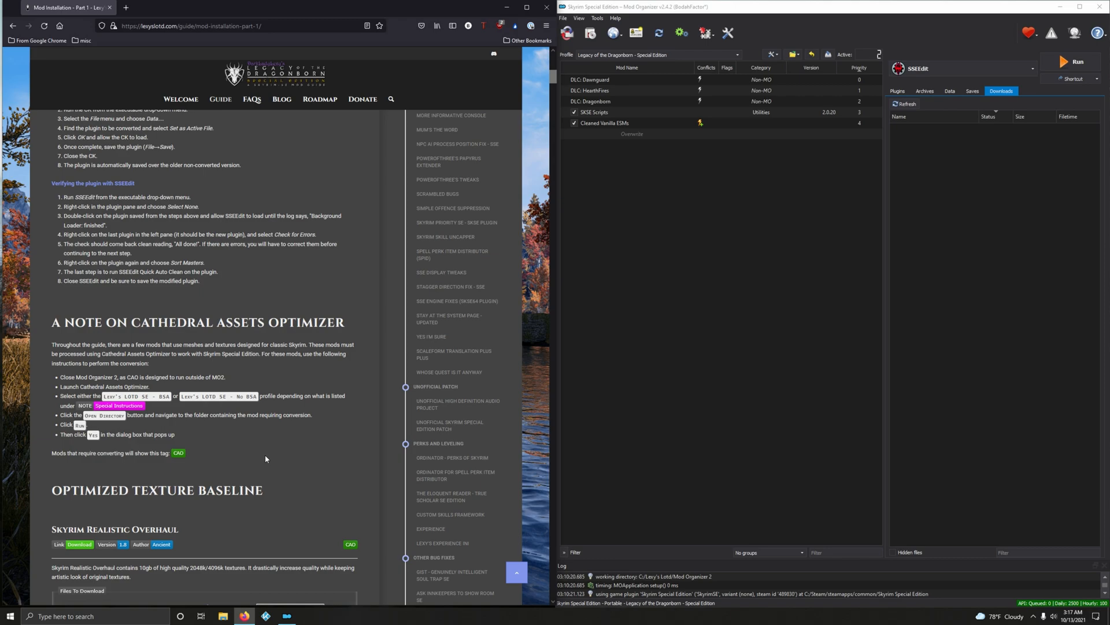
mouse_move(262, 460)
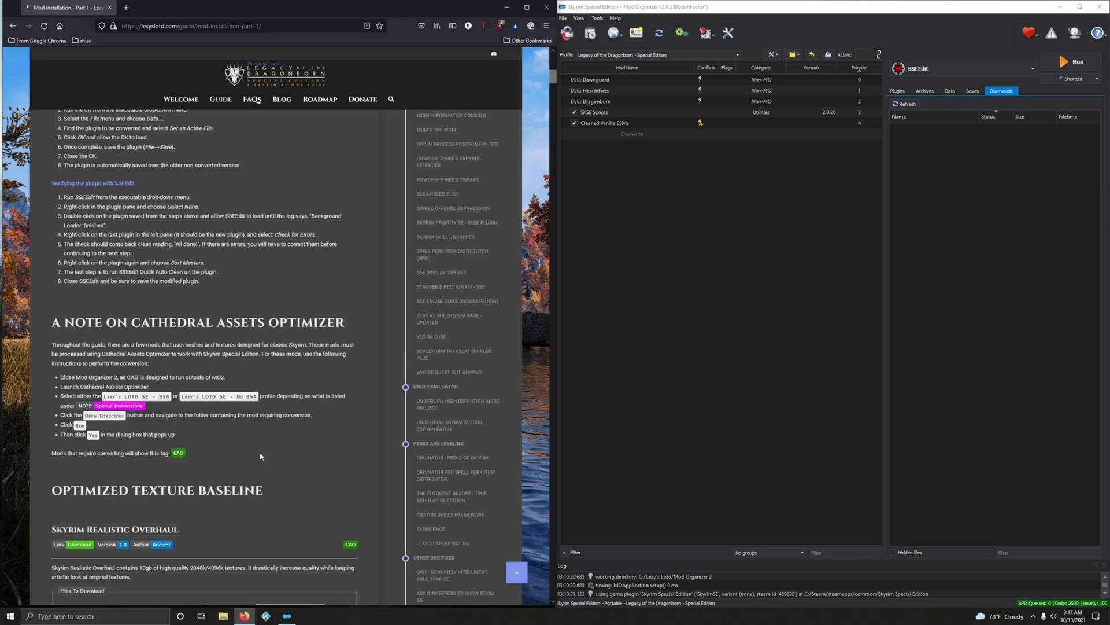
Create a separator named 'Optimized Texture Baseline' from the mod list actions
scroll(down, 3)
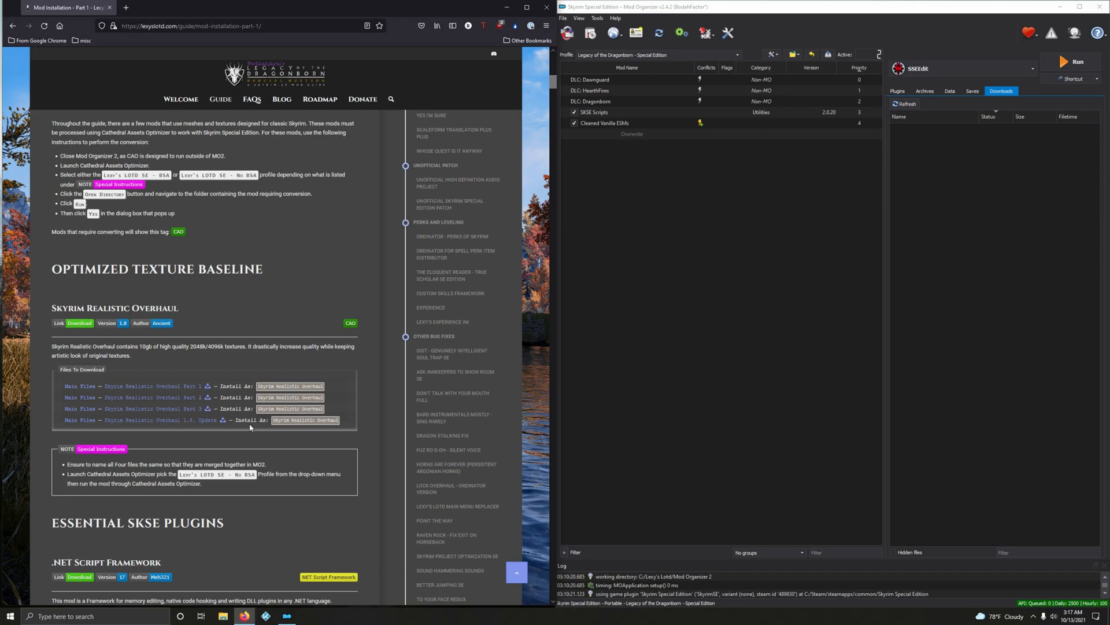
mouse_move(251, 318)
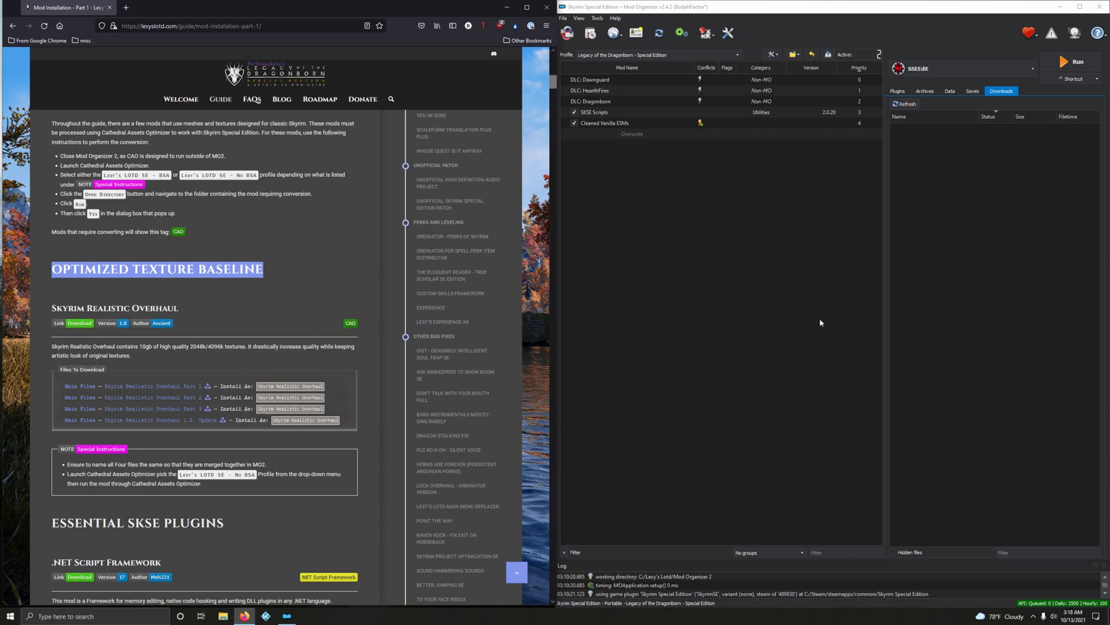
mouse_move(697, 244)
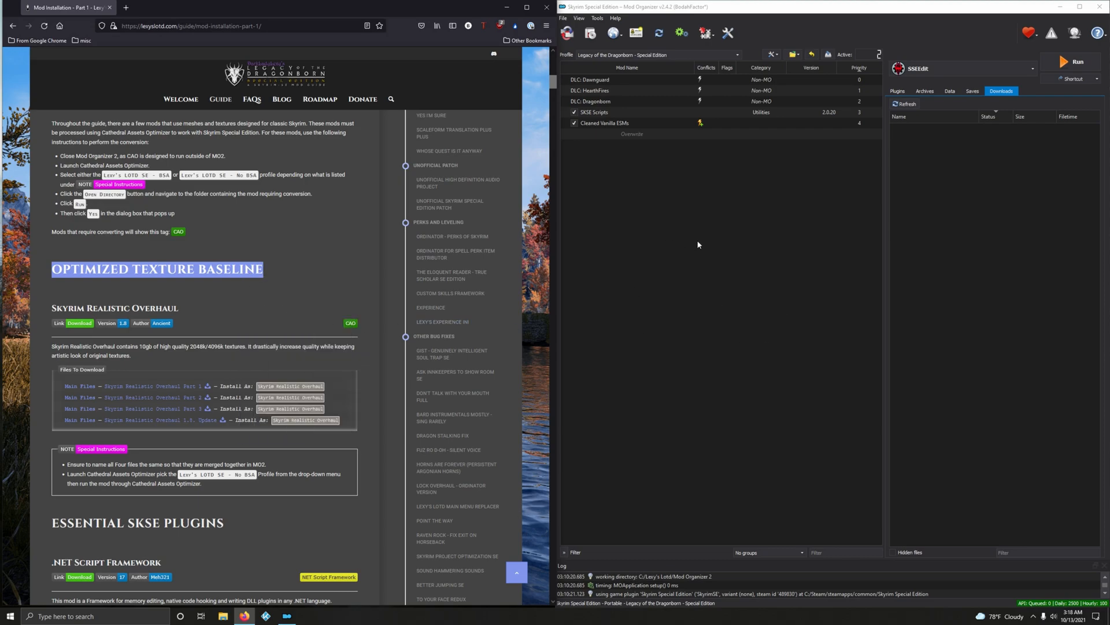
mouse_move(664, 392)
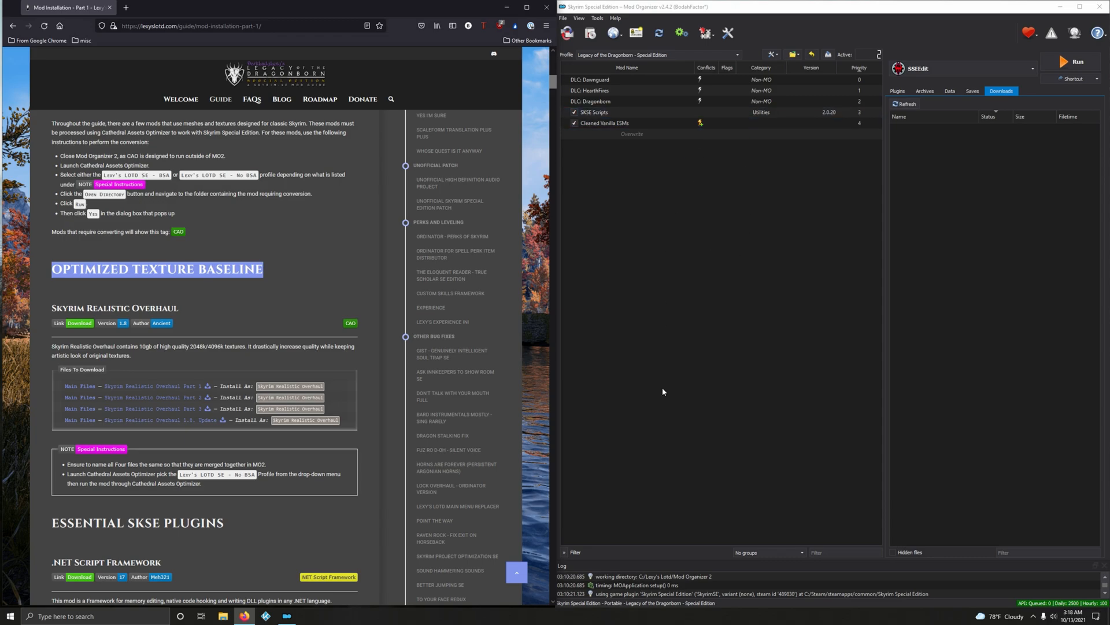
mouse_move(670, 264)
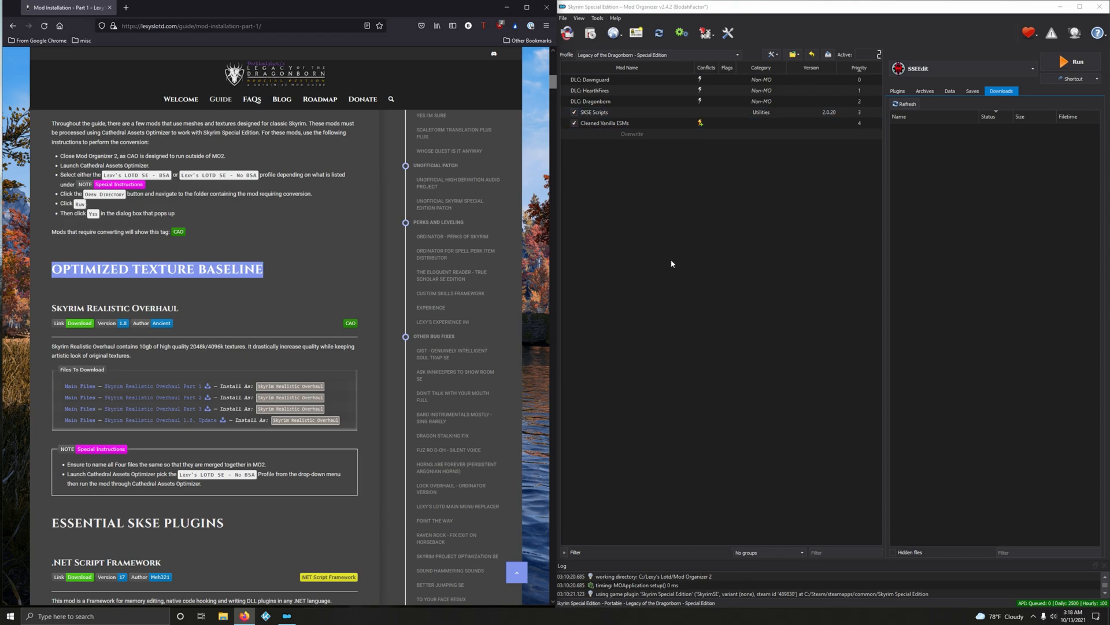
mouse_move(679, 371)
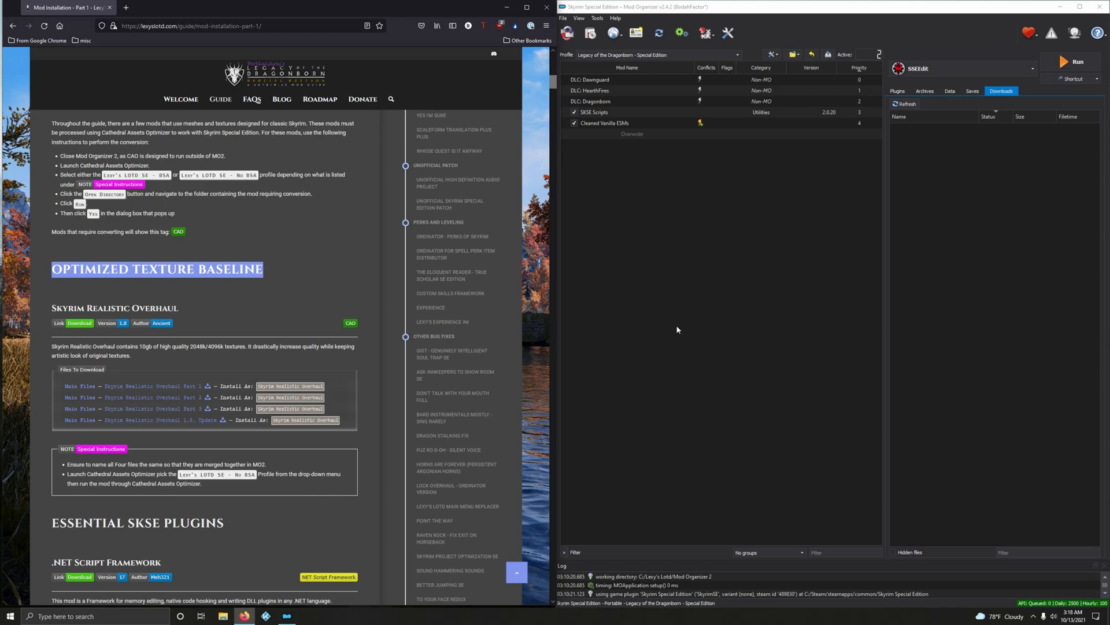
mouse_move(763, 67)
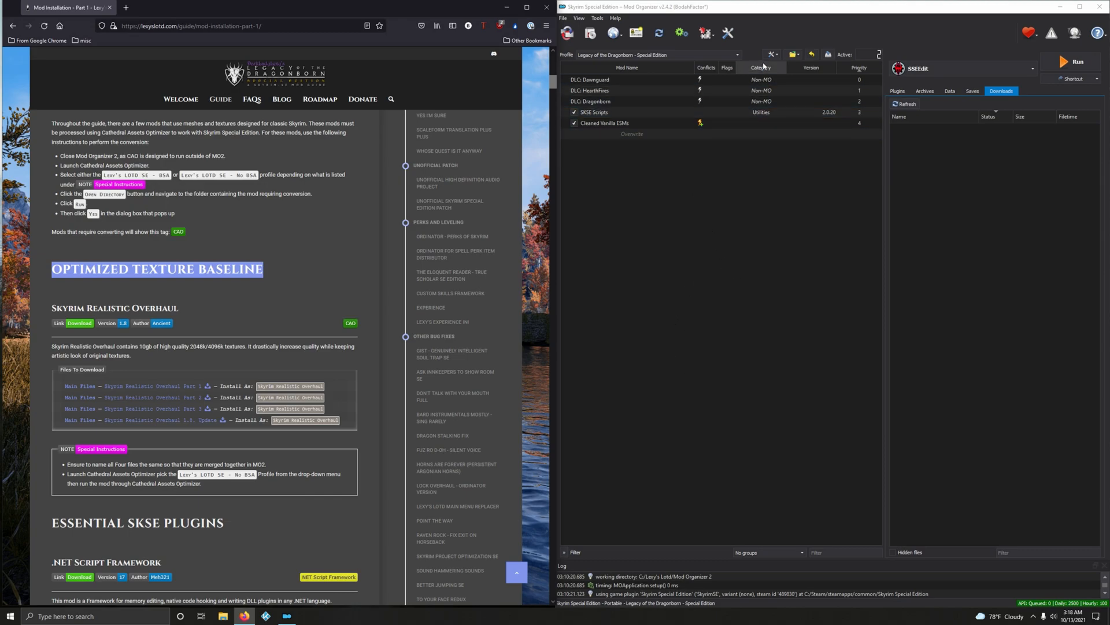
click(772, 54)
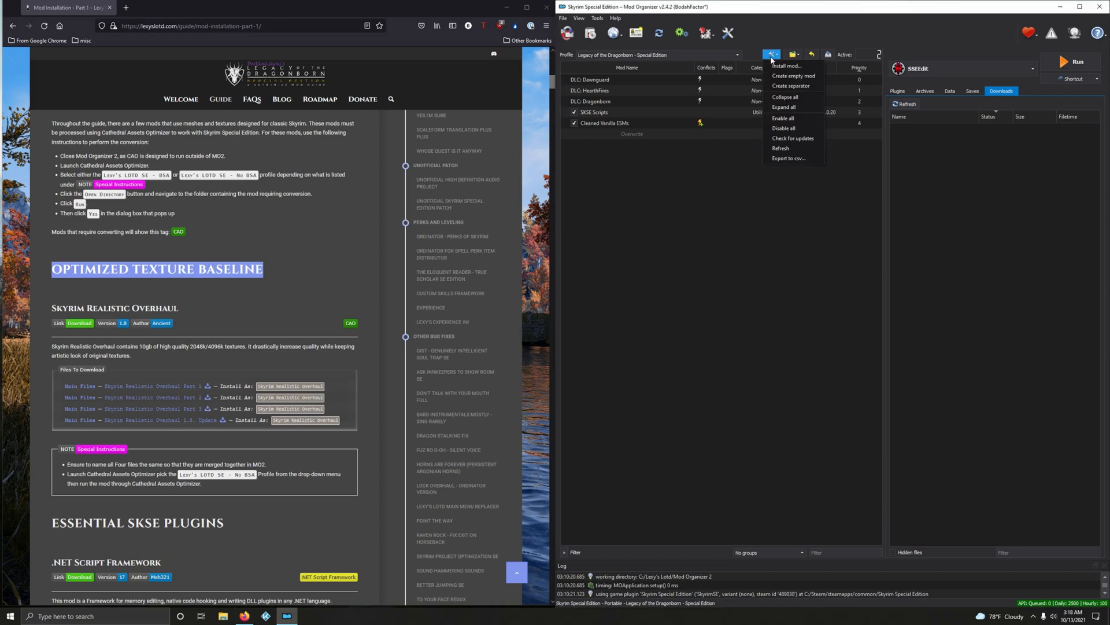
mouse_move(790, 86)
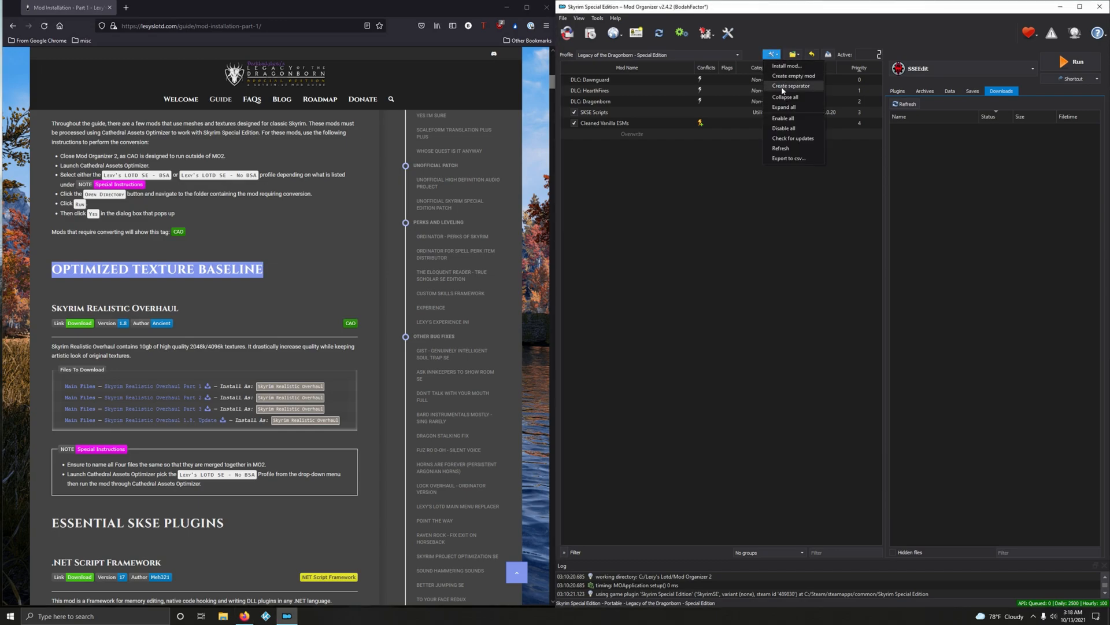
click(791, 86)
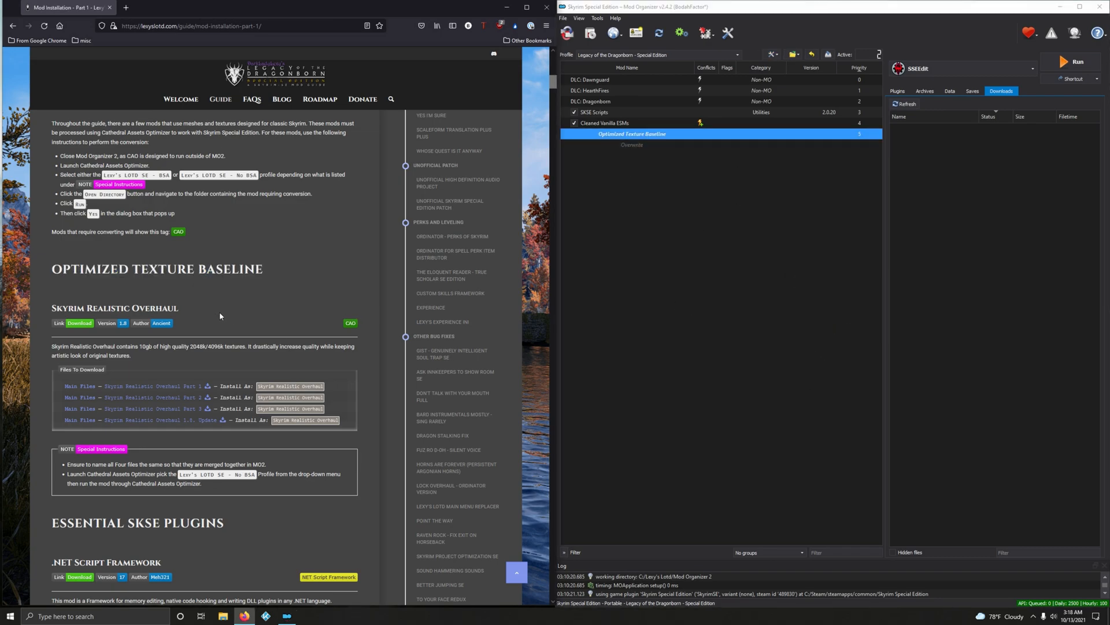
scroll(down, 3)
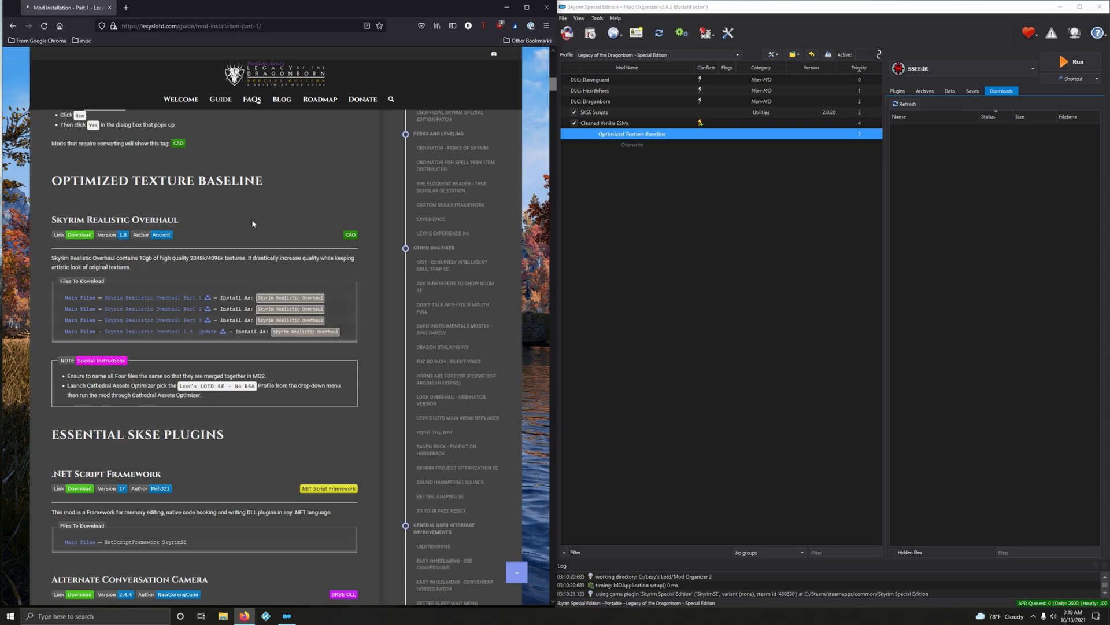
mouse_move(222, 267)
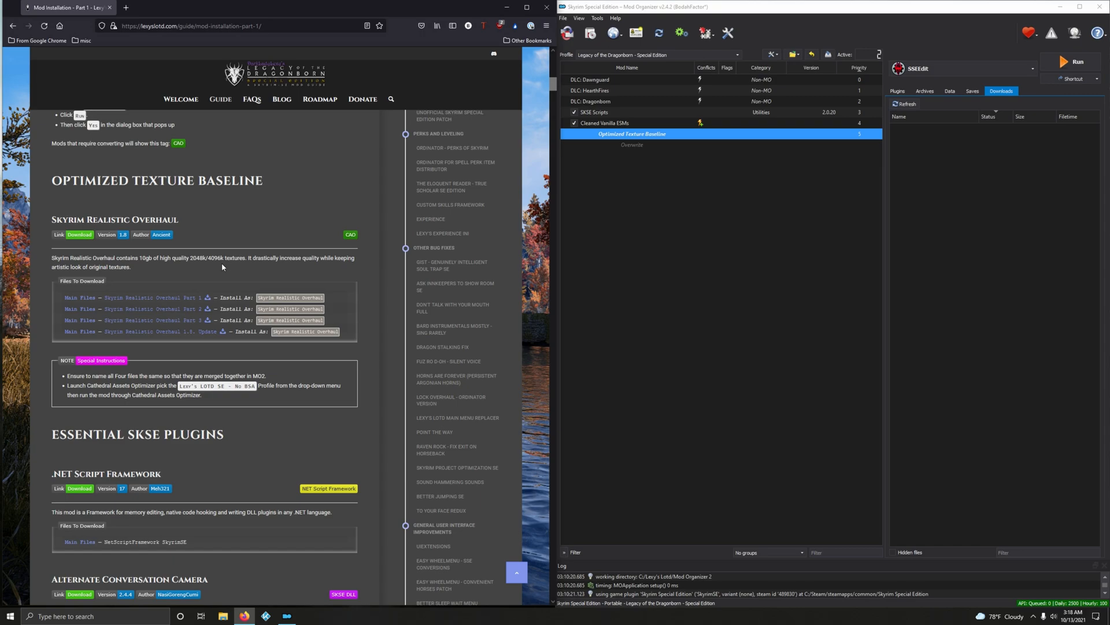
mouse_move(229, 275)
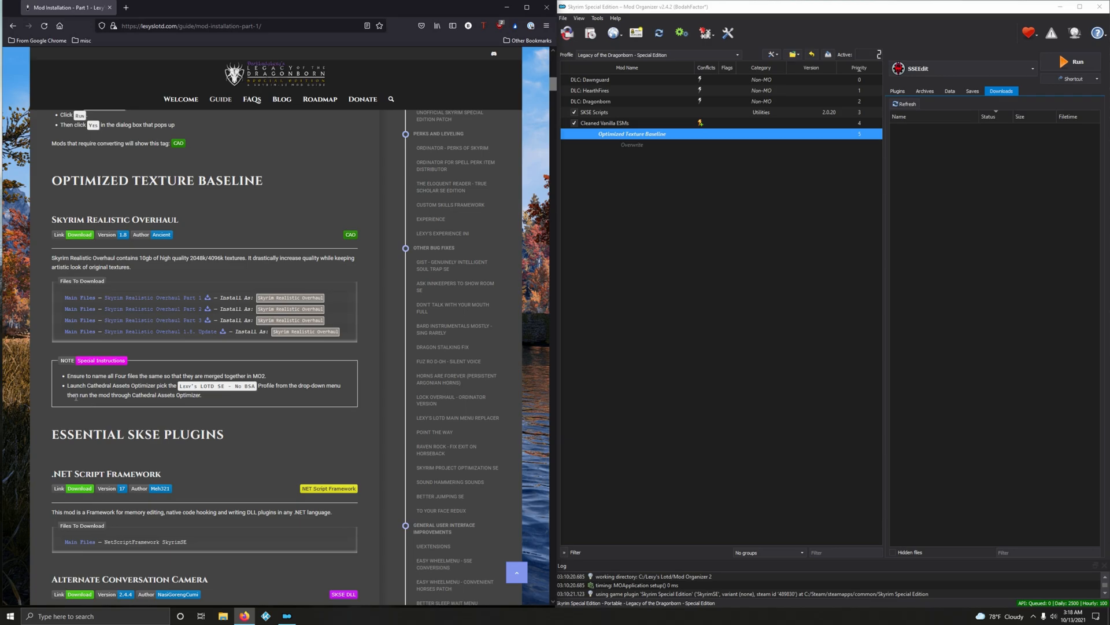
Locate Skyrim Realistic Overhaul in the guide and follow its Download link to ModDB
scroll(up, 3)
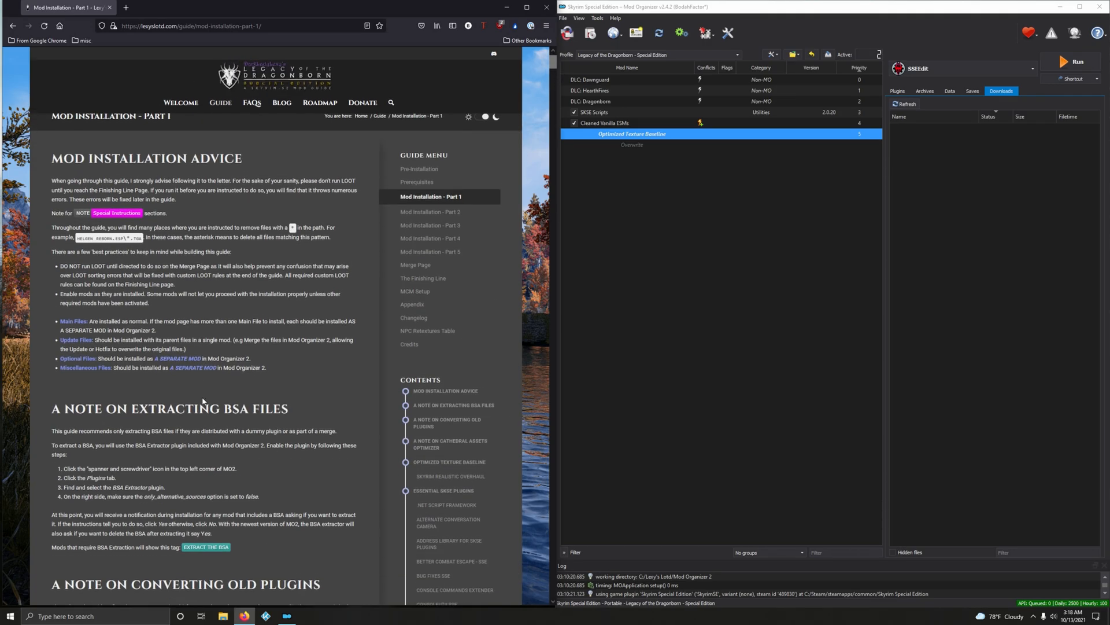
scroll(down, 3)
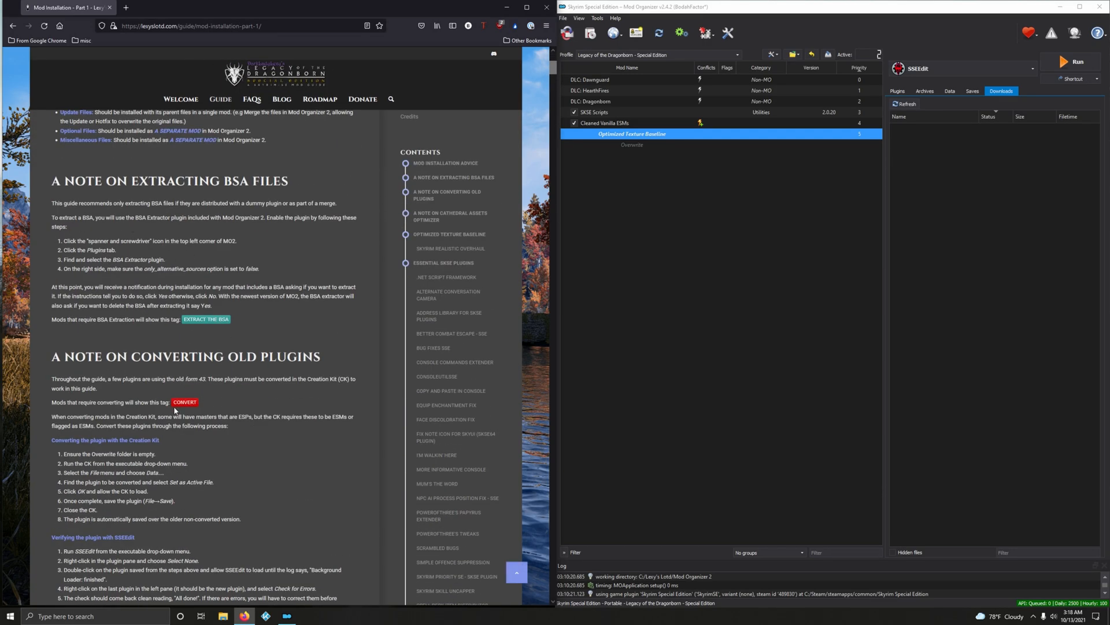
scroll(up, 3)
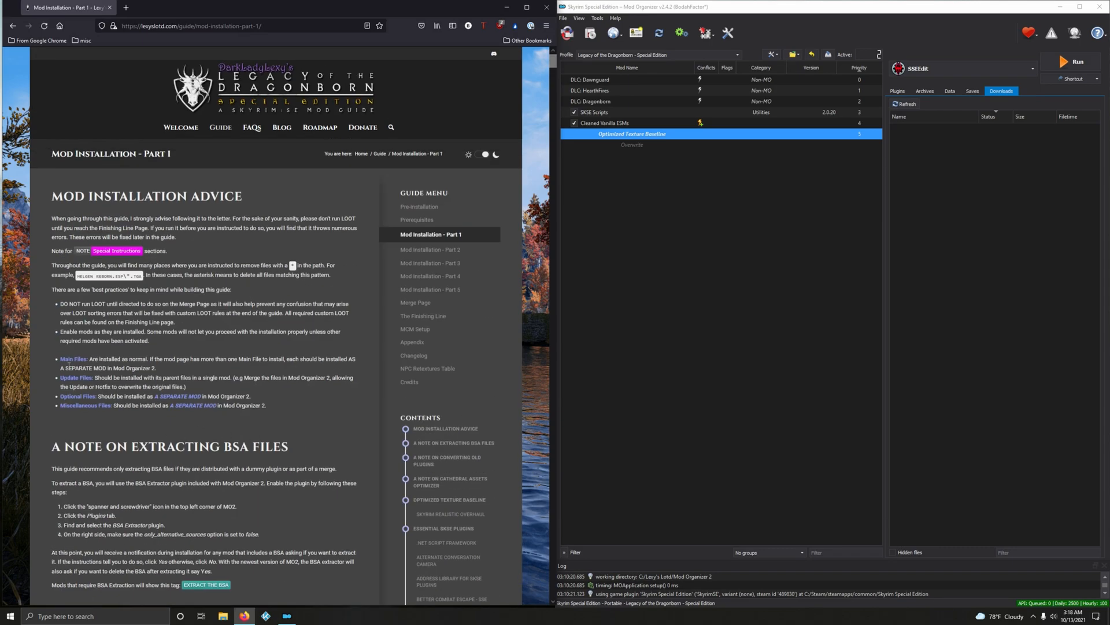
scroll(down, 3)
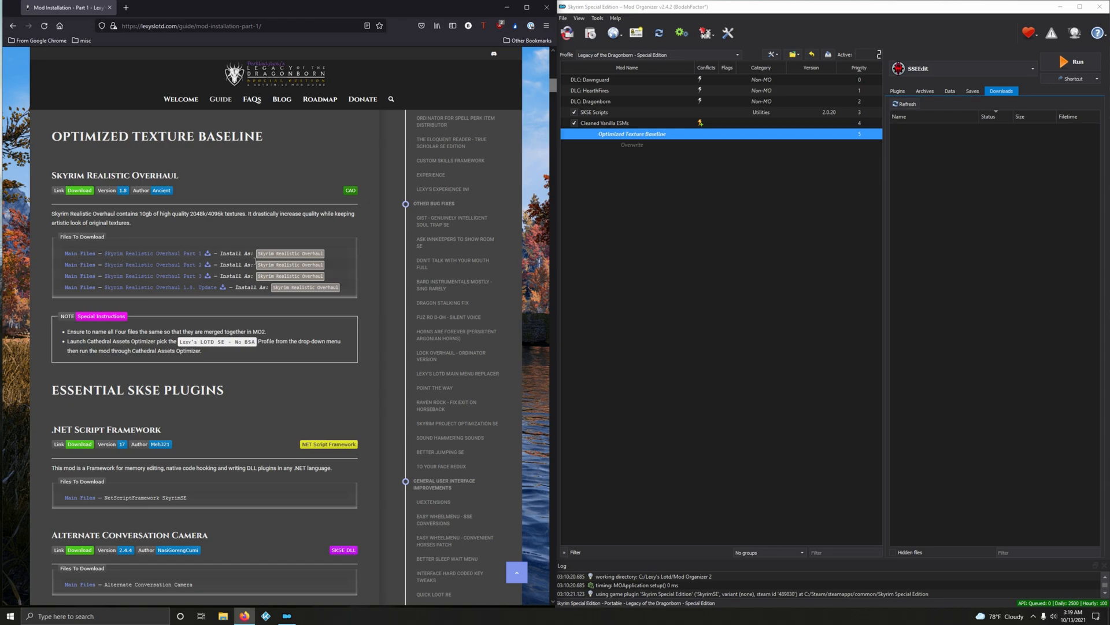
mouse_move(340, 258)
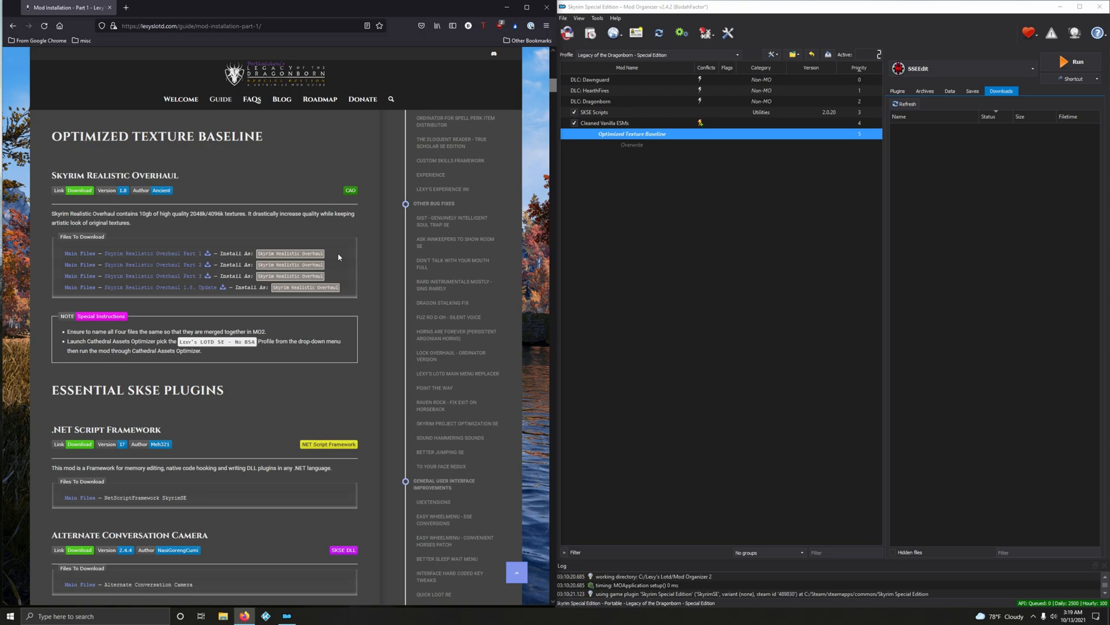
mouse_move(117, 260)
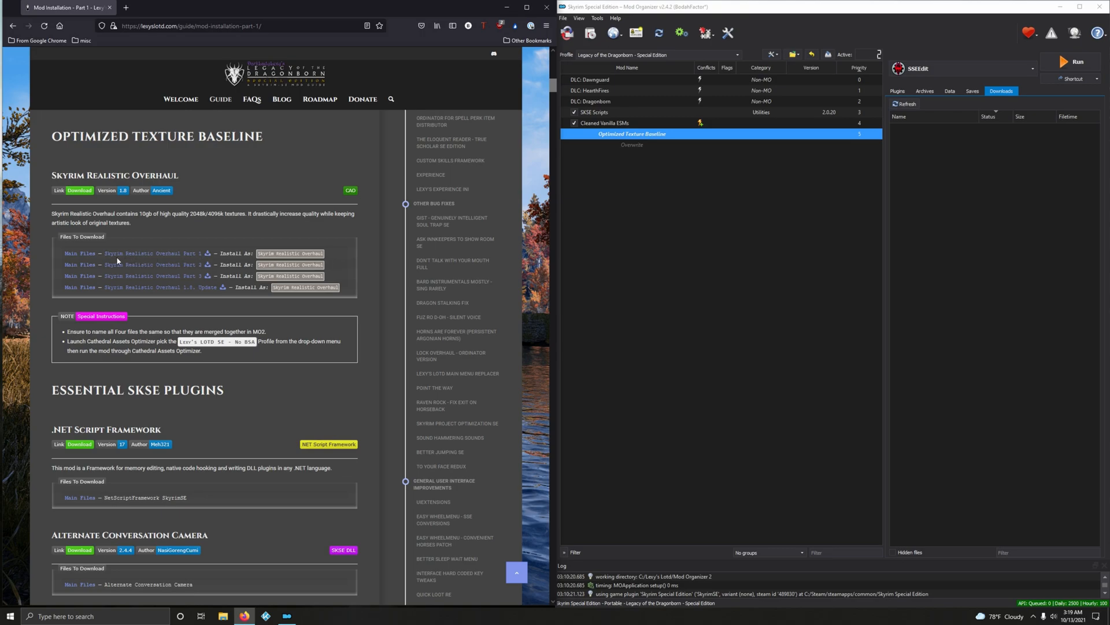
click(80, 189)
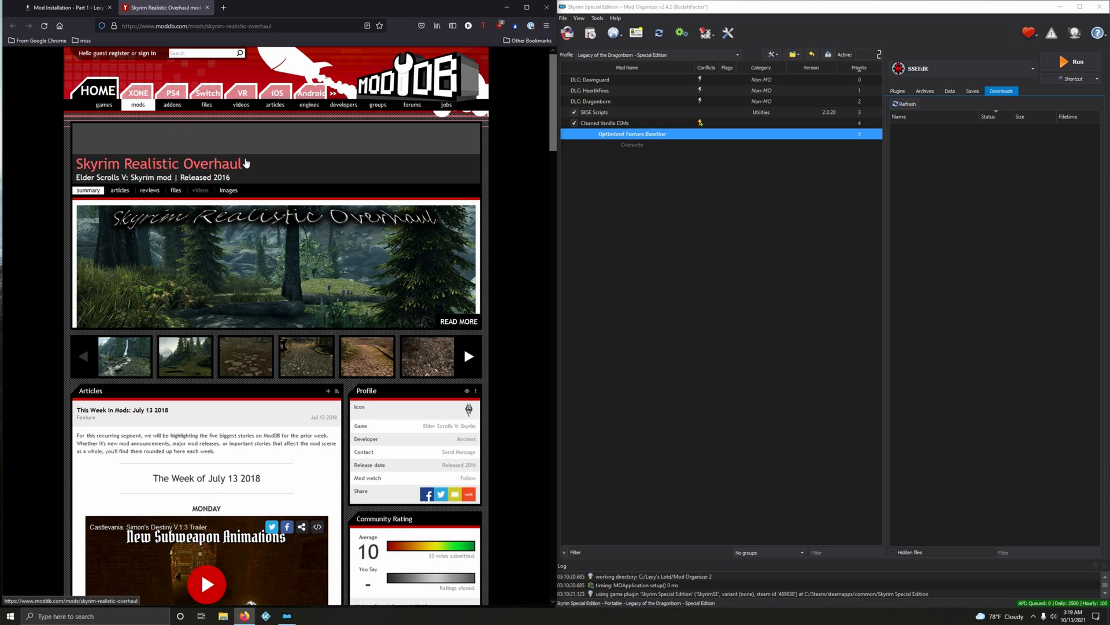
Start downloading Skyrim Realistic Overhaul Part 1 and return to the files list
click(178, 189)
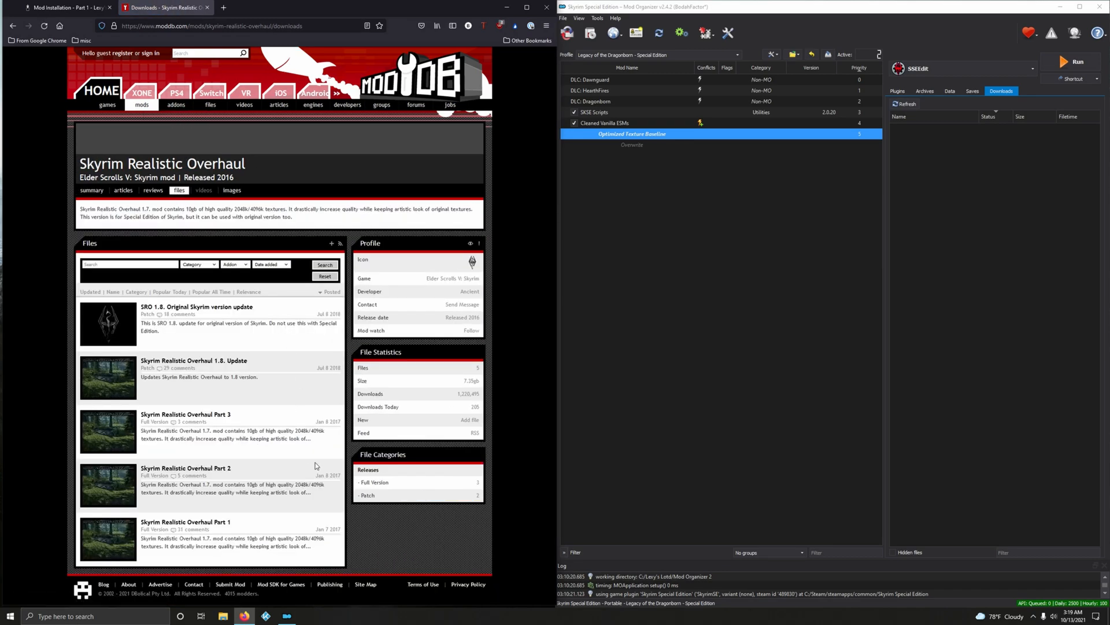
mouse_move(221, 542)
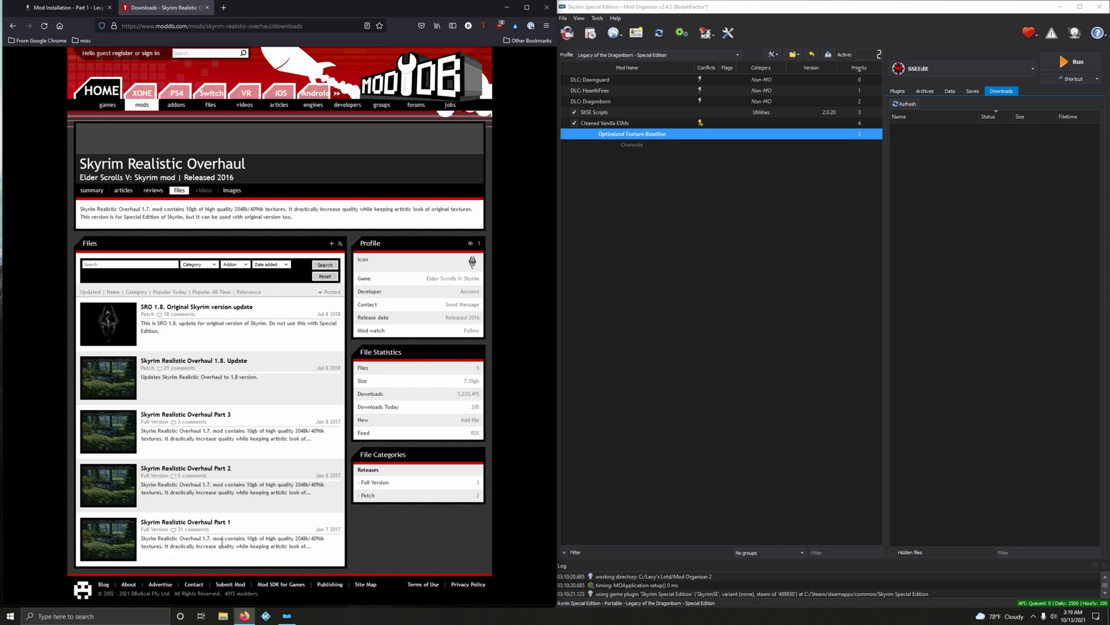
mouse_move(185, 522)
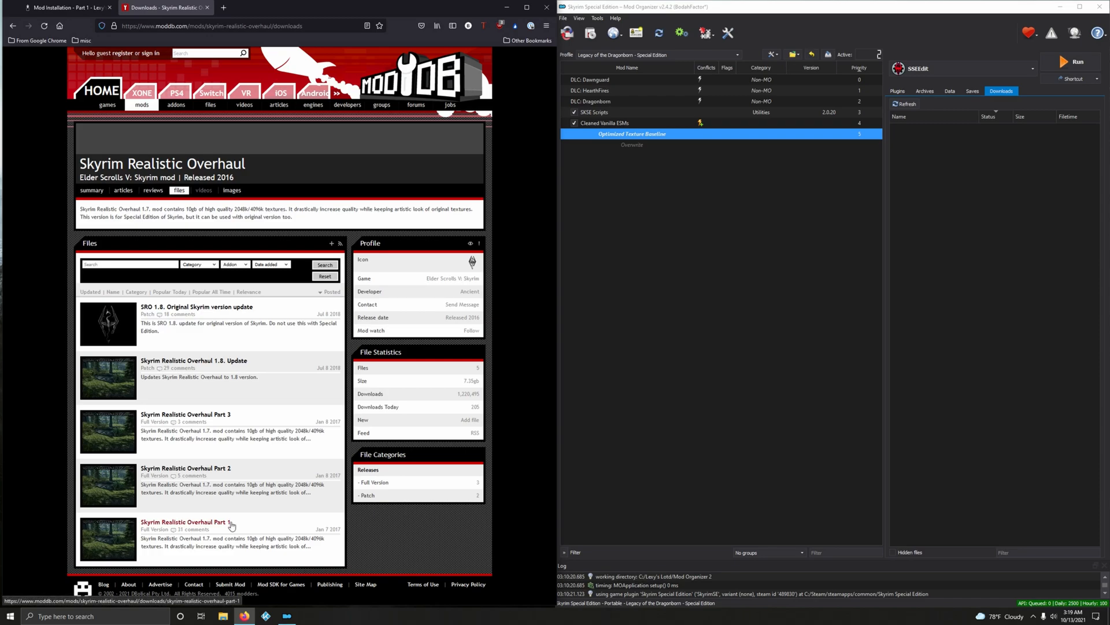
click(185, 522)
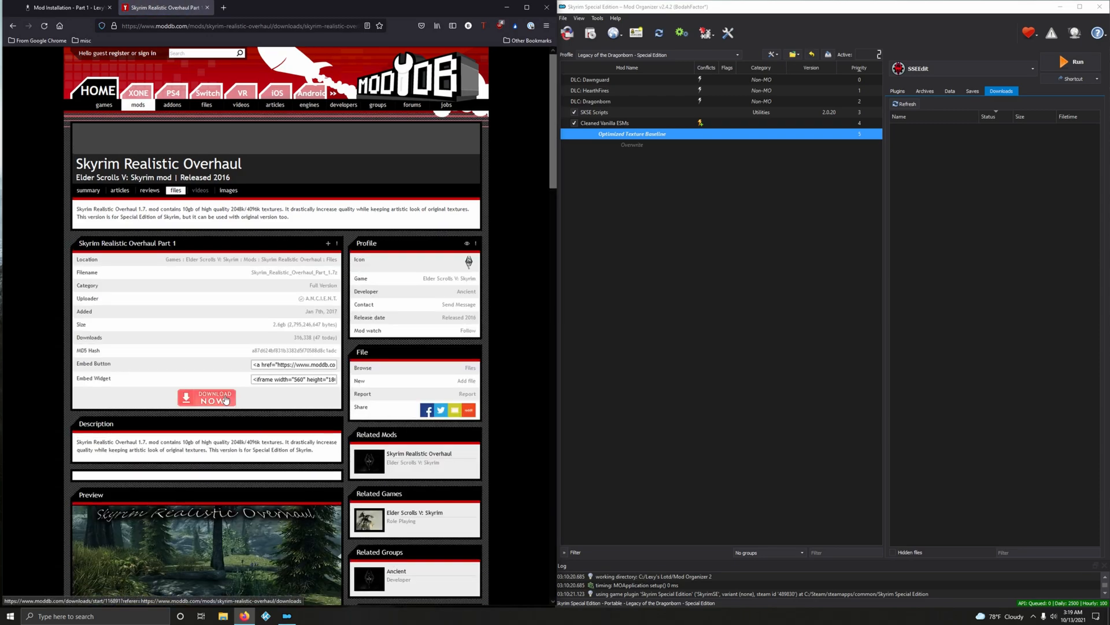
click(206, 398)
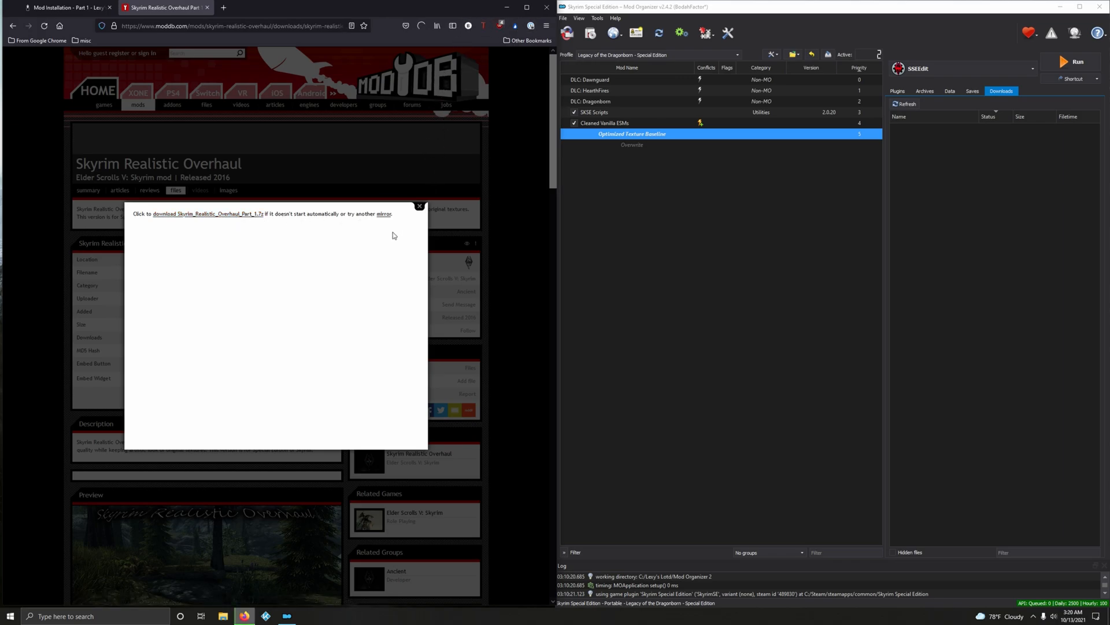
mouse_move(417, 92)
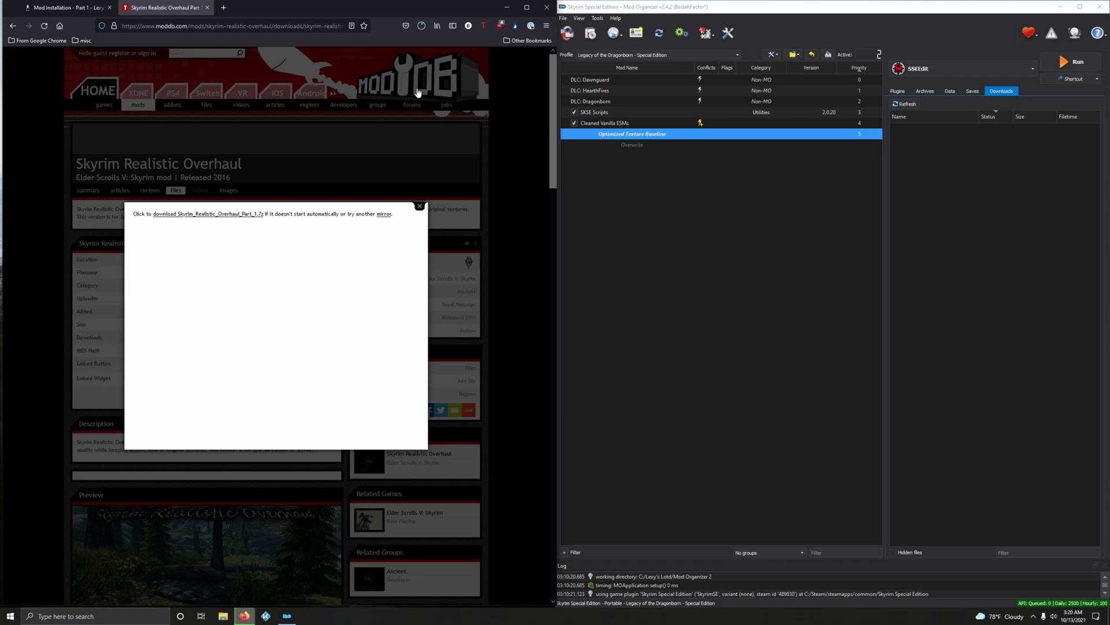
click(421, 27)
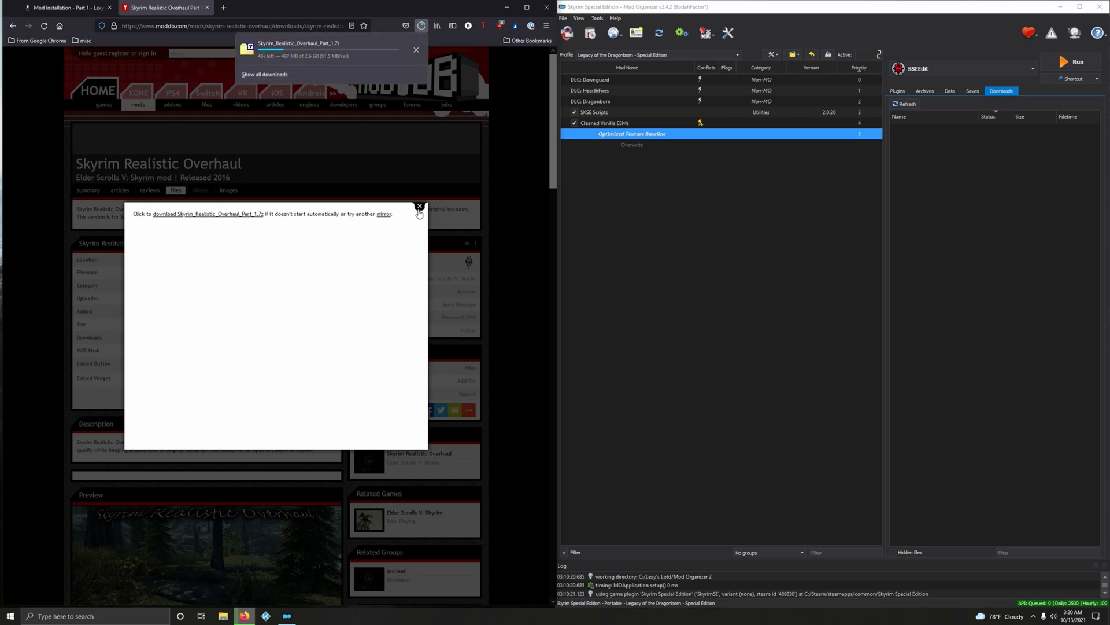
click(418, 206)
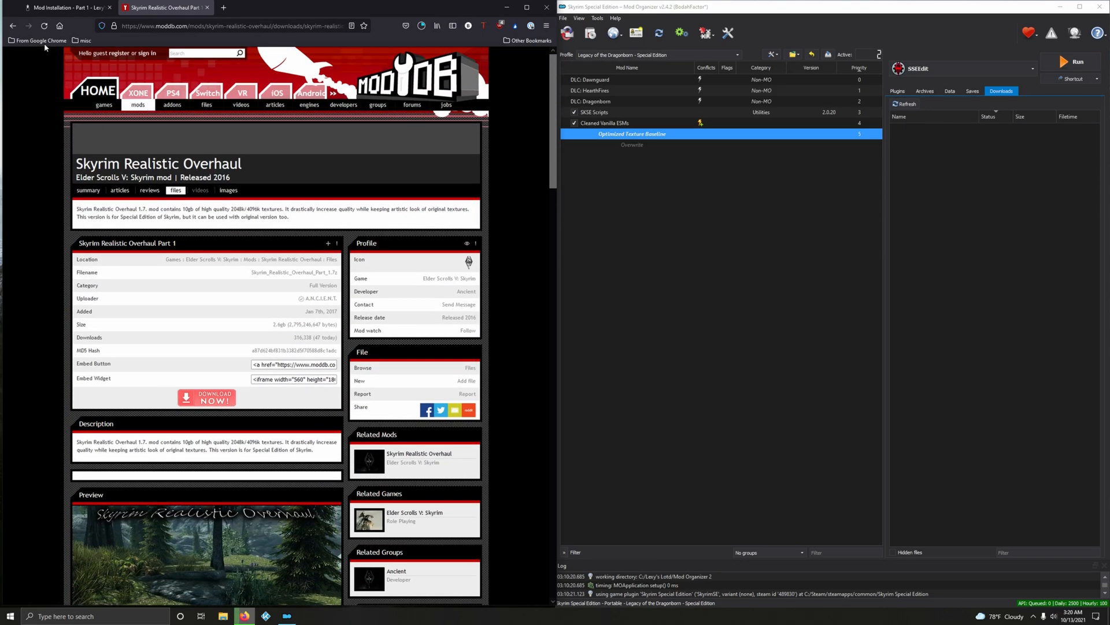
click(180, 190)
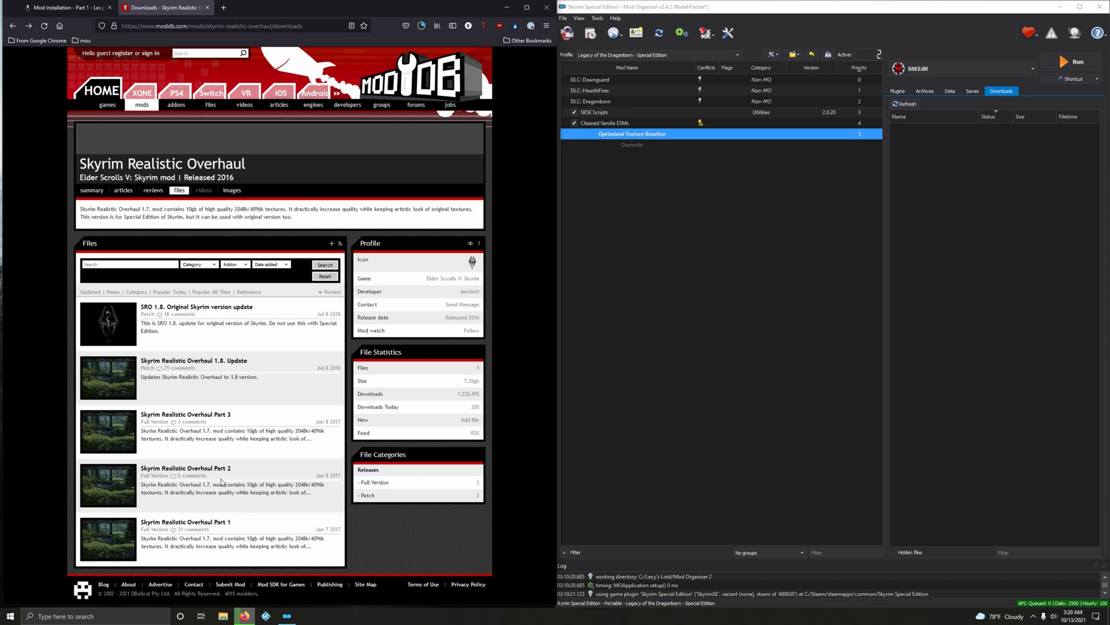
Start downloading Skyrim Realistic Overhaul Parts 2 and 3 from their file pages
click(185, 467)
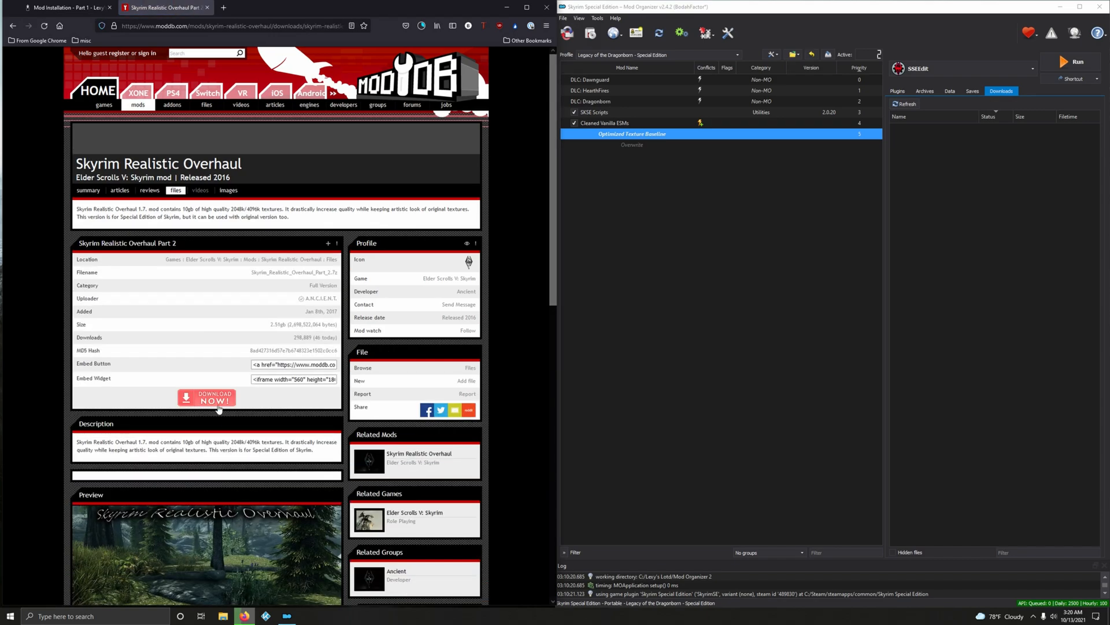
click(206, 397)
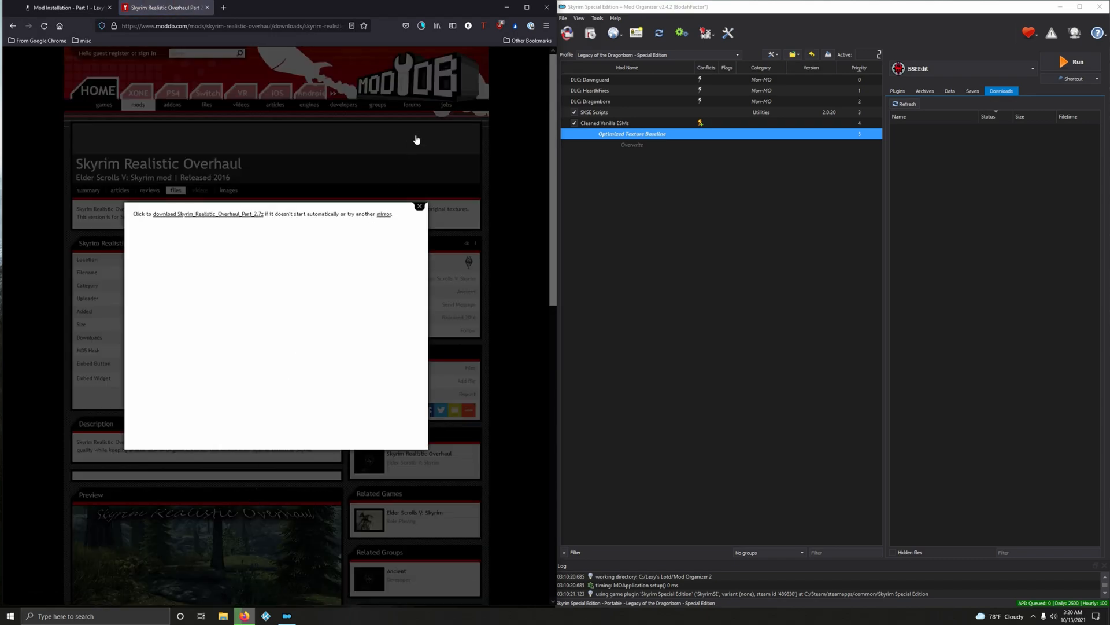
click(421, 25)
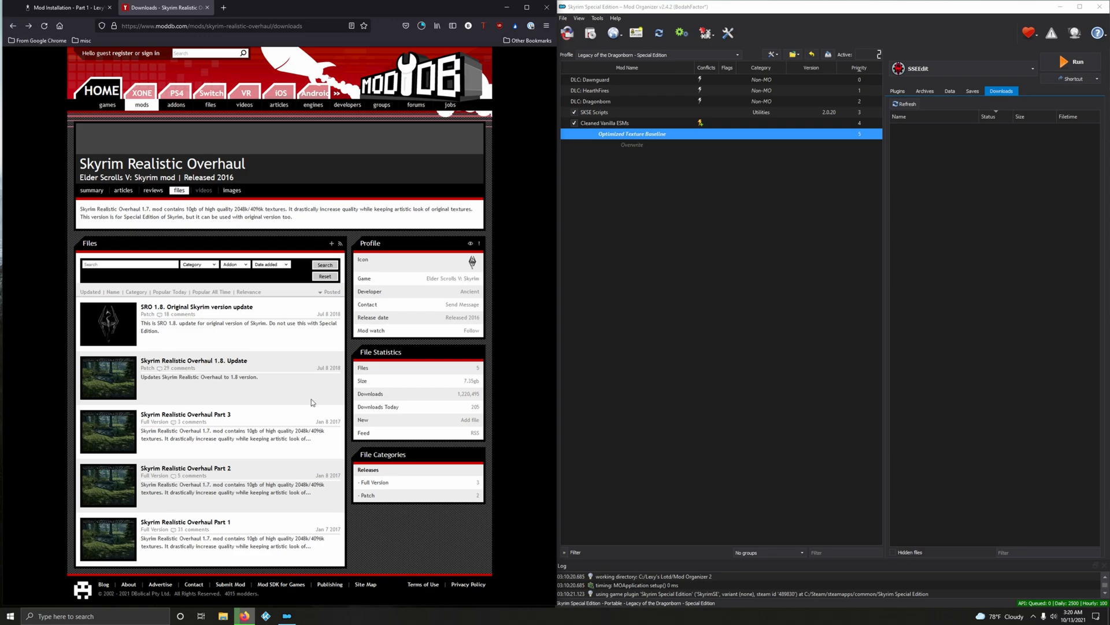
click(185, 415)
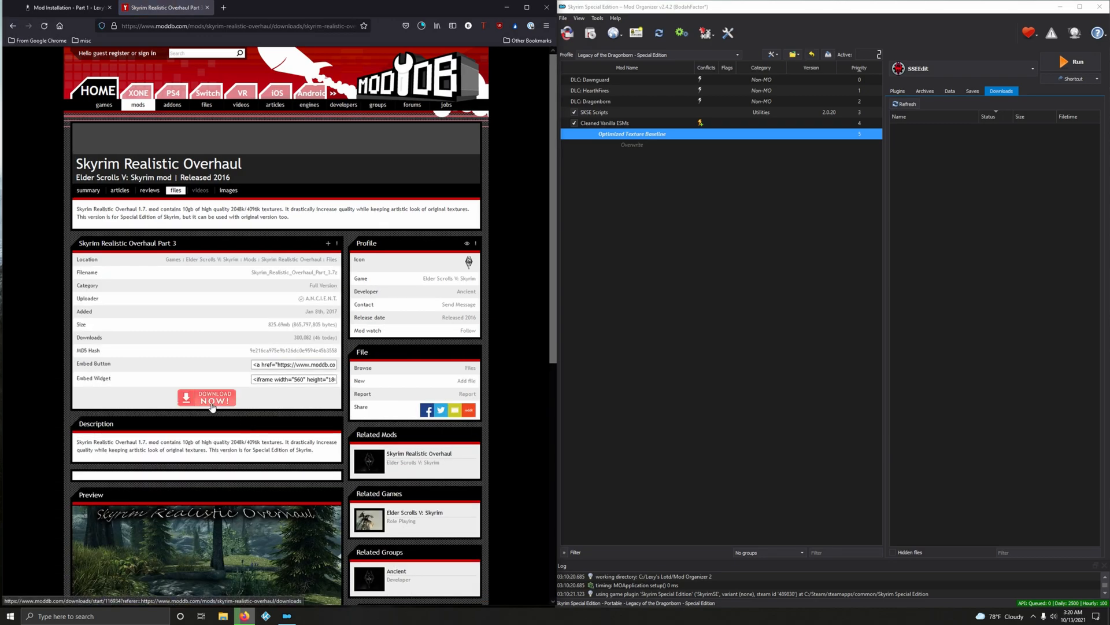
click(206, 397)
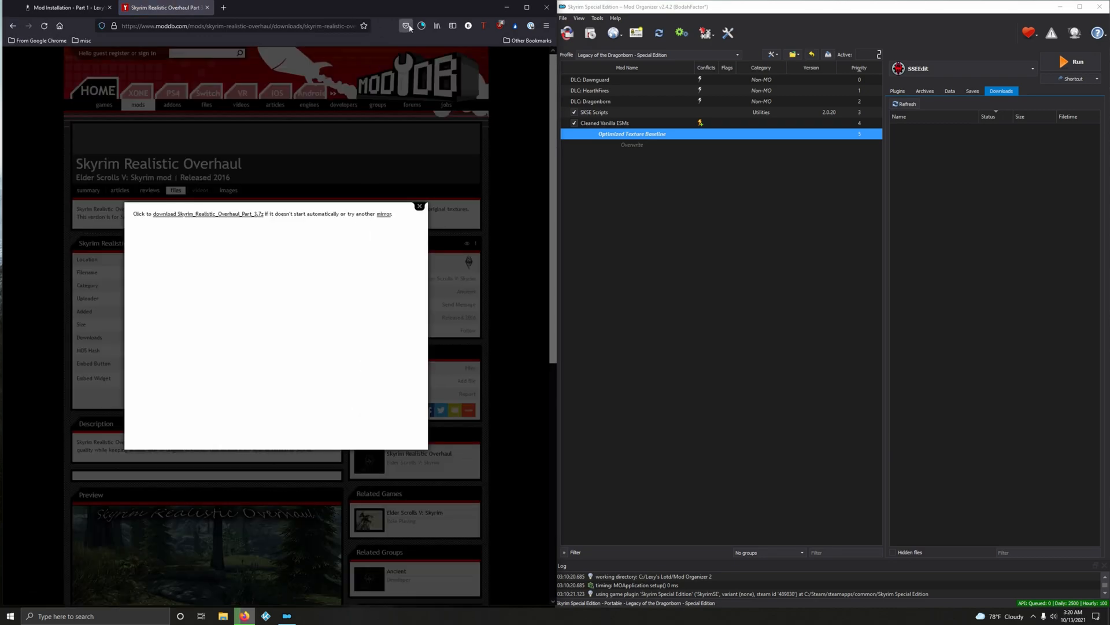
click(421, 27)
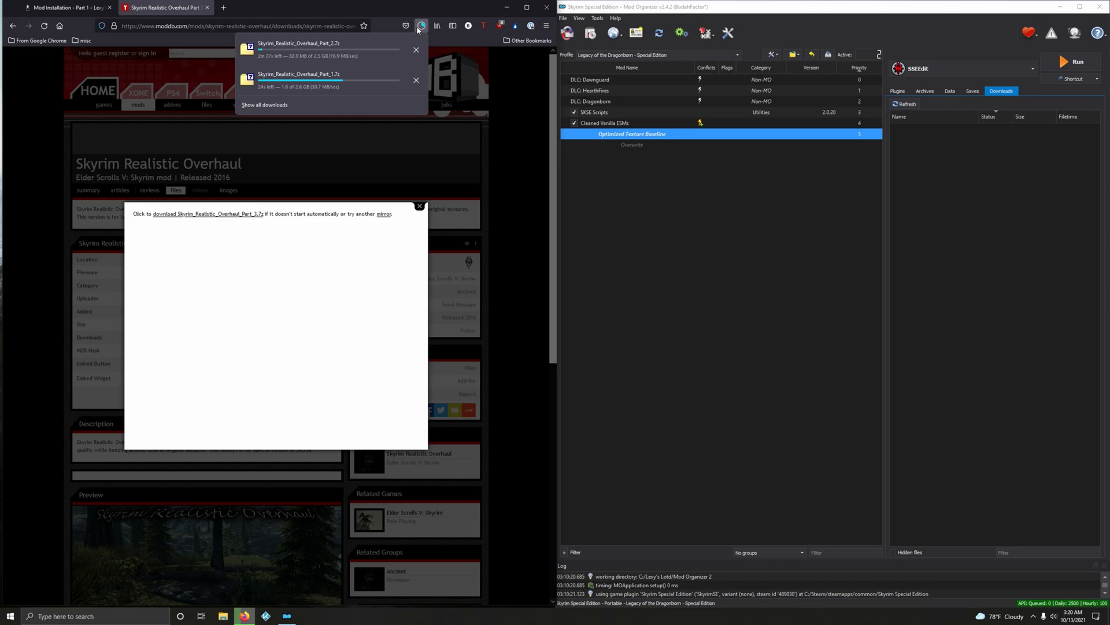
click(421, 27)
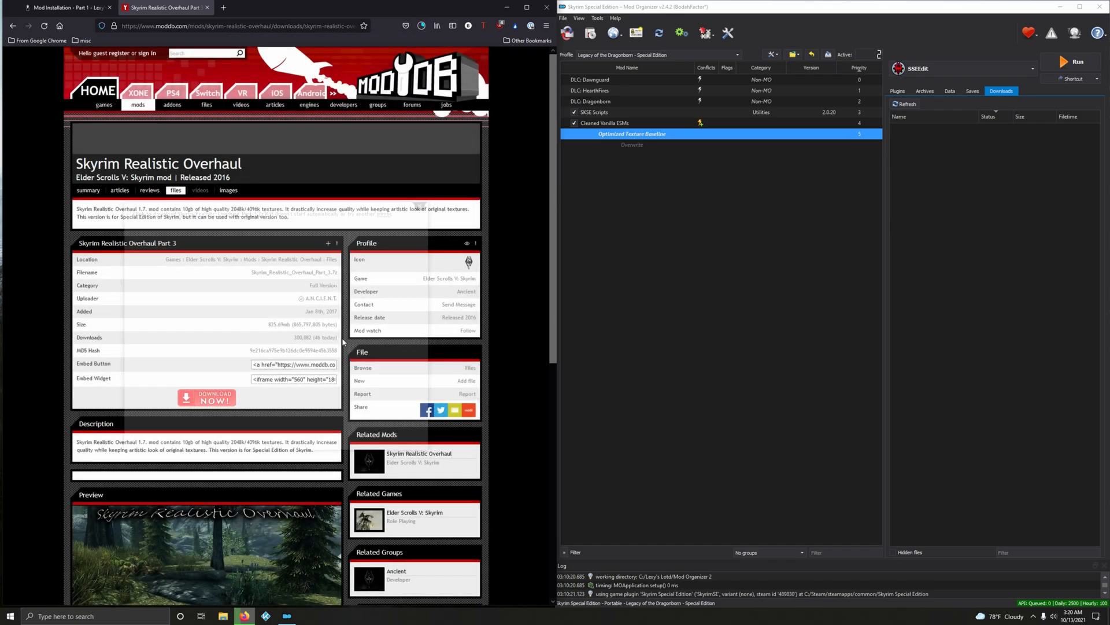
click(12, 25)
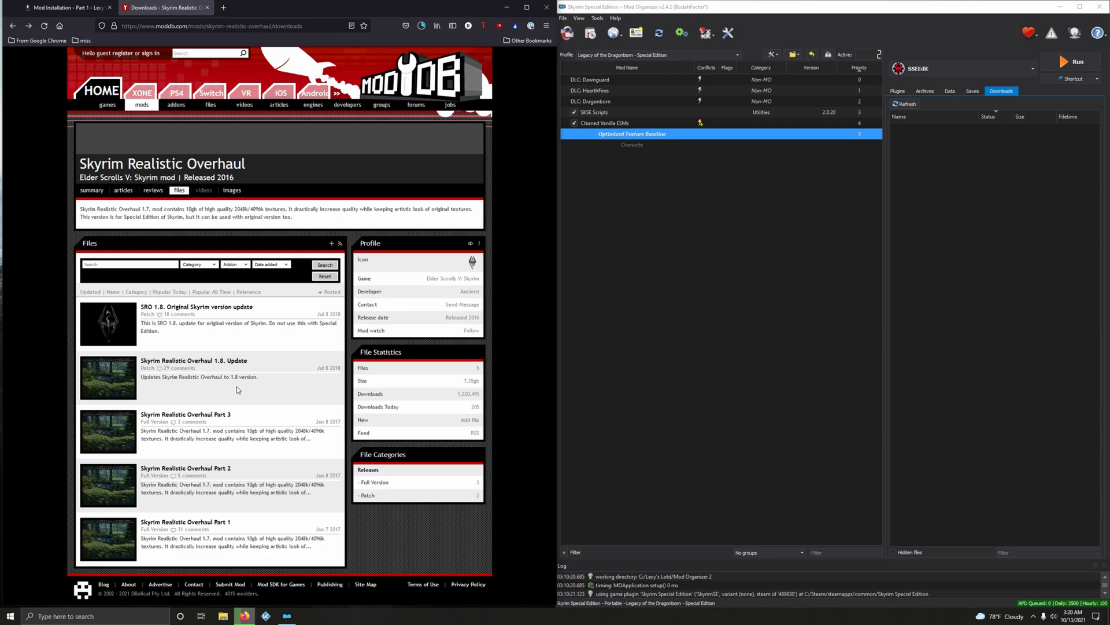
Start downloading the 1.8 Update and confirm saving its archive
click(193, 360)
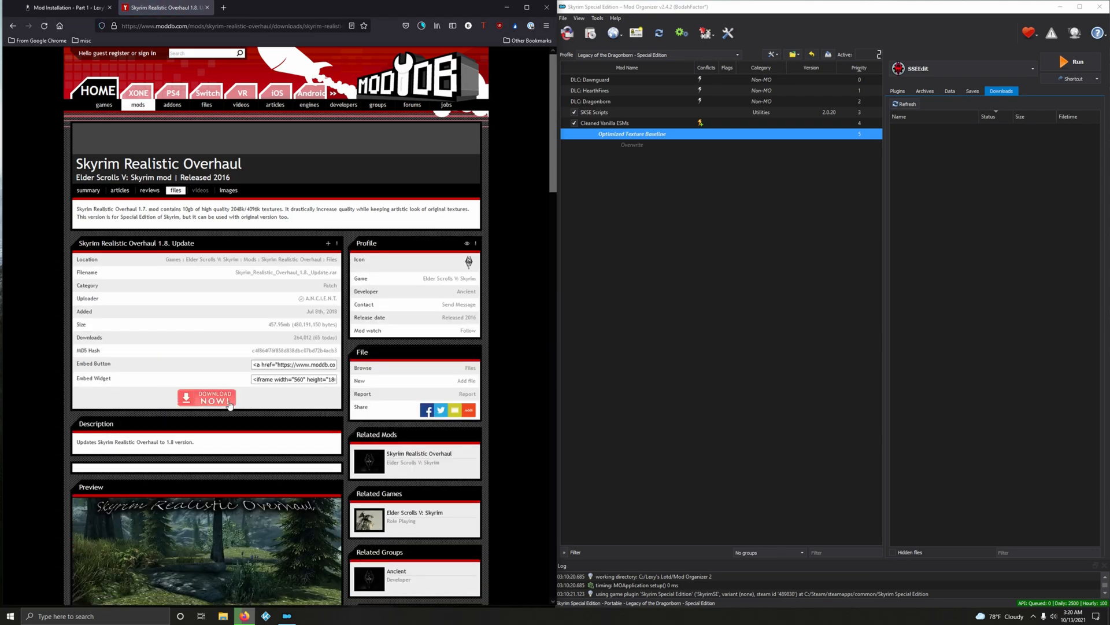
click(206, 397)
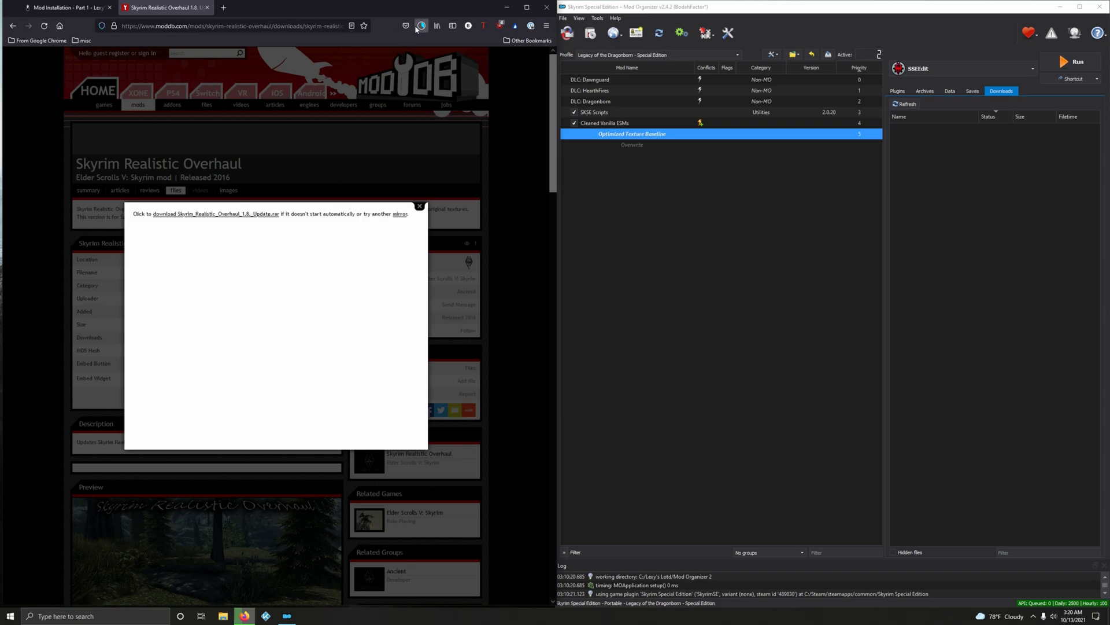
click(421, 25)
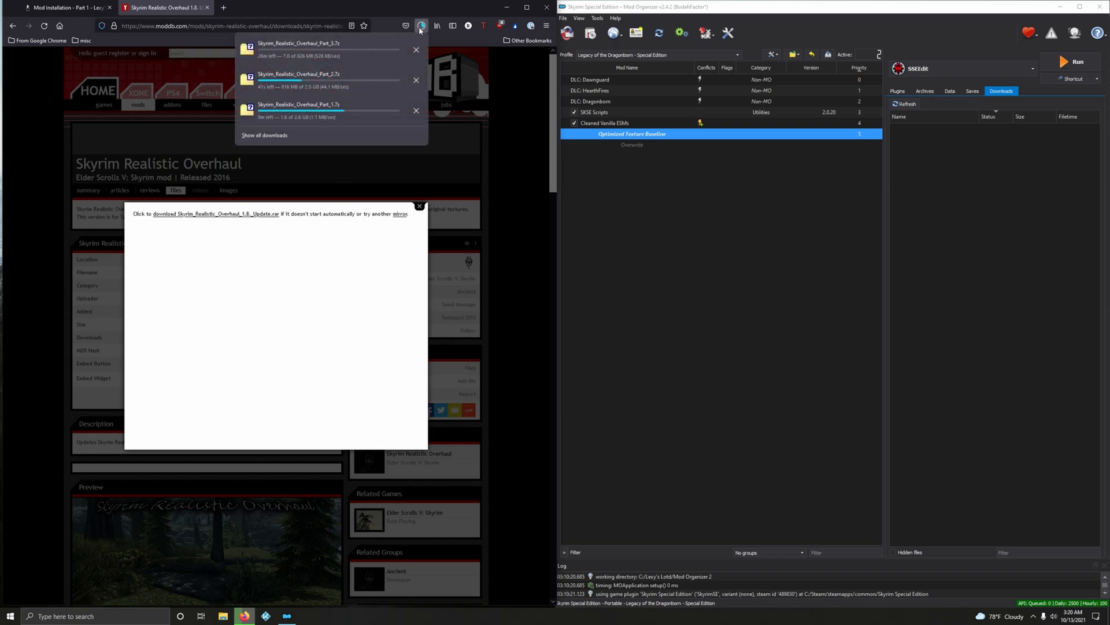
click(214, 213)
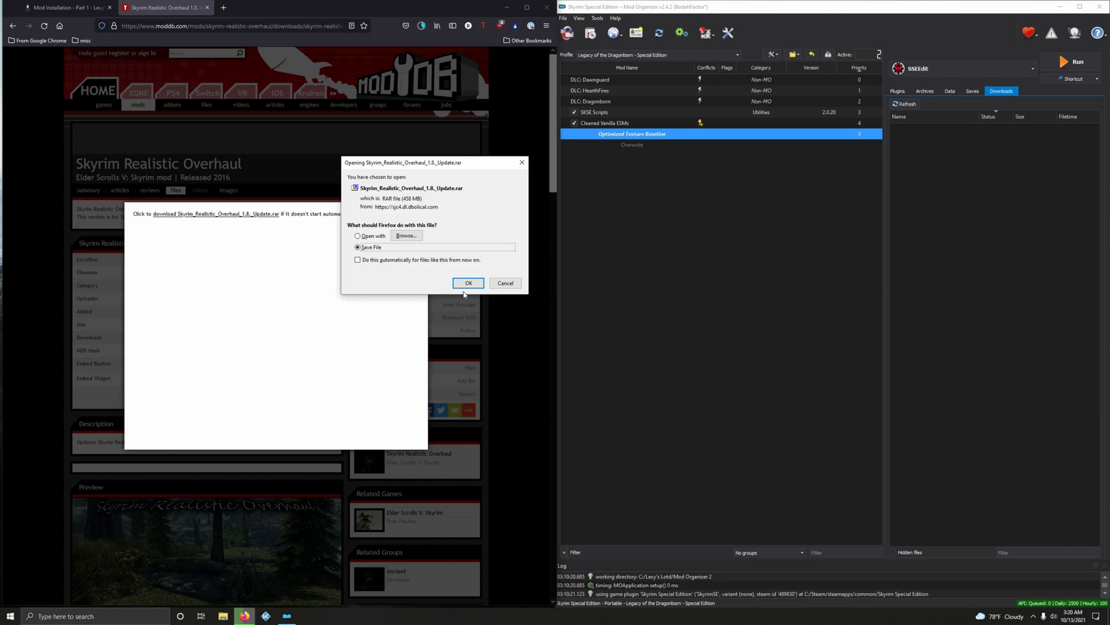
click(467, 282)
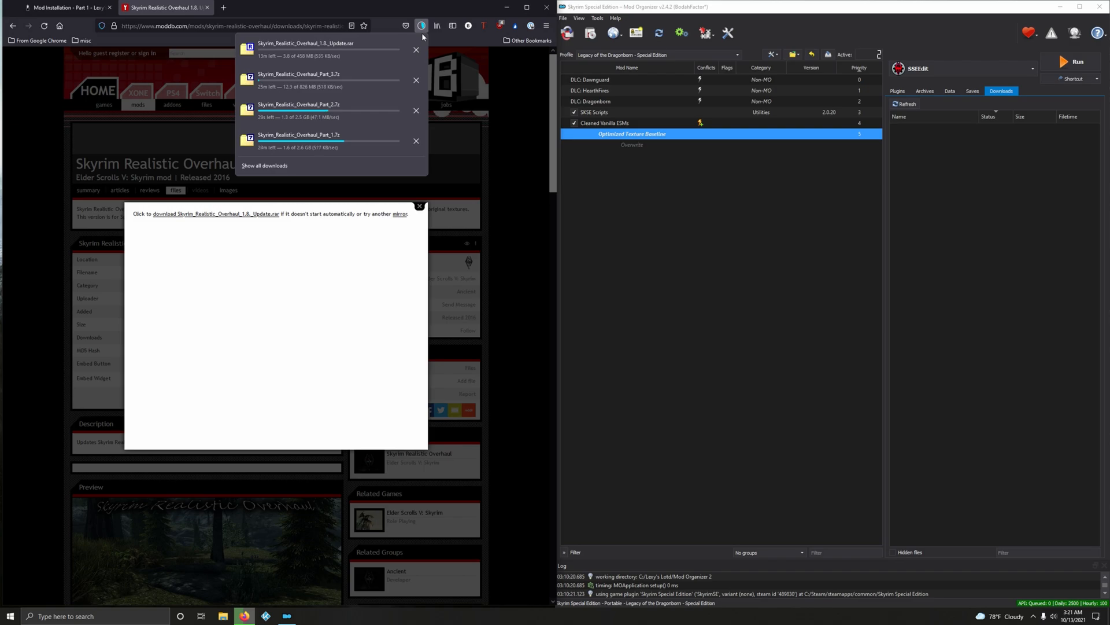
mouse_move(375, 162)
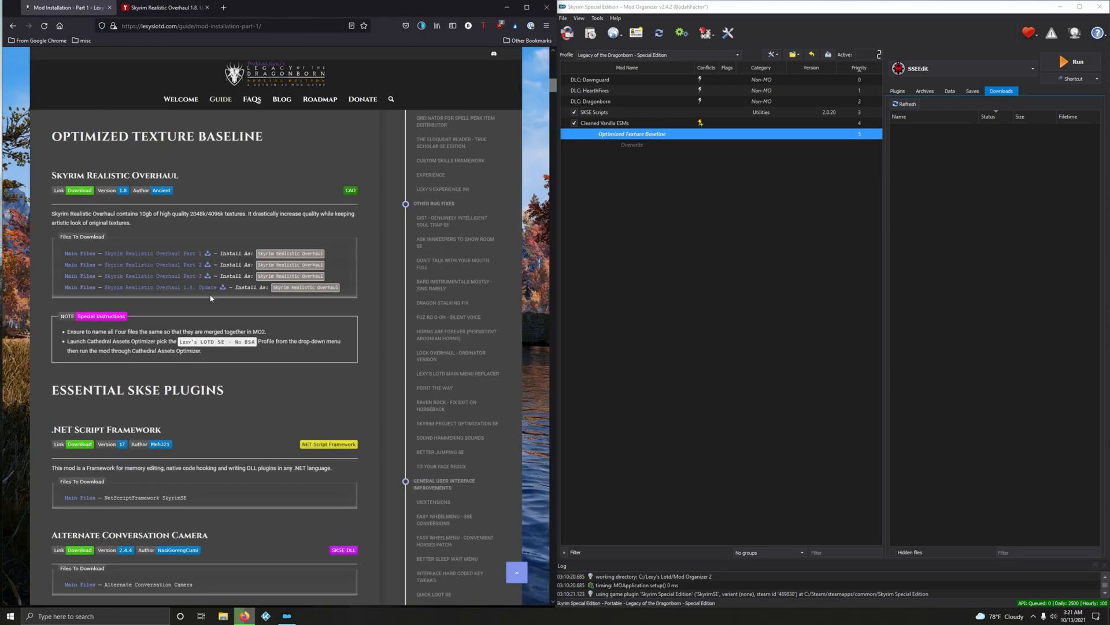
mouse_move(256, 323)
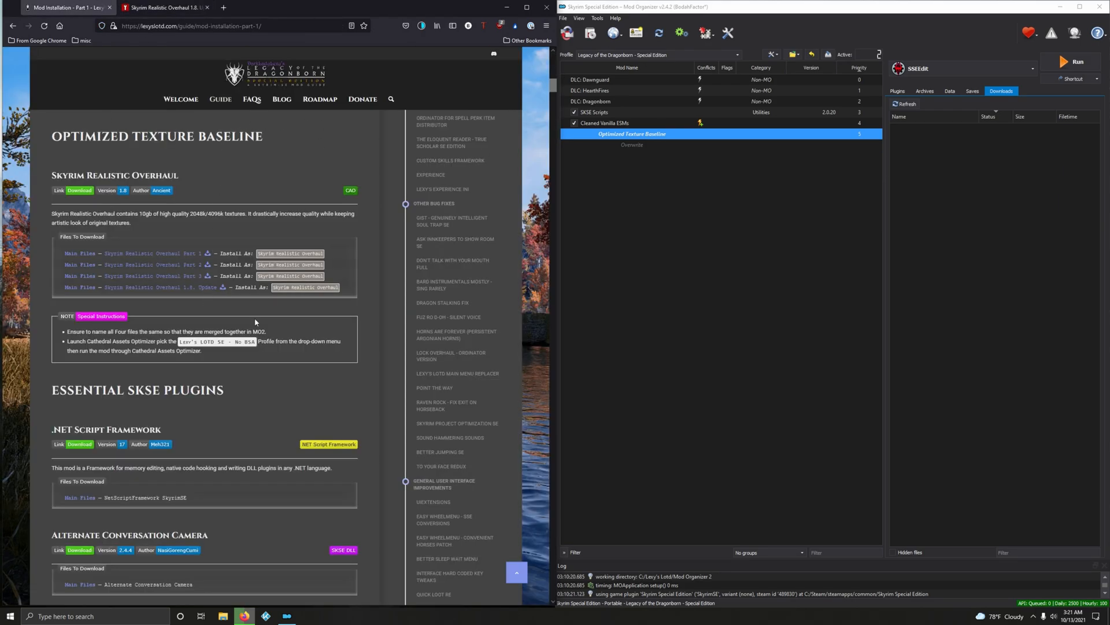
Copy the 'Skyrim Realistic Overhaul' install name from the guide's Files To Download list
click(423, 25)
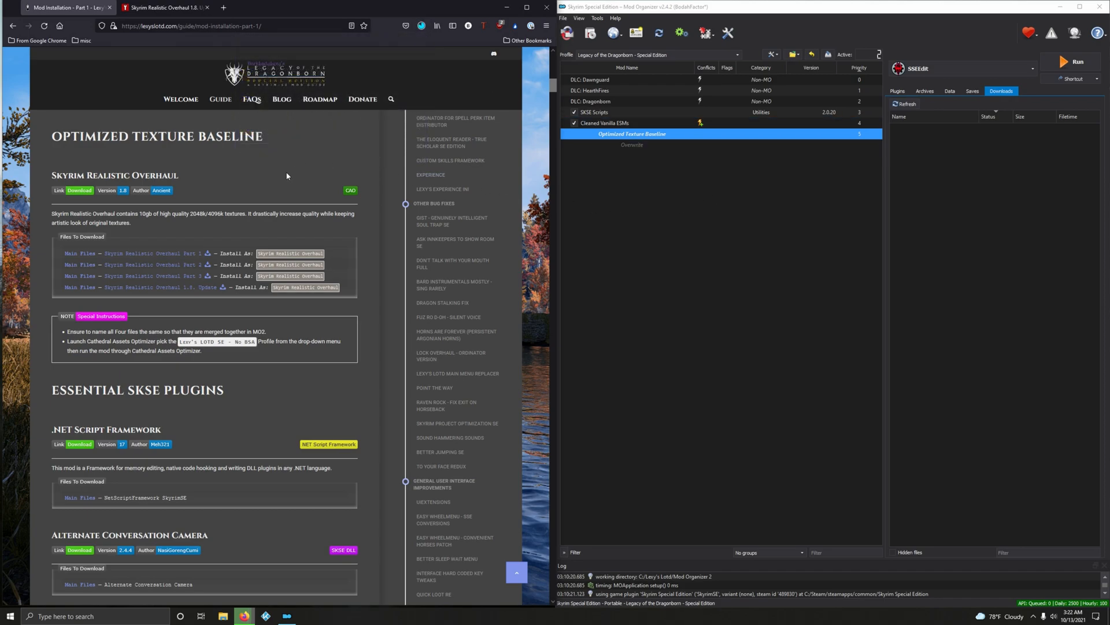
mouse_move(645, 148)
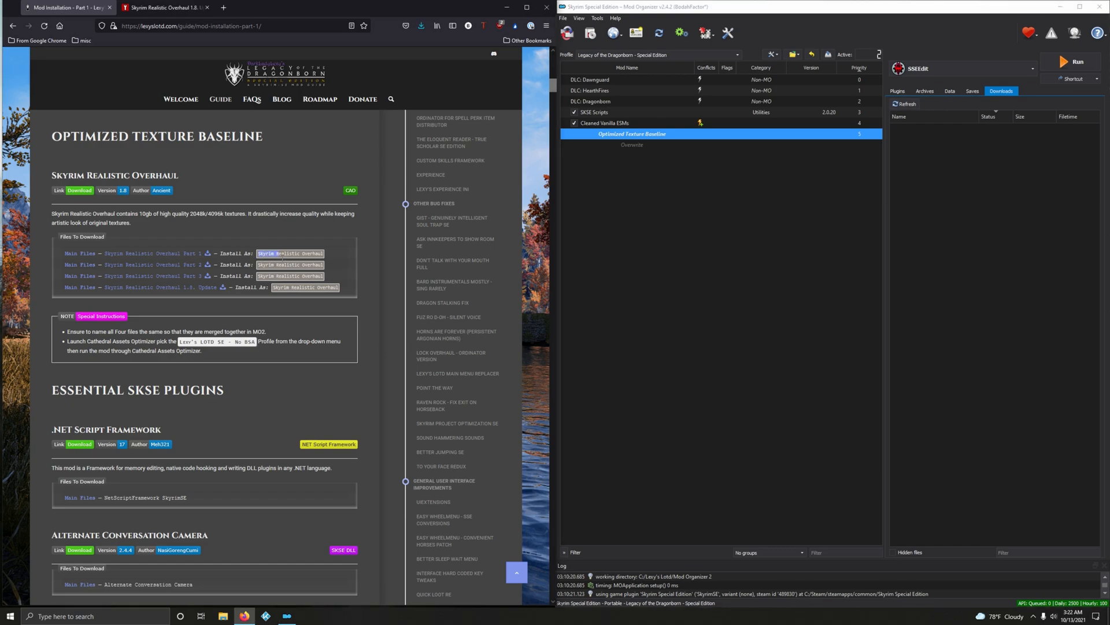
right_click(290, 253)
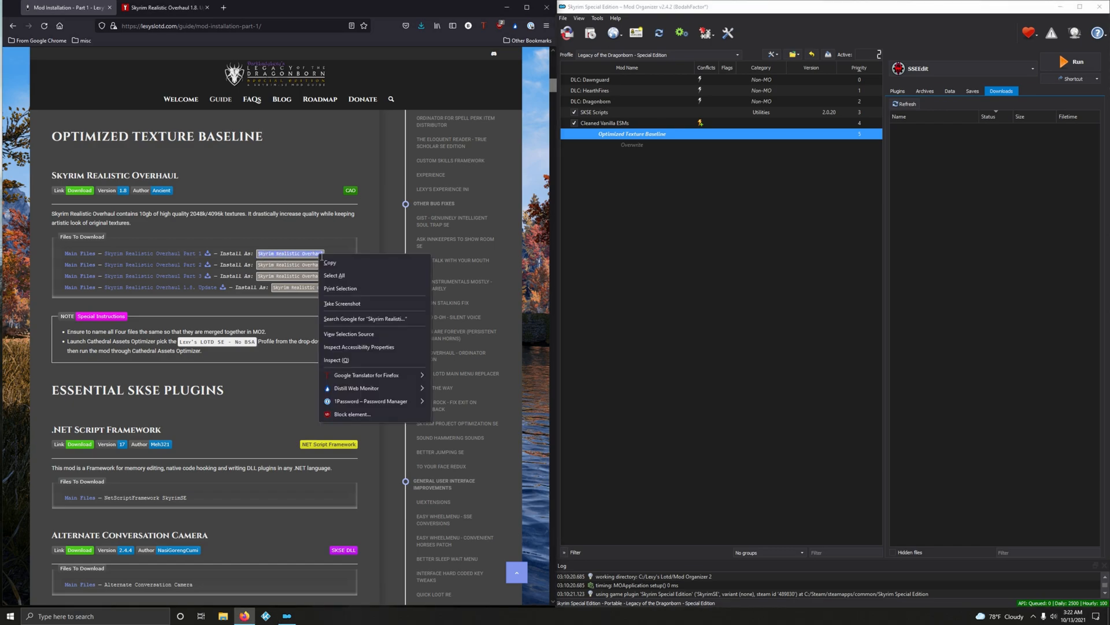
click(349, 276)
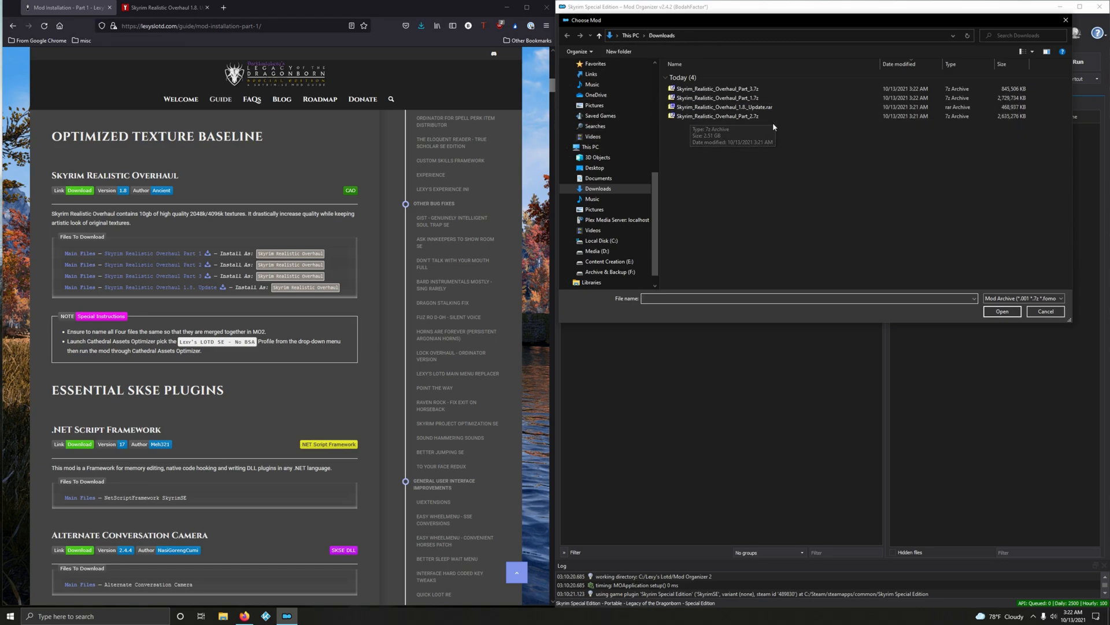
Install Skyrim_Realistic_Overhaul_Part_1.7z with the pasted name 'Skyrim Realistic Overhaul'
click(716, 97)
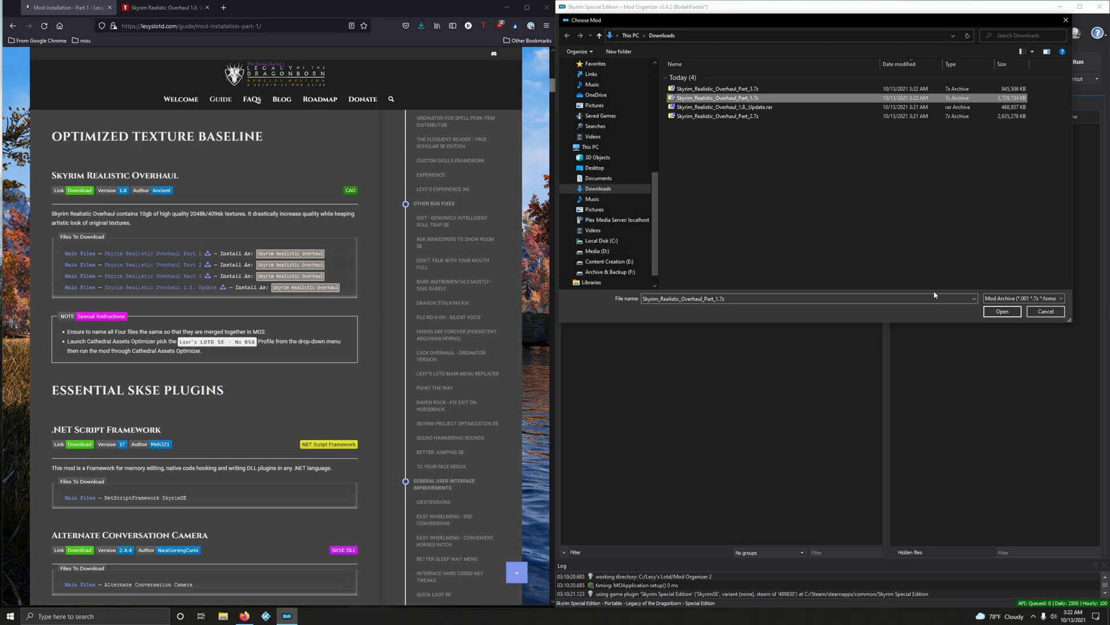
click(1002, 311)
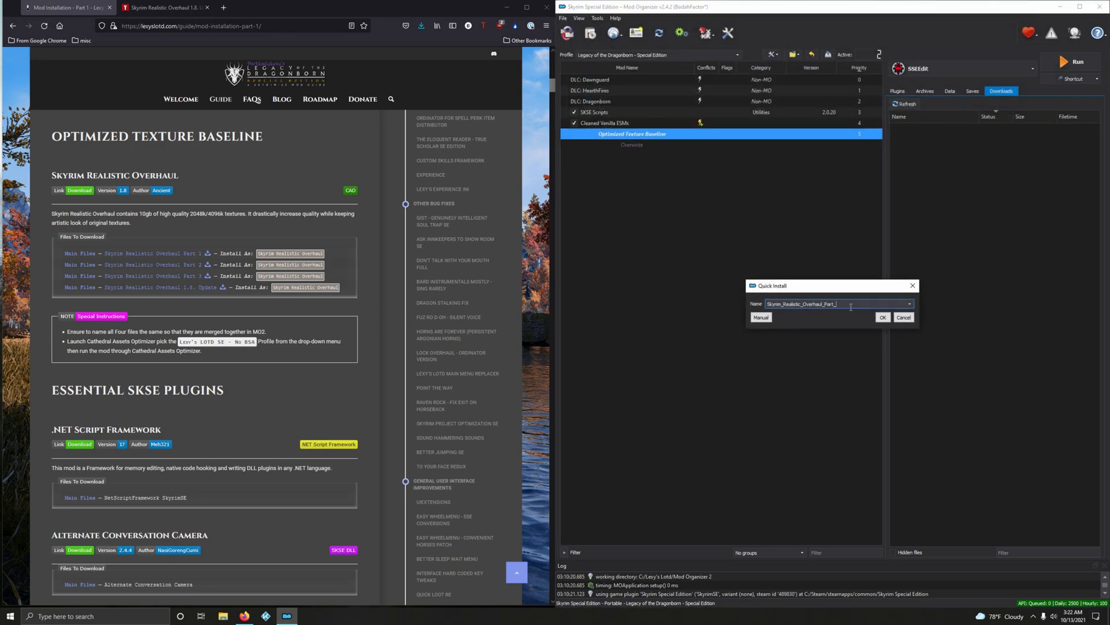
right_click(814, 303)
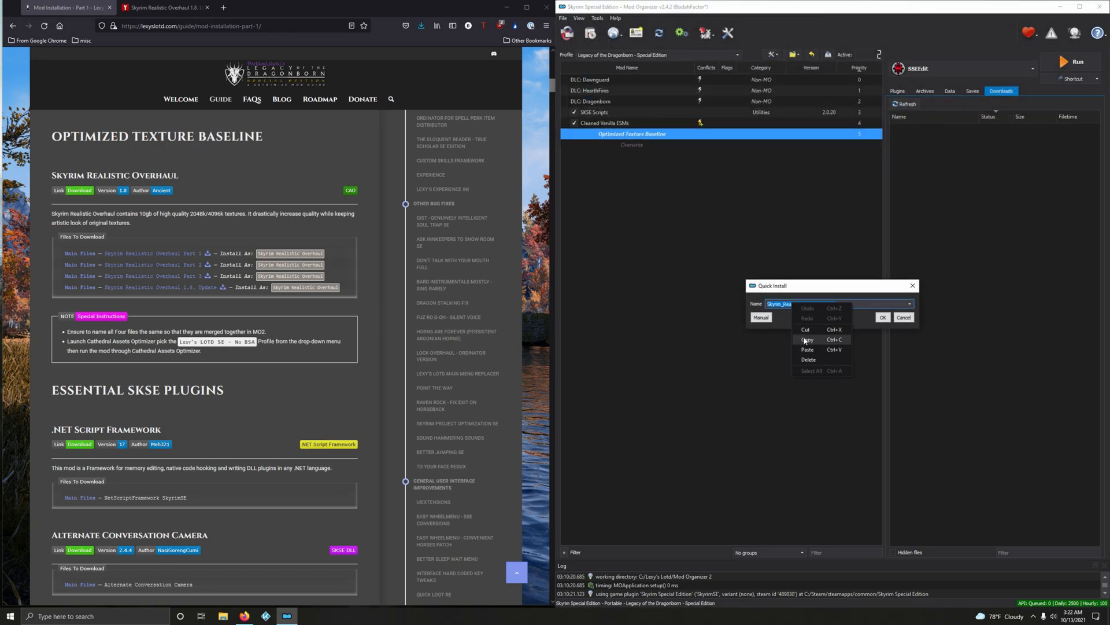
click(807, 350)
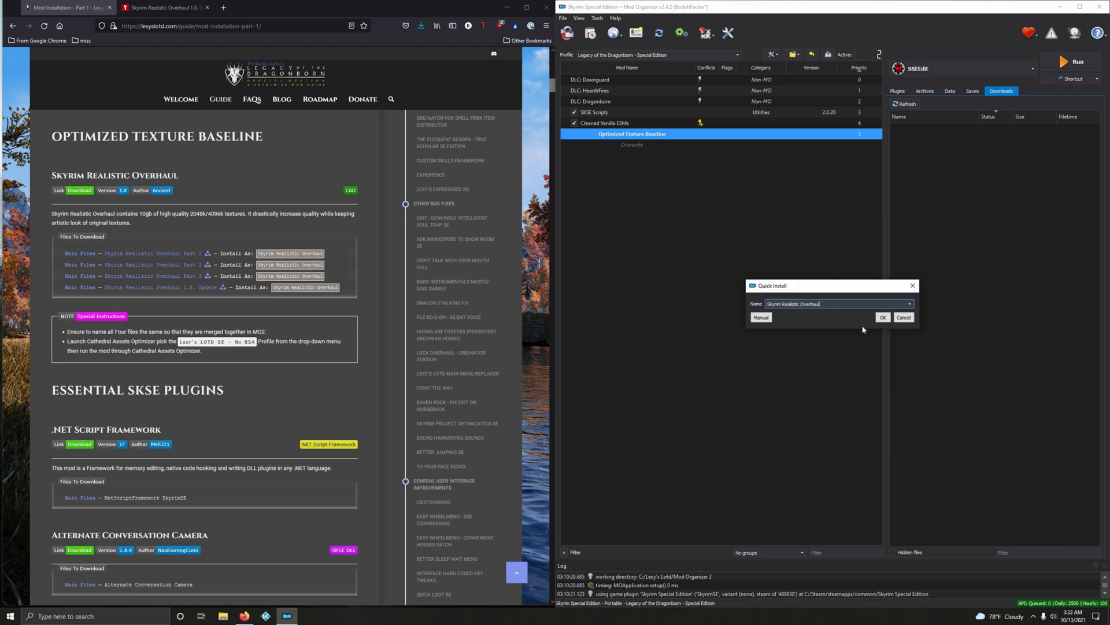
click(882, 316)
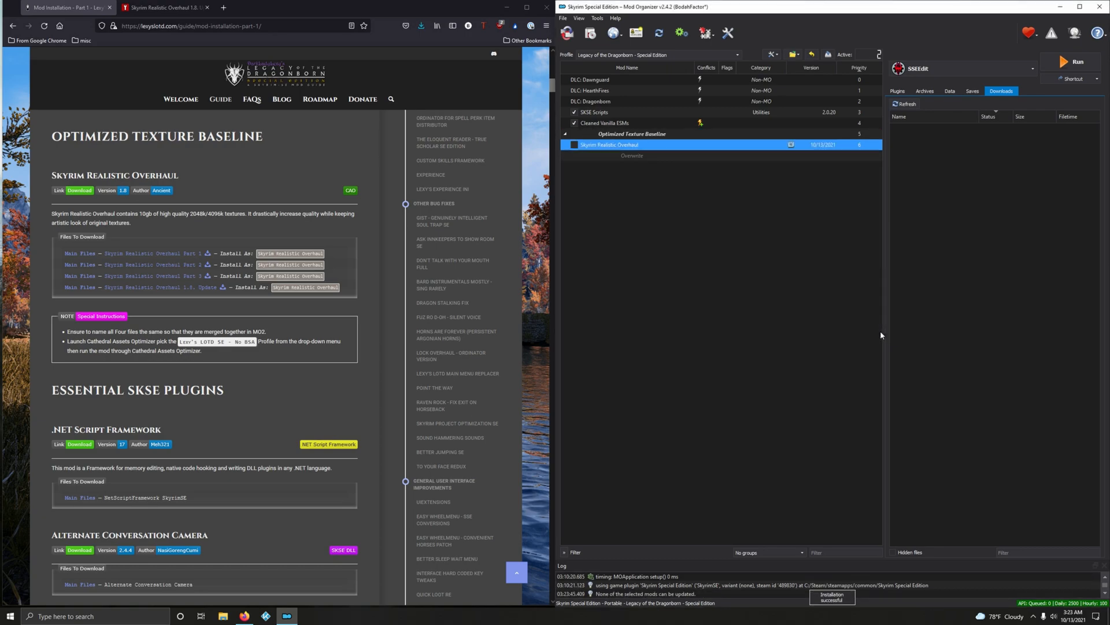
mouse_move(592, 170)
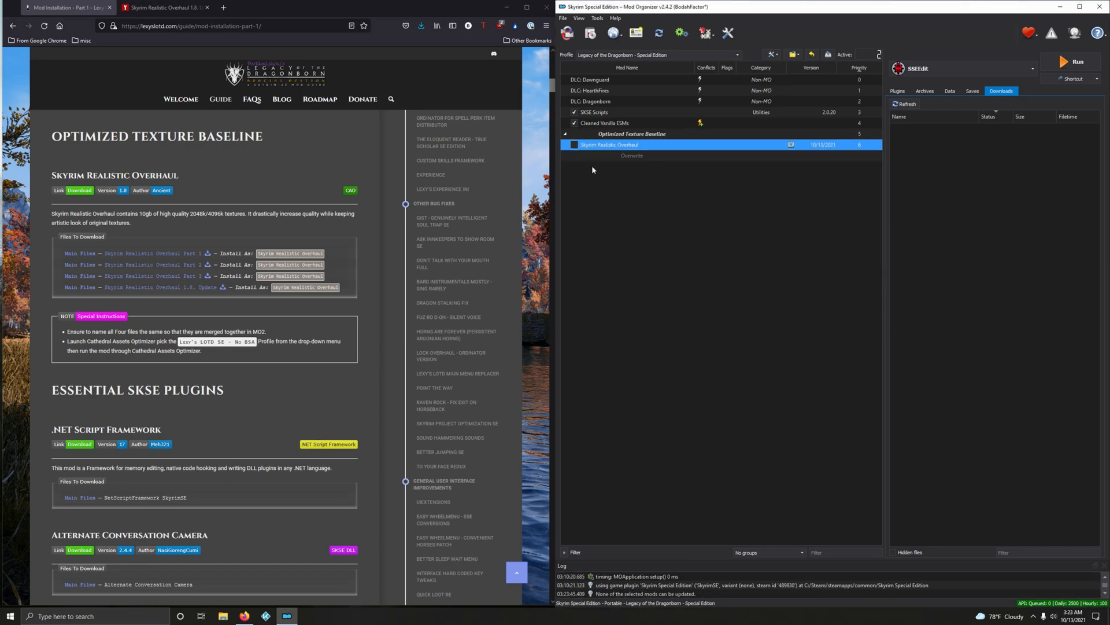
mouse_move(653, 149)
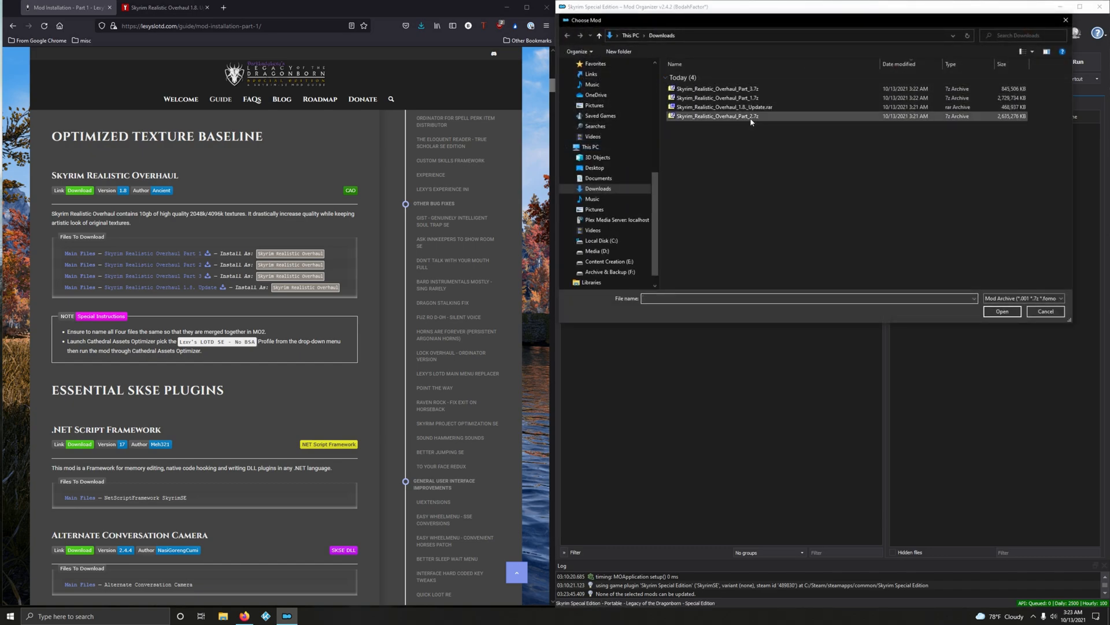
Install Part_2.7z as 'Skyrim Realistic Overhaul' and merge it into the existing mod
click(1002, 311)
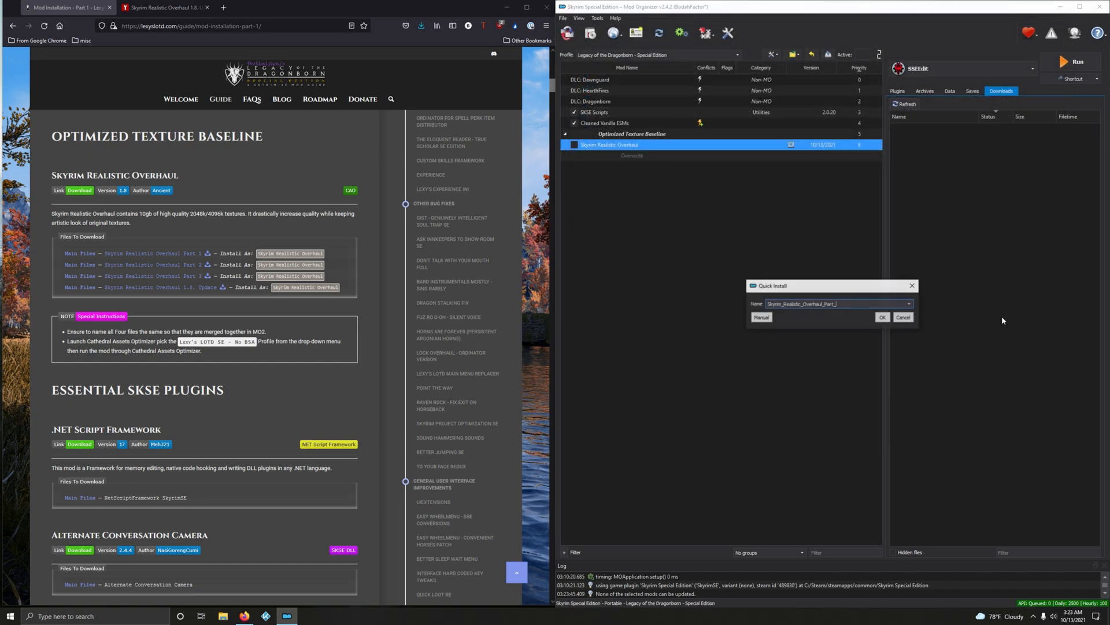
triple_click(829, 303)
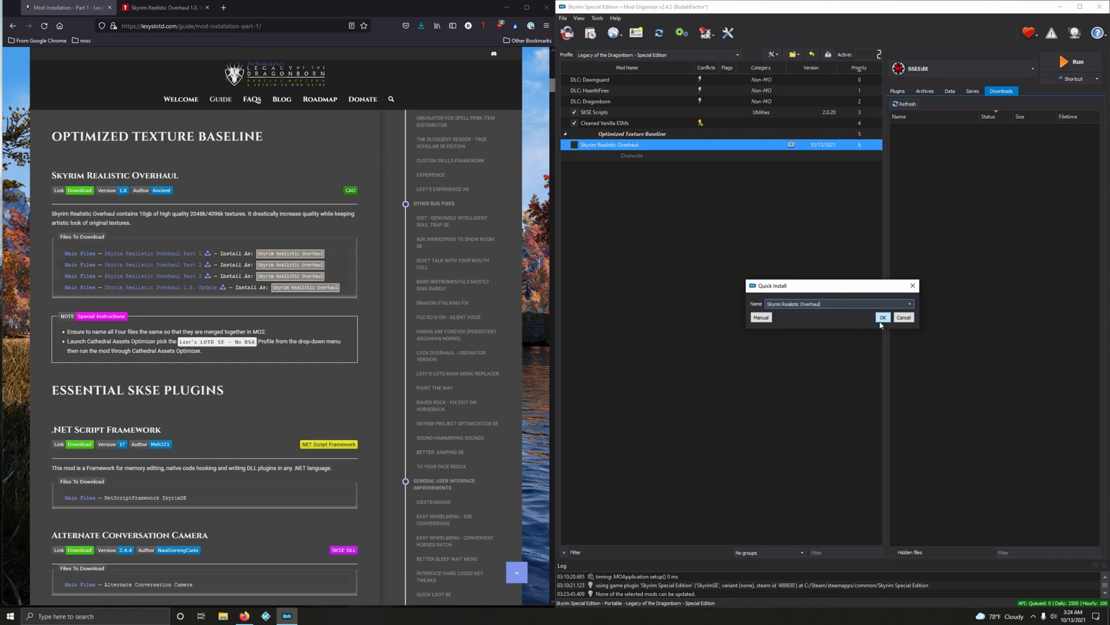
click(883, 317)
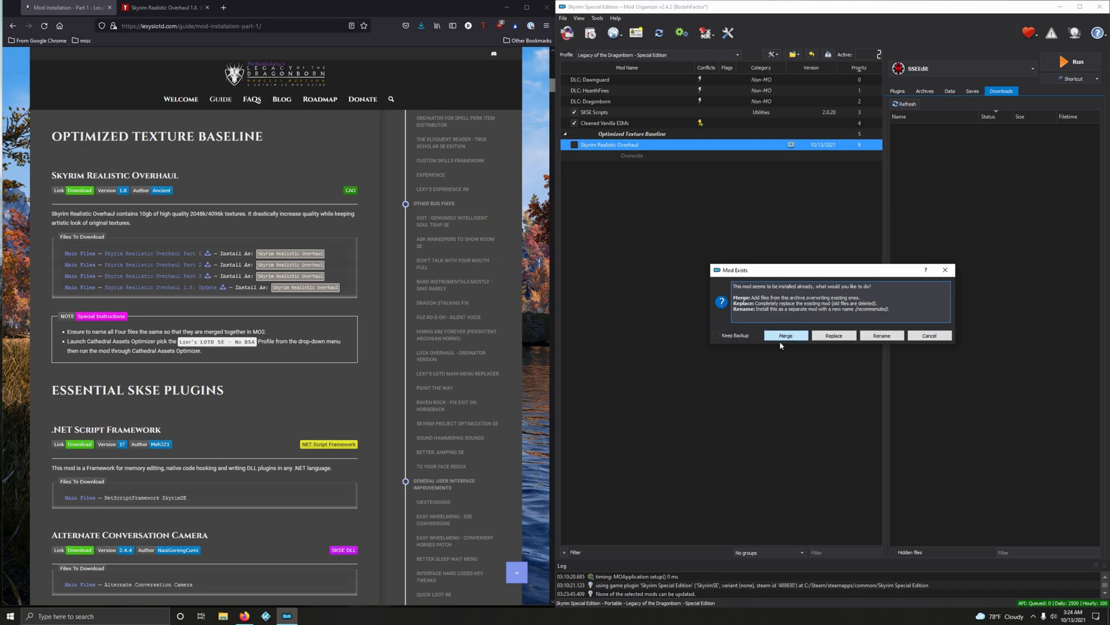
mouse_move(878, 351)
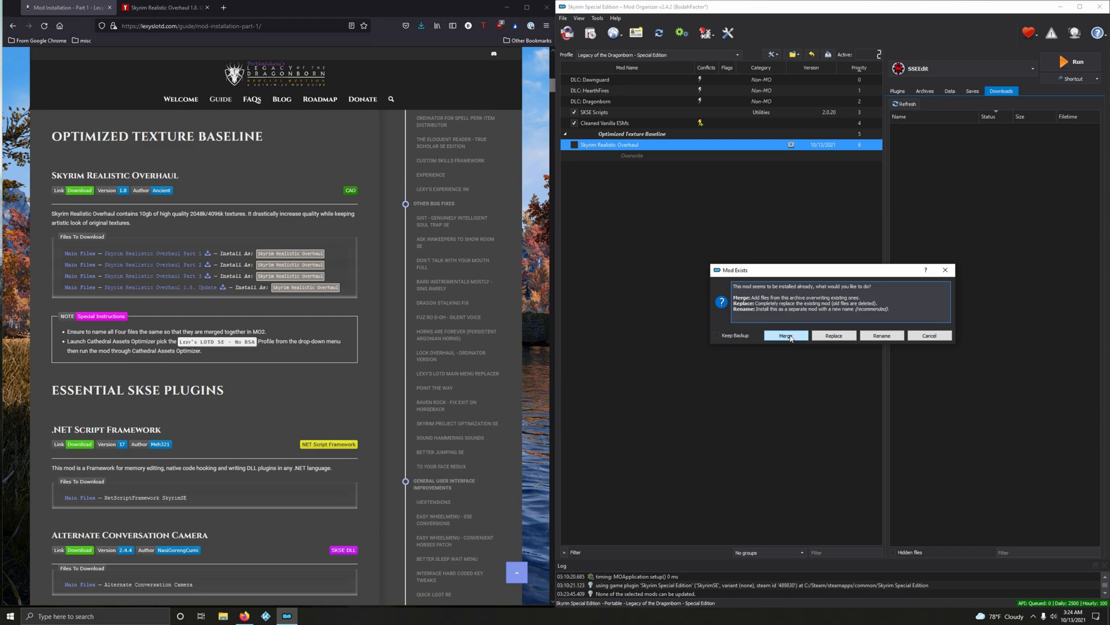
click(785, 335)
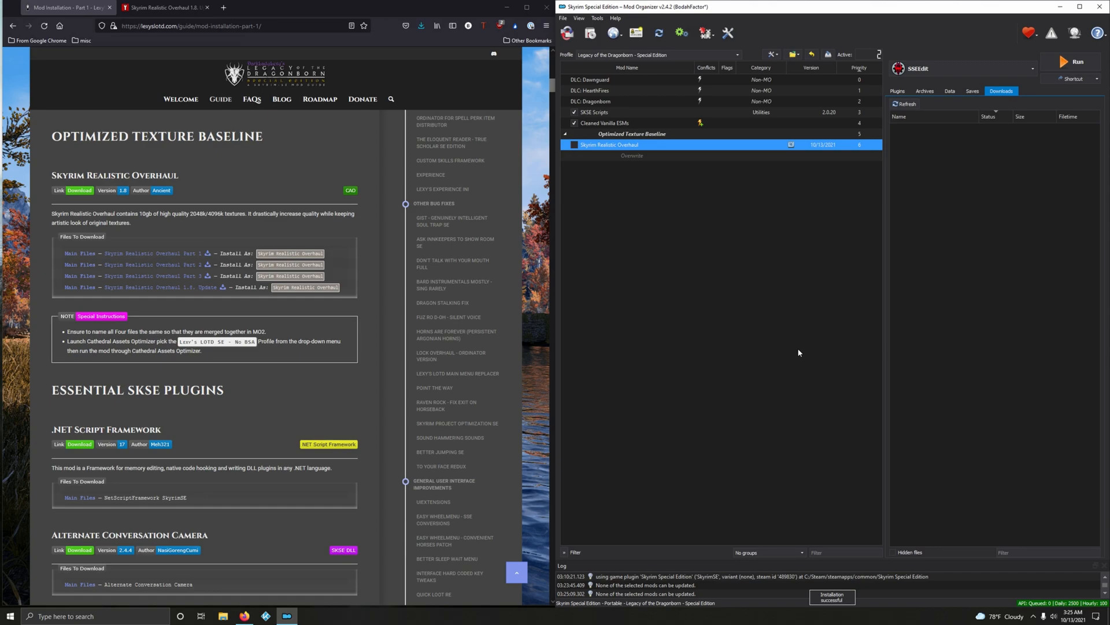
mouse_move(620, 80)
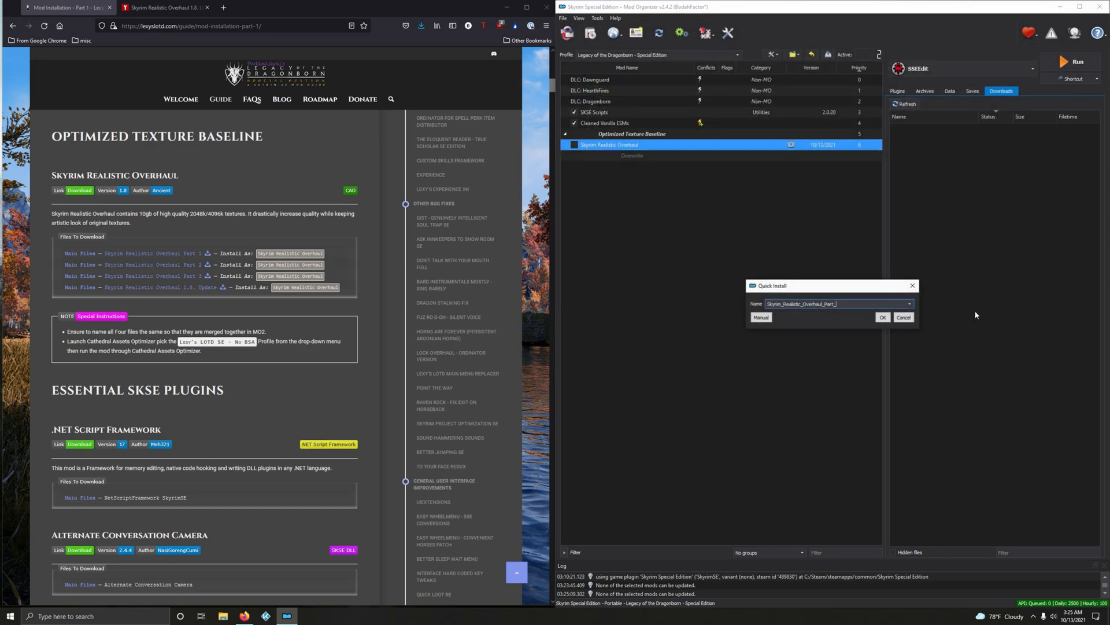
Install this archive under the existing name 'Skyrim Realistic Overhaul'
triple_click(828, 303)
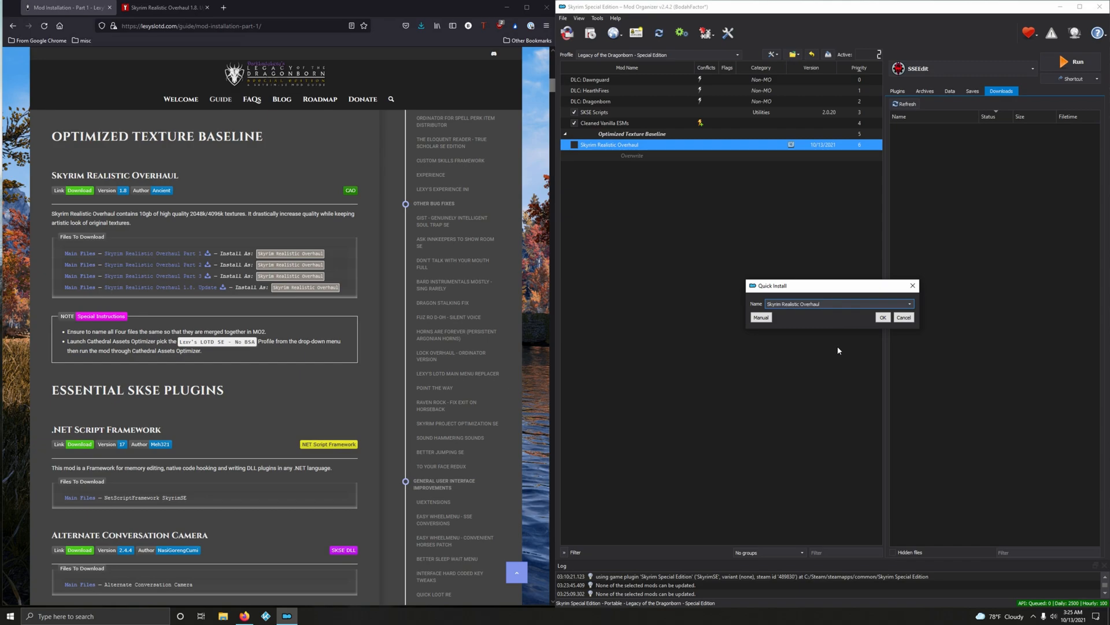
click(882, 317)
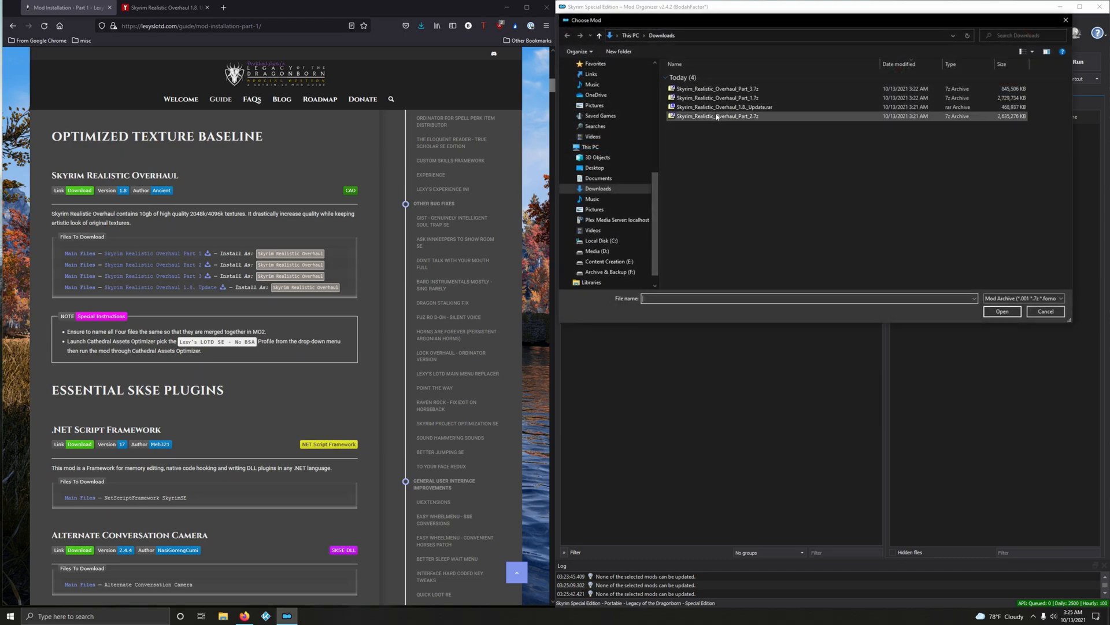
Merge Skyrim_Realistic_Overhaul_1.8_Update.rar into the existing Skyrim Realistic Overhaul mod
click(724, 106)
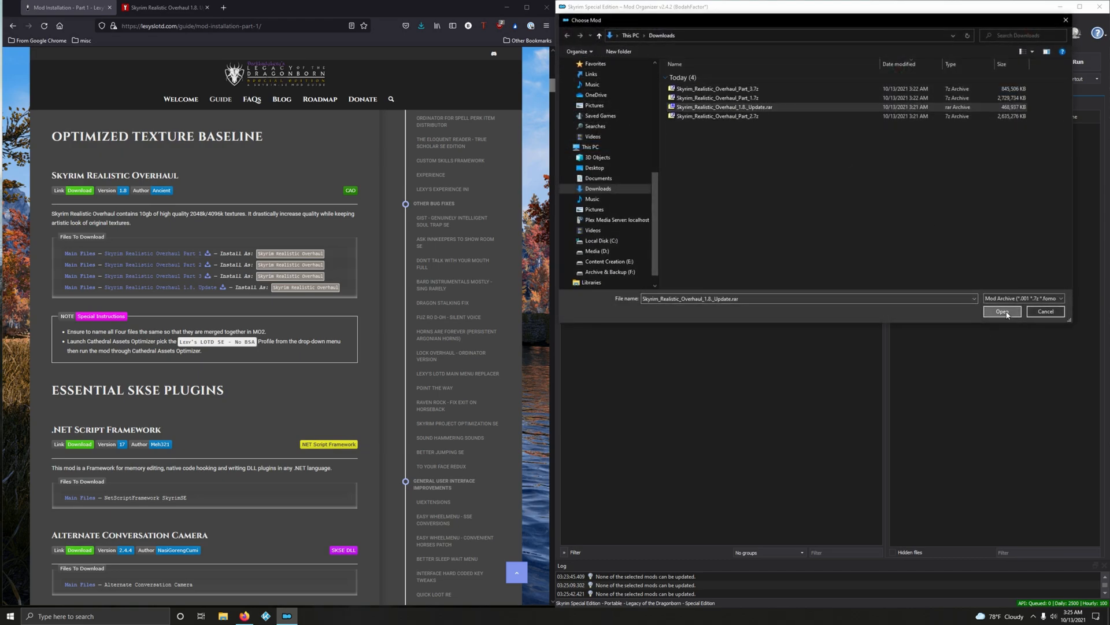
click(1002, 311)
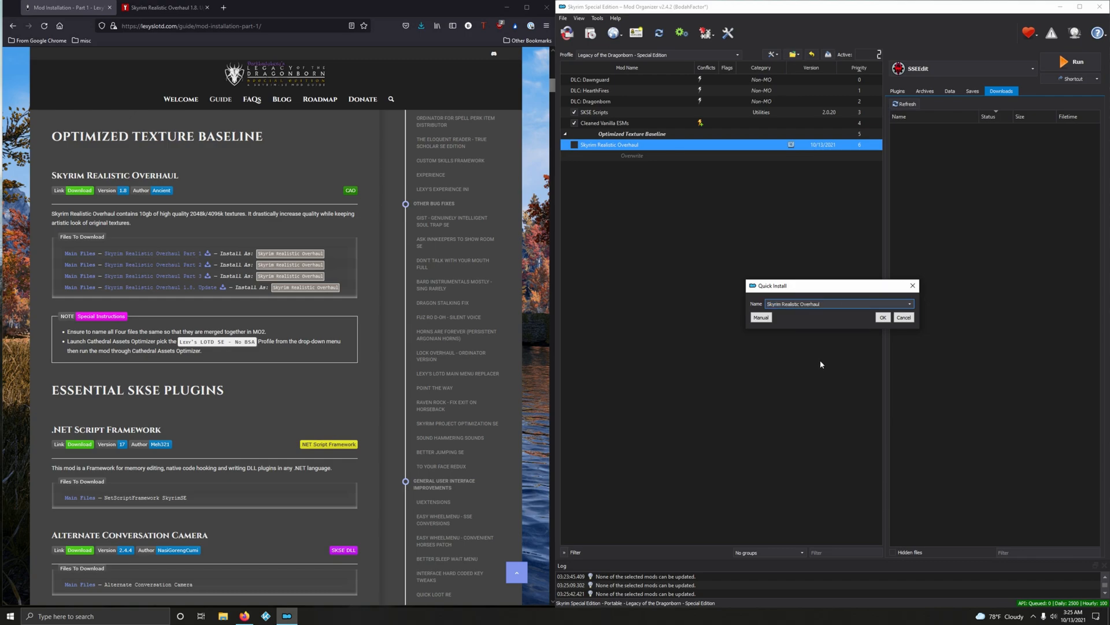
click(881, 317)
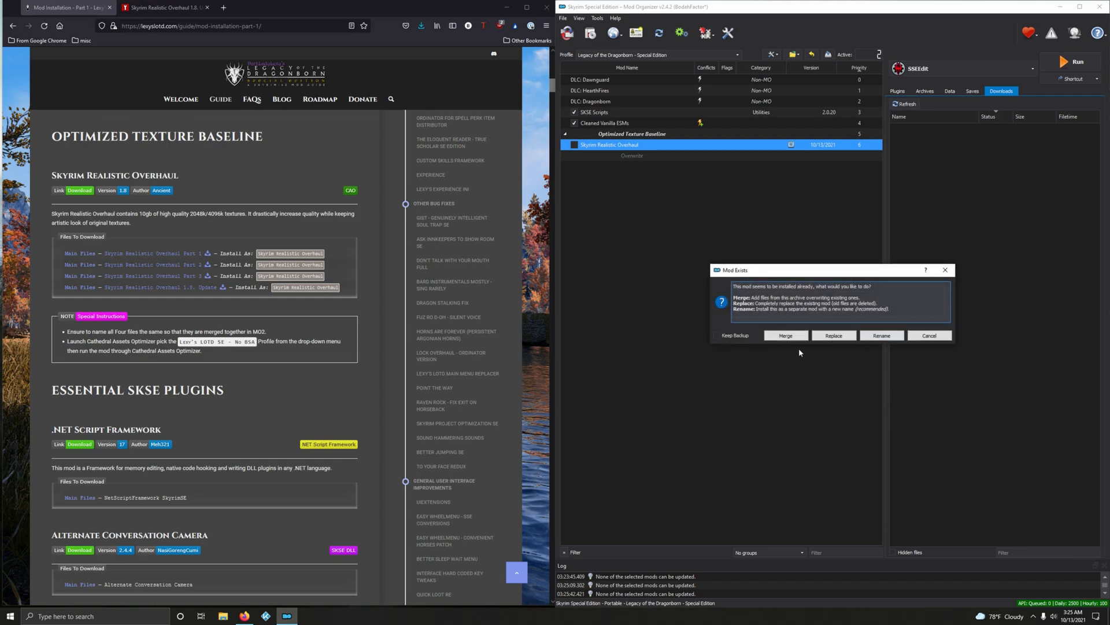
click(784, 335)
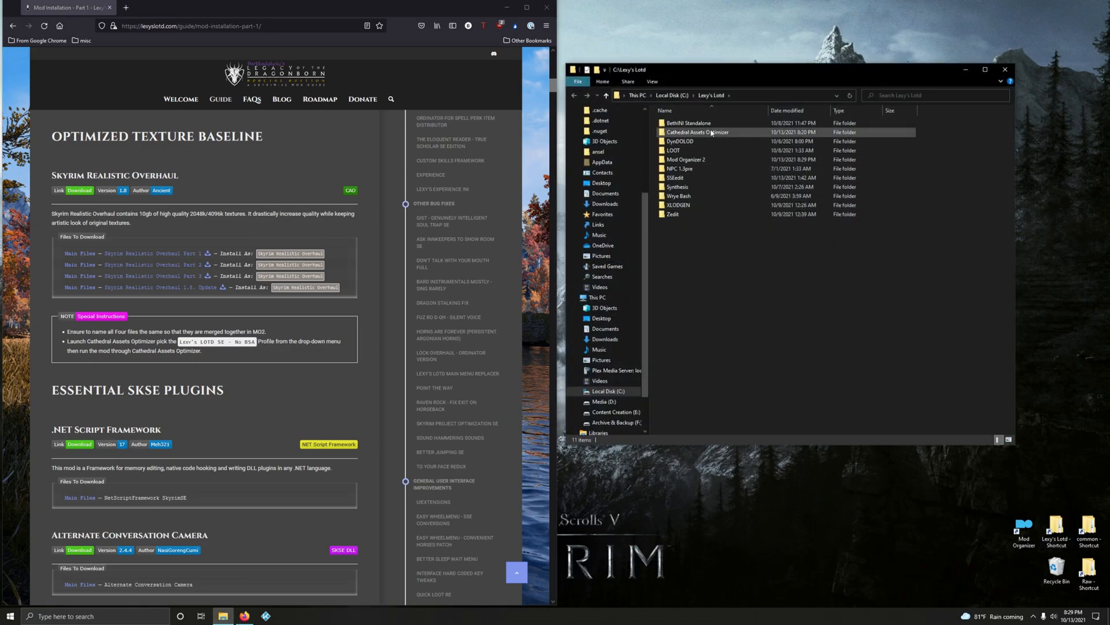
Launch Cathedral_Assets_Optimizer.exe from its folder in Lexy's LOTD tools
double_click(696, 132)
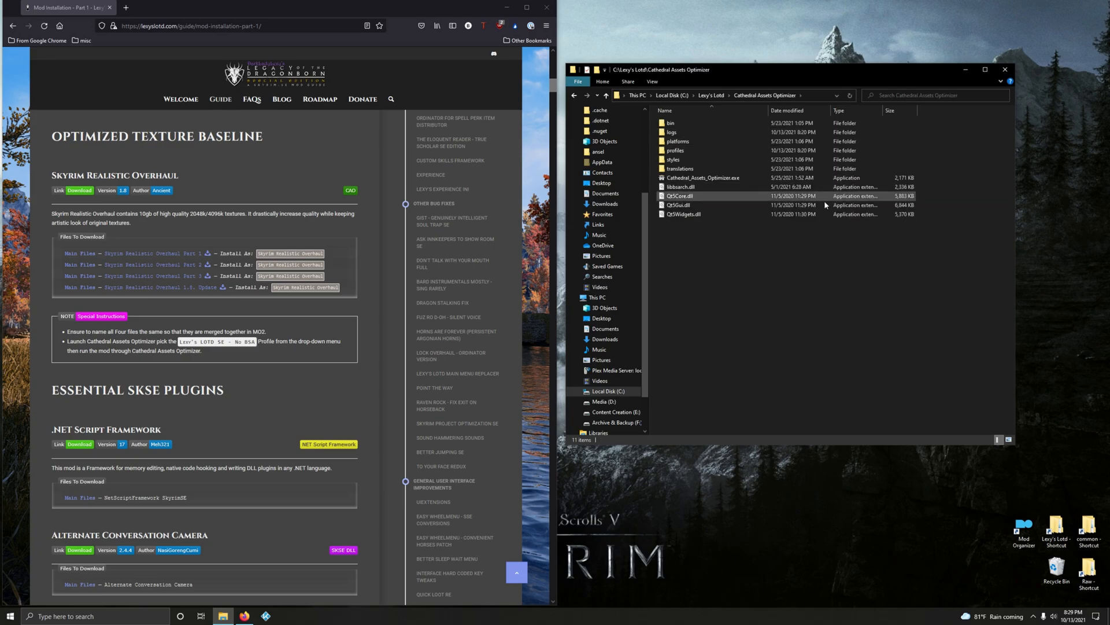
mouse_move(708, 177)
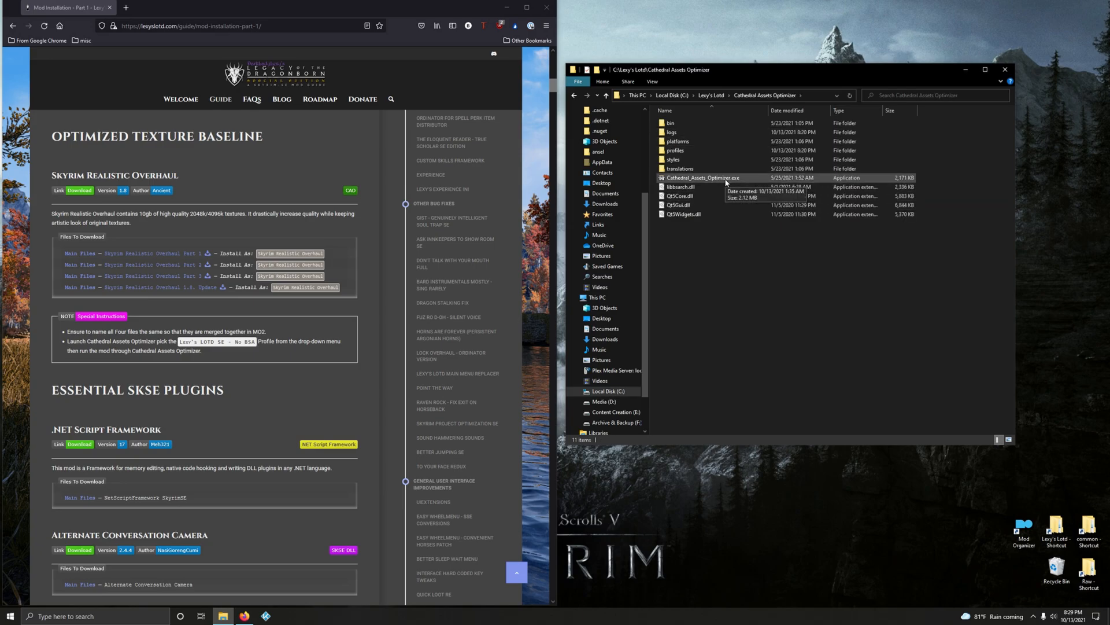
double_click(702, 178)
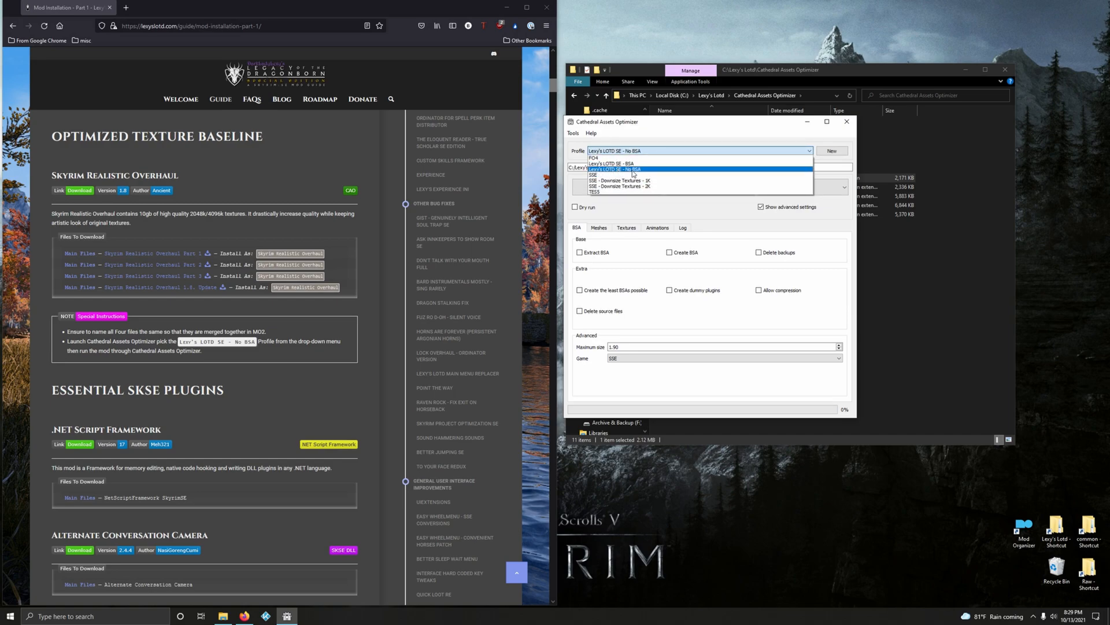
With the Lexy's LOTD SE - No BSA profile, choose mods\Skyrim Realistic Overhaul as the folder to optimize
click(623, 169)
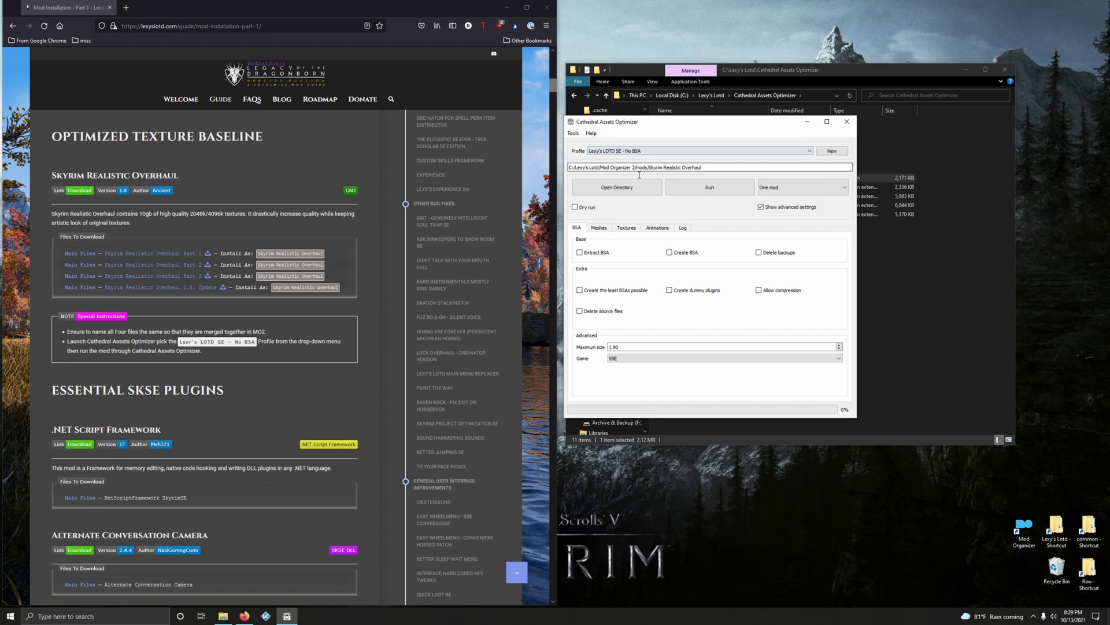
click(615, 188)
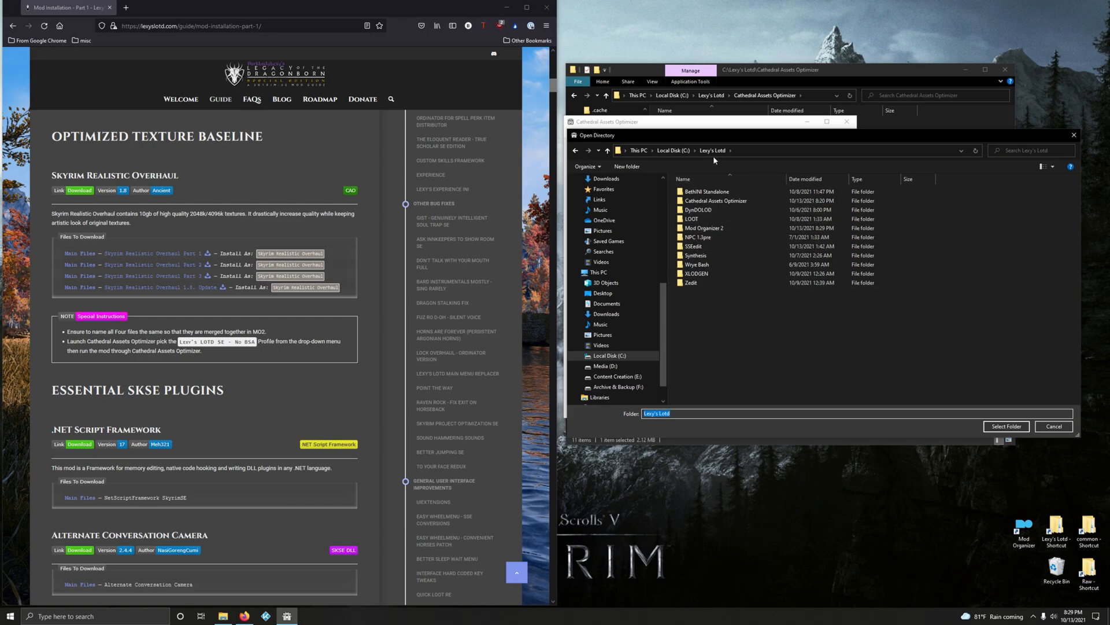
mouse_move(708, 218)
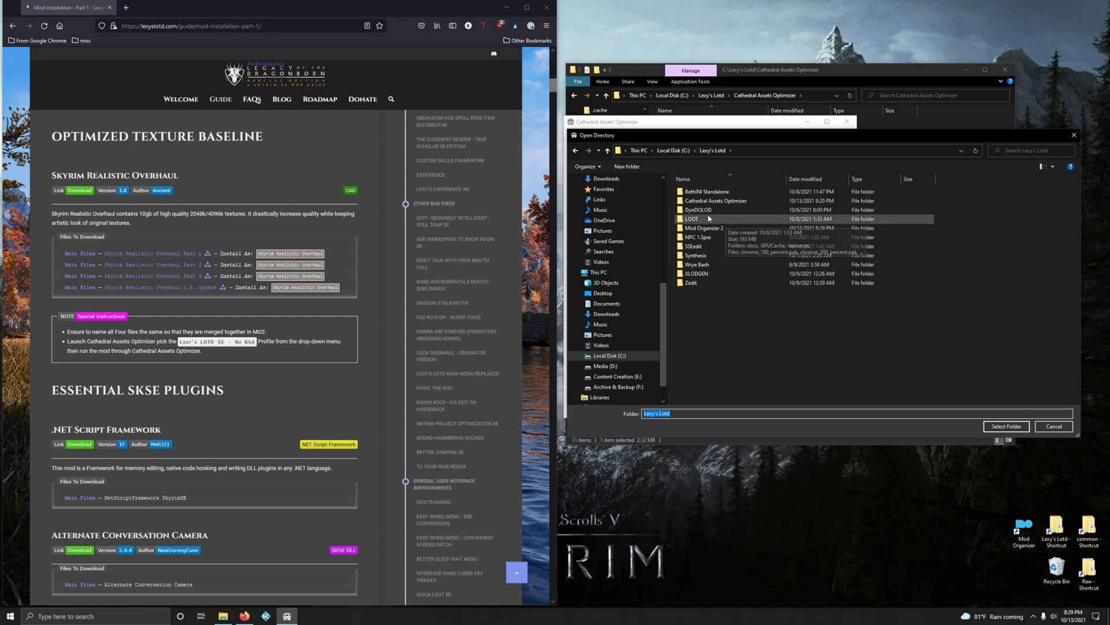
double_click(705, 227)
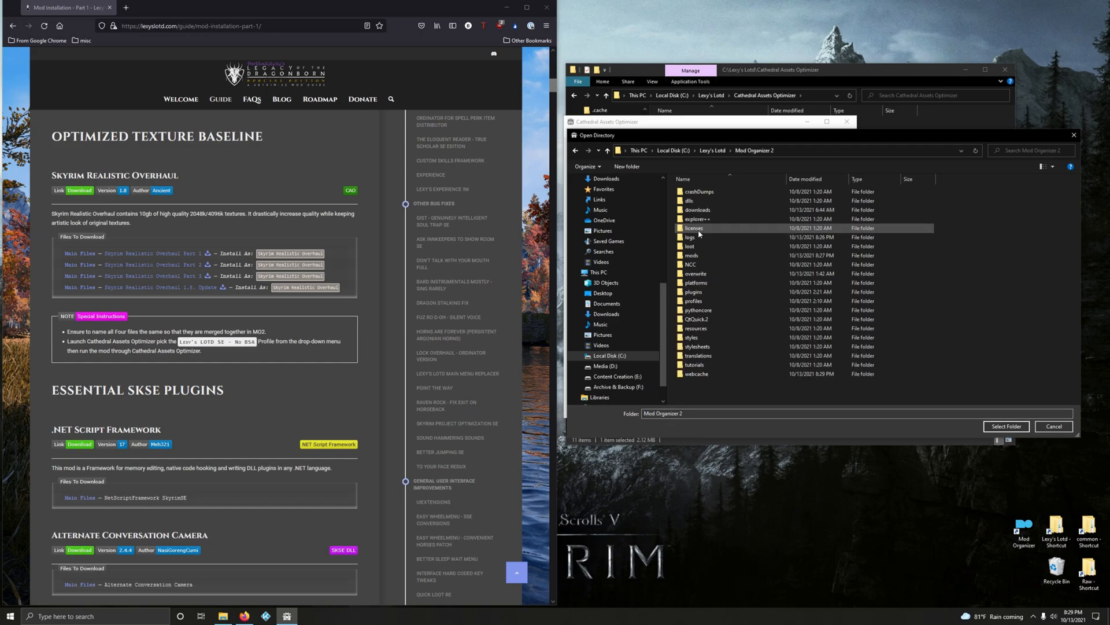
double_click(691, 255)
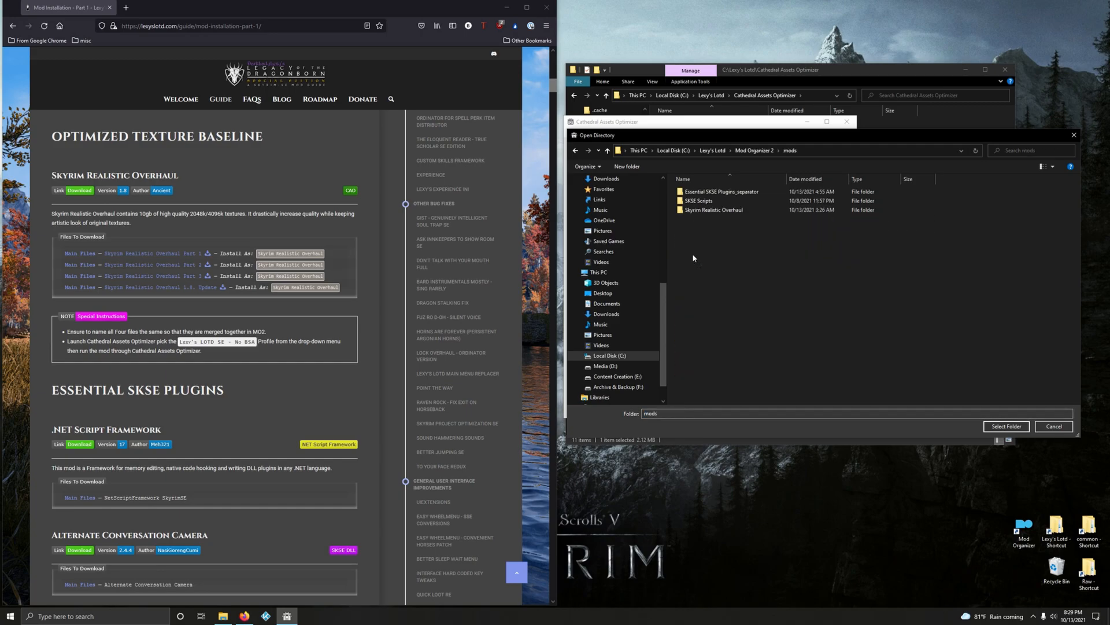
click(715, 209)
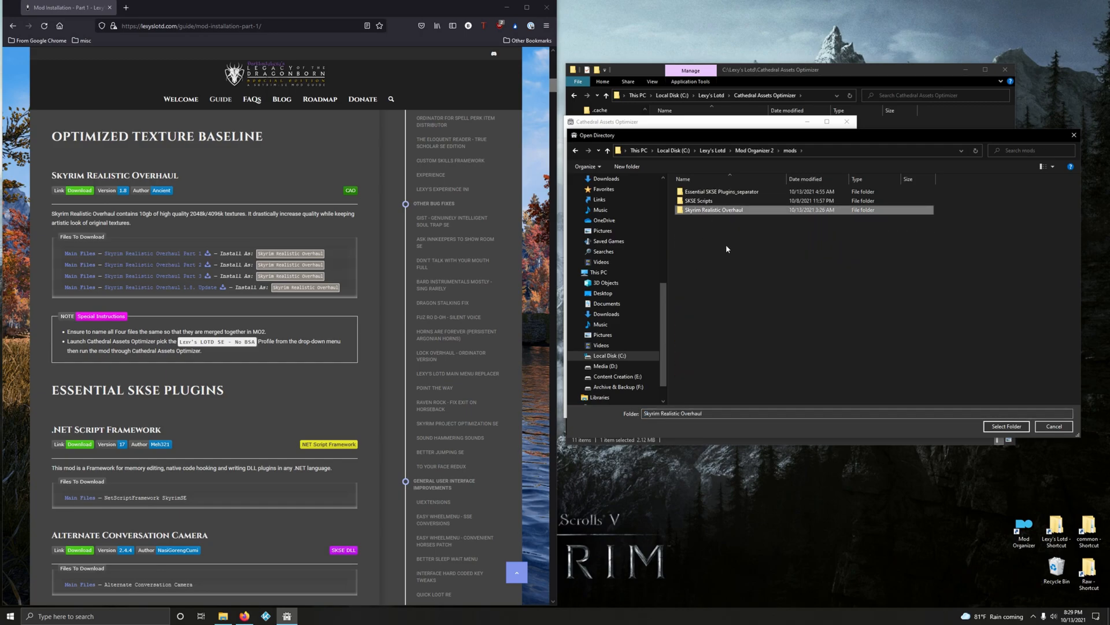
click(1006, 425)
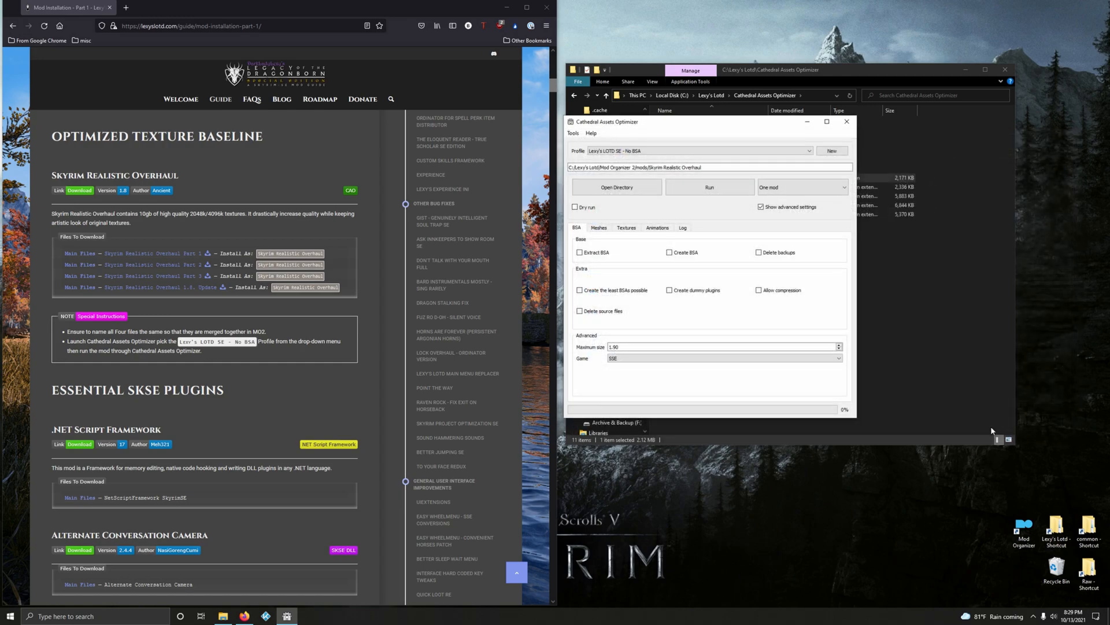
mouse_move(706, 201)
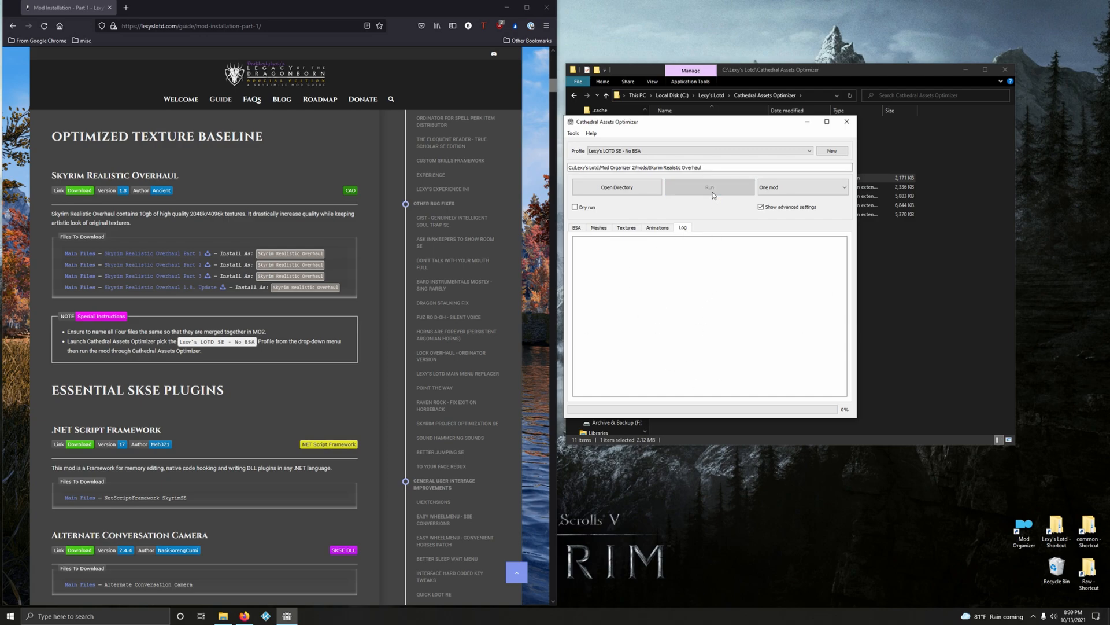
Run the optimization on Skyrim Realistic Overhaul and close the optimizer when it completes
click(709, 187)
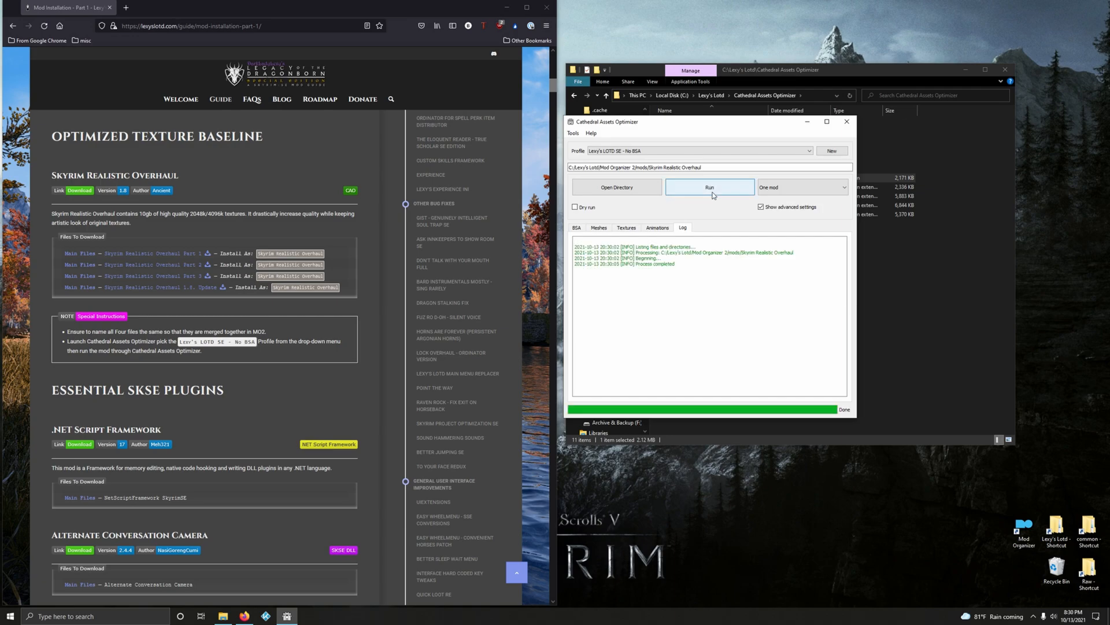
mouse_move(847, 121)
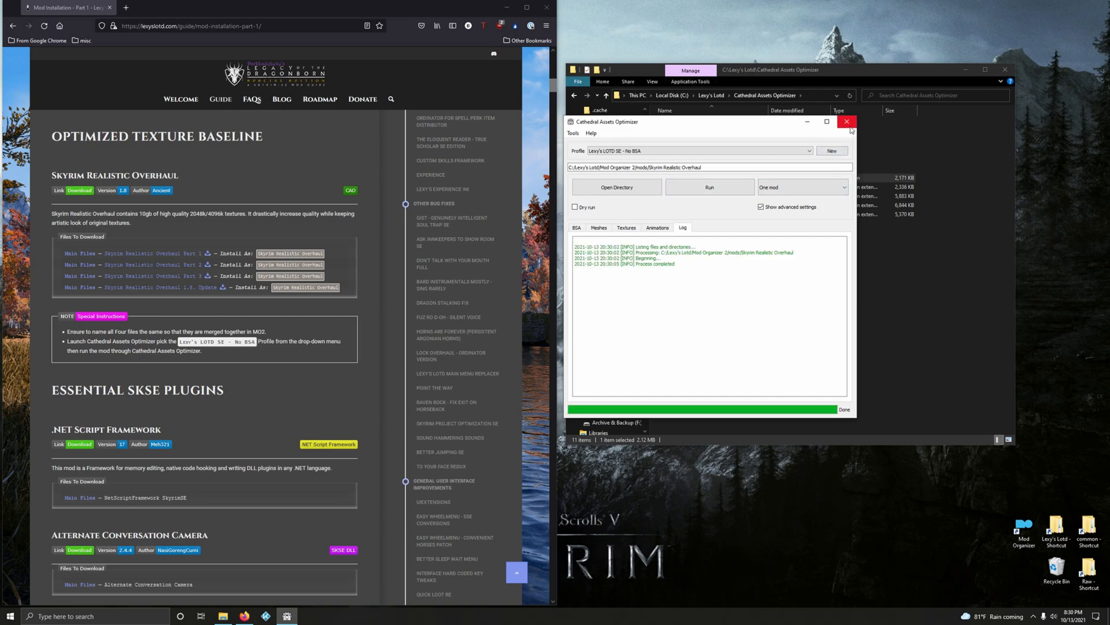
click(846, 121)
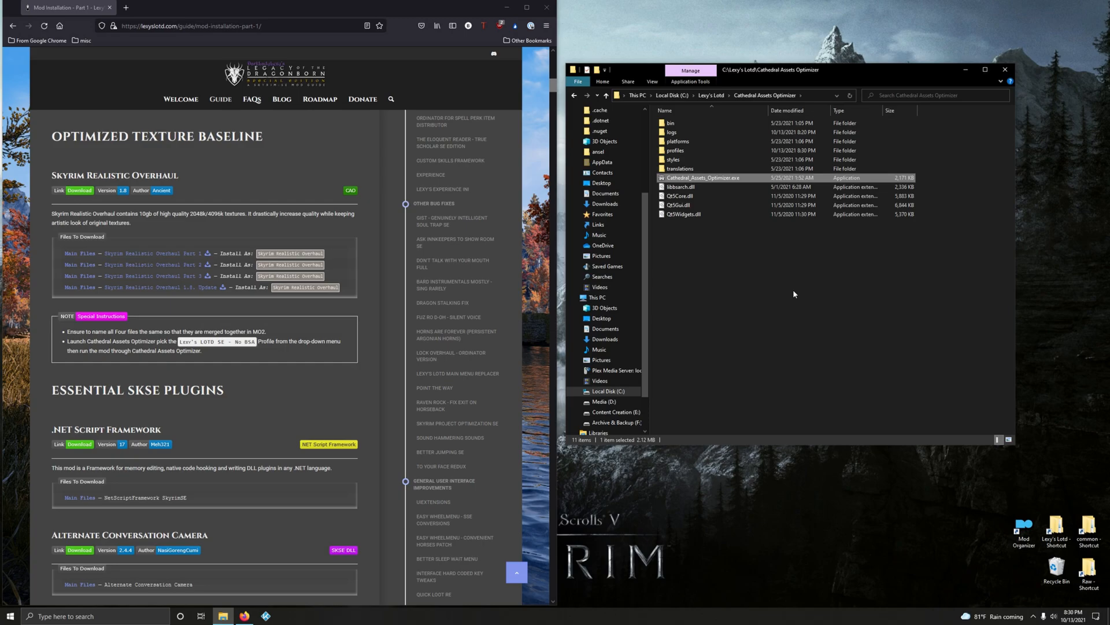
mouse_move(1069, 85)
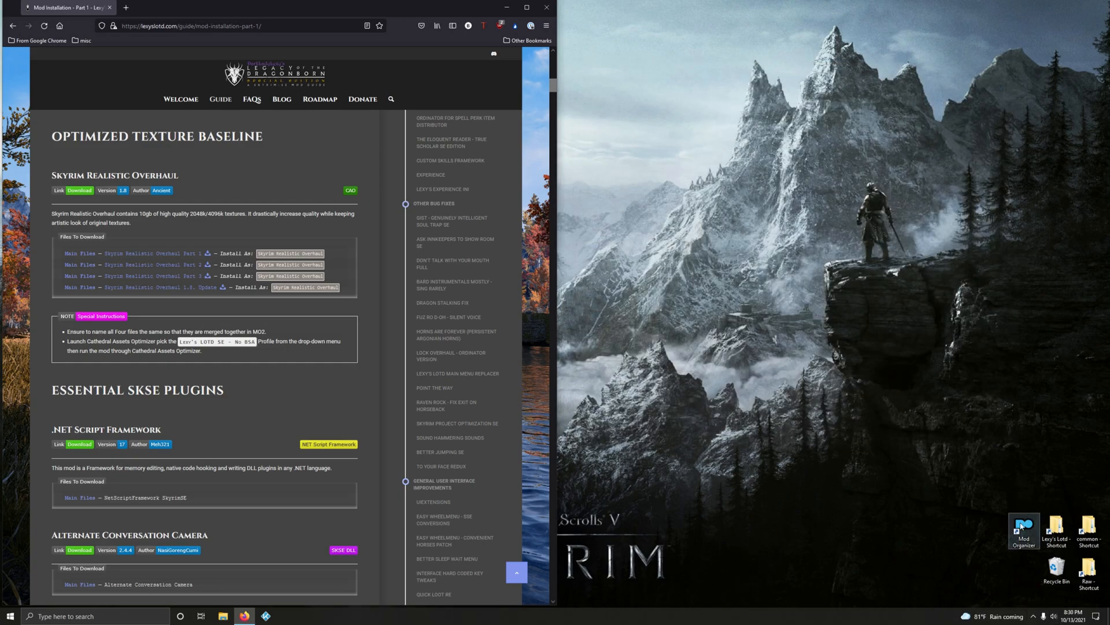
Relaunch Mod Organizer, enable Skyrim Realistic Overhaul and bring up its information window
double_click(1024, 531)
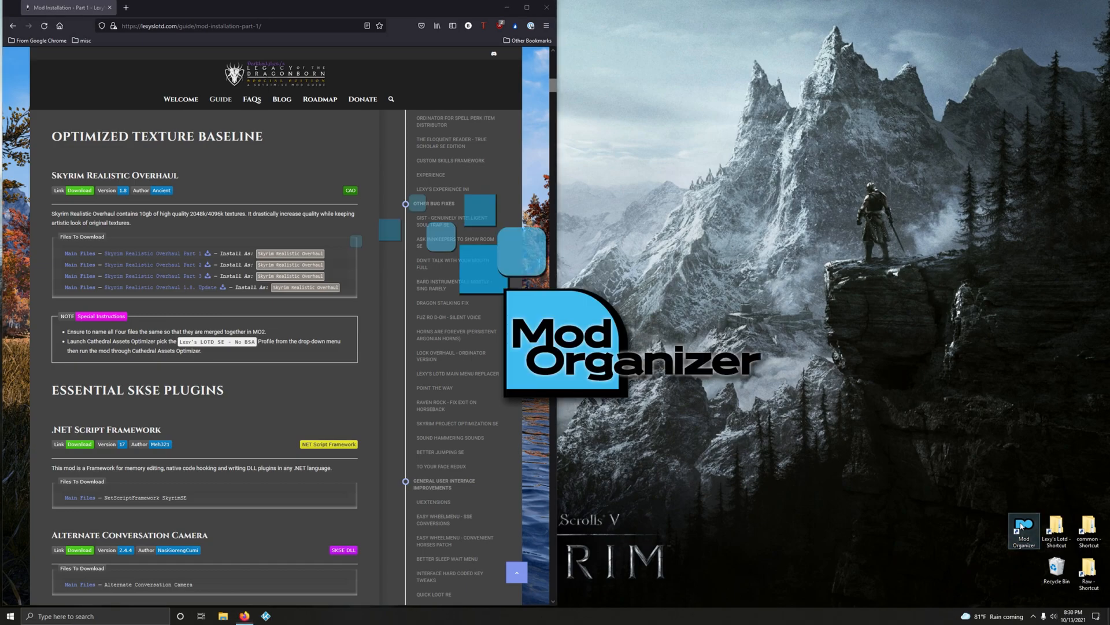
double_click(1021, 530)
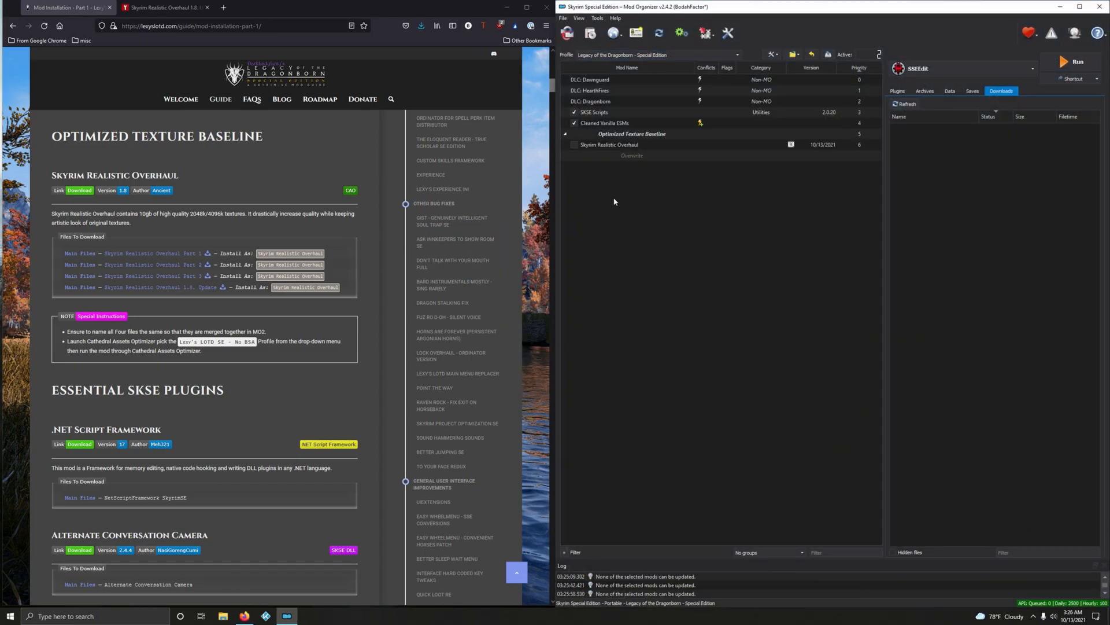
click(574, 144)
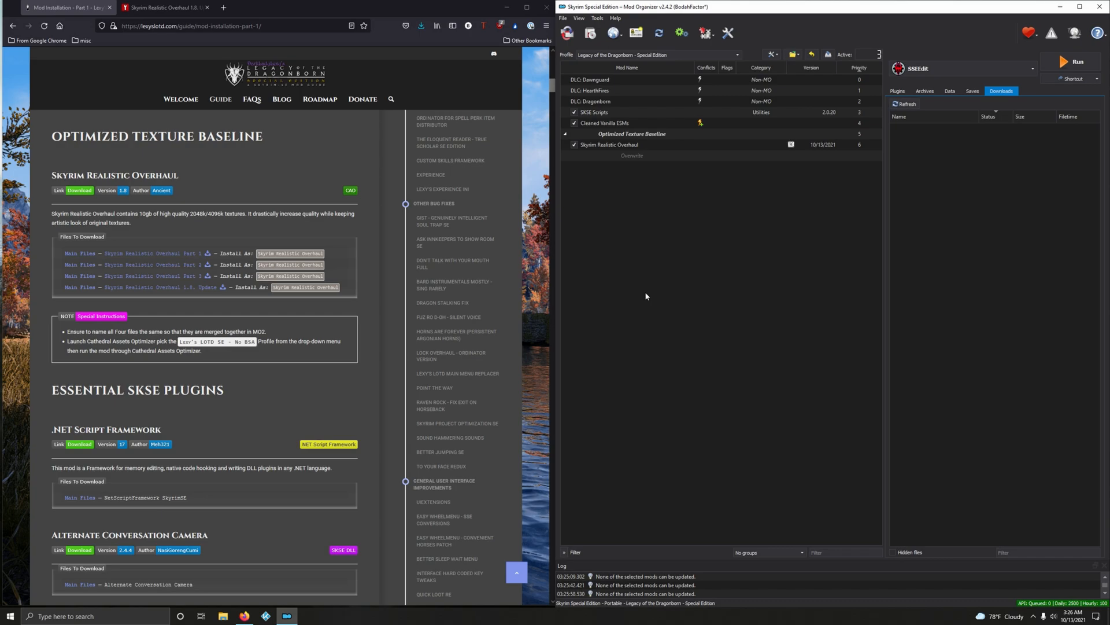
mouse_move(768, 305)
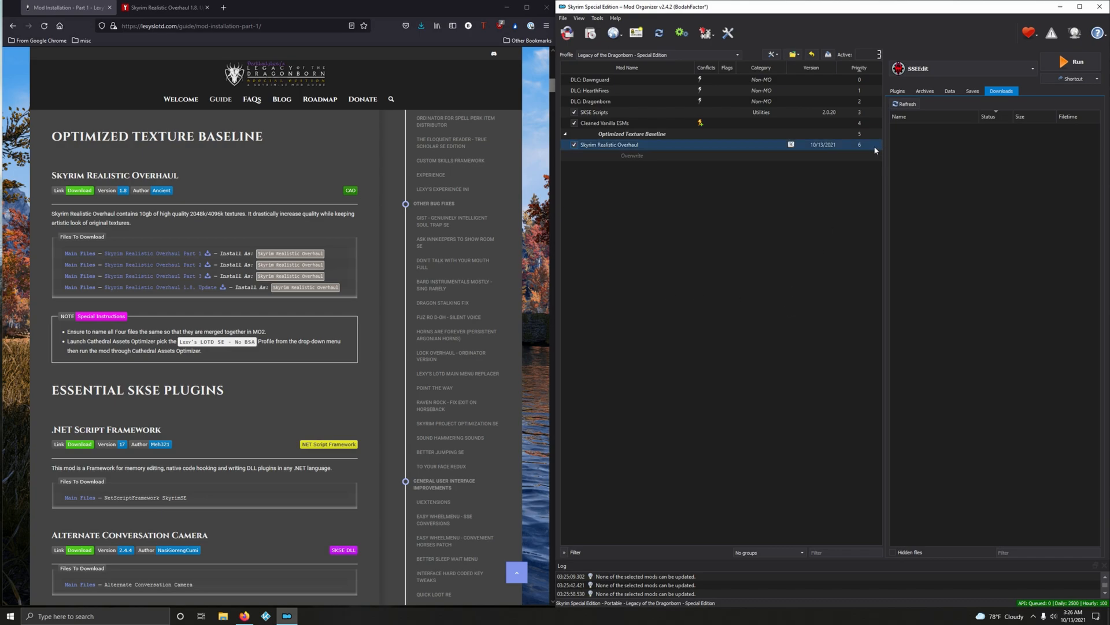
mouse_move(825, 150)
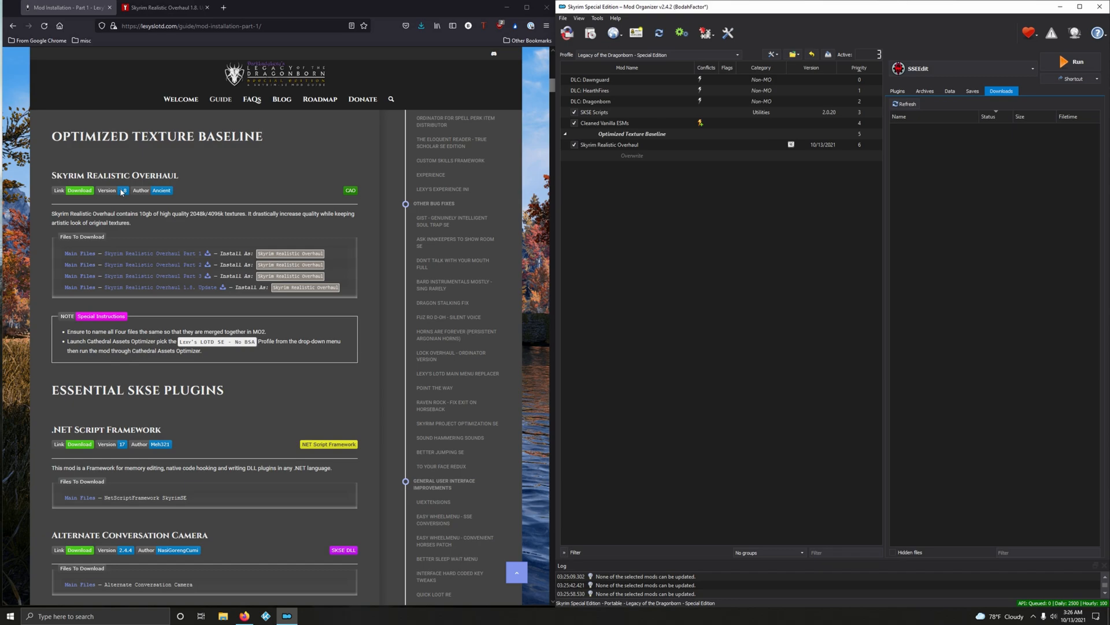
click(611, 144)
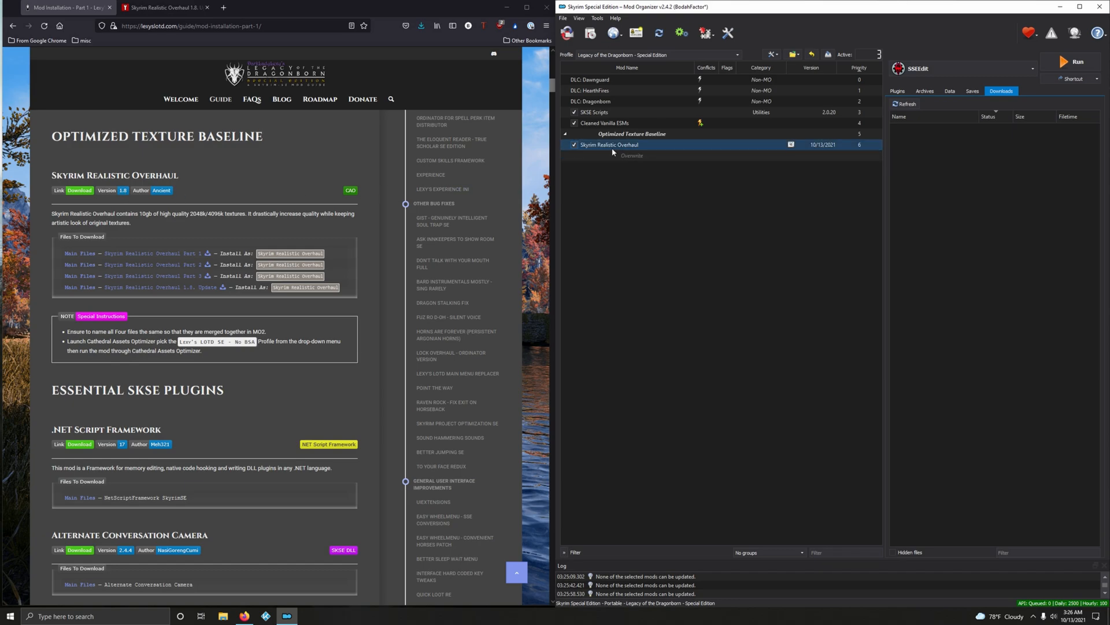
double_click(609, 144)
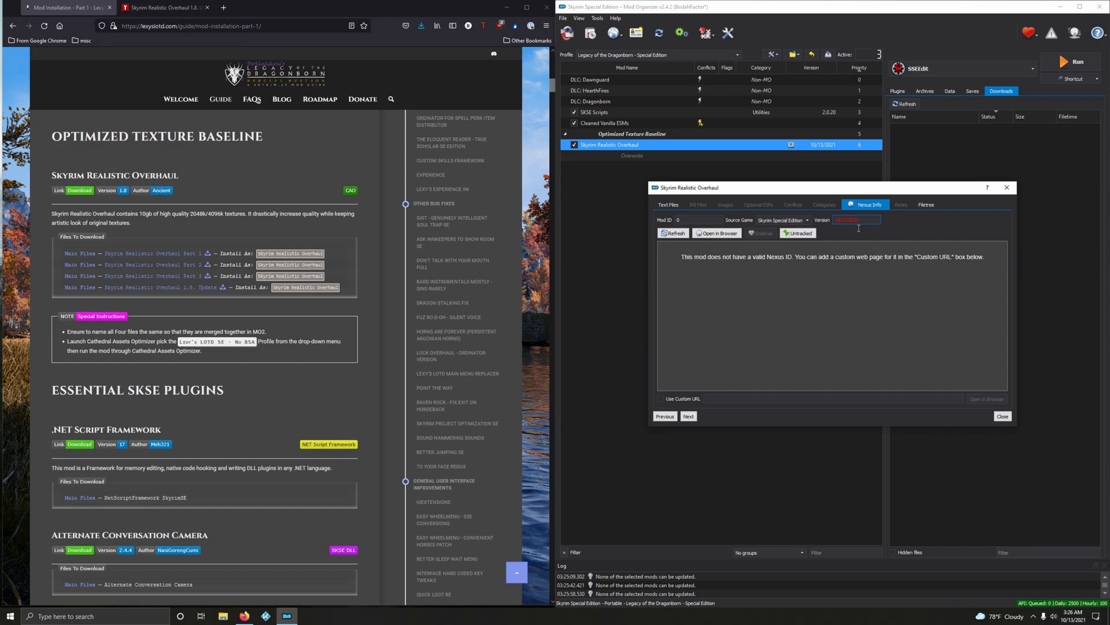
Set the mod's version to 1.2 and assign it the Models & Textures category
triple_click(855, 220)
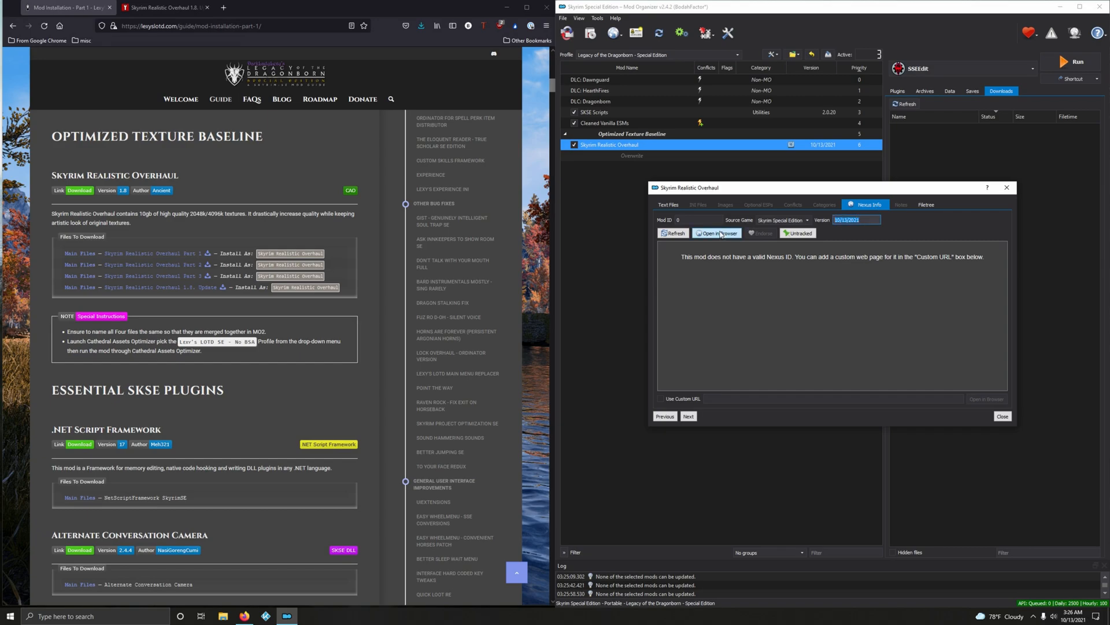
triple_click(855, 220)
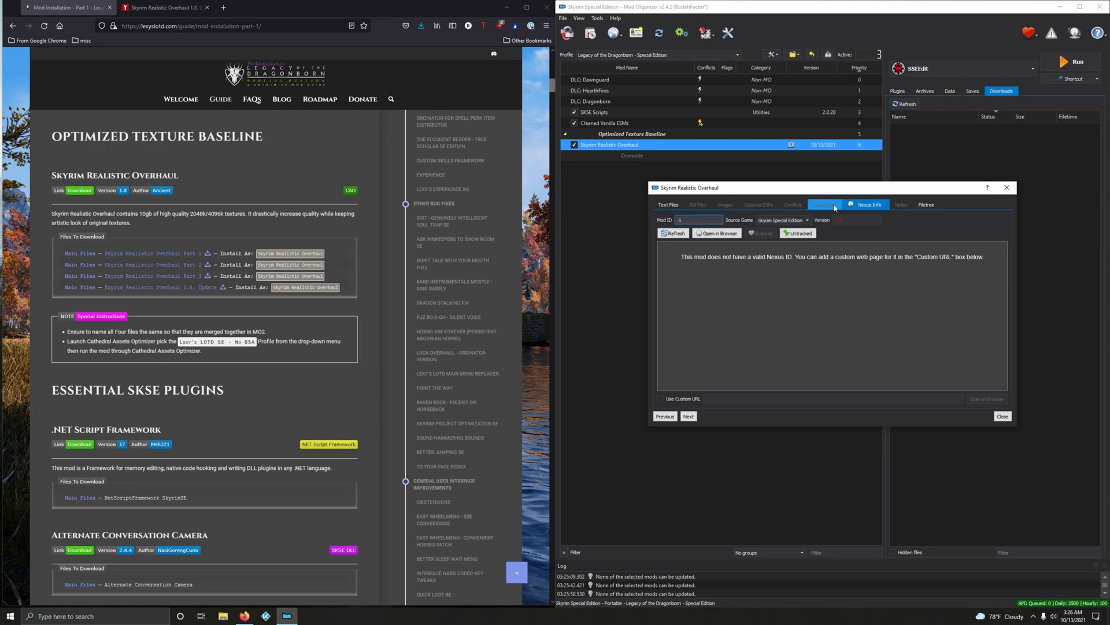
click(823, 205)
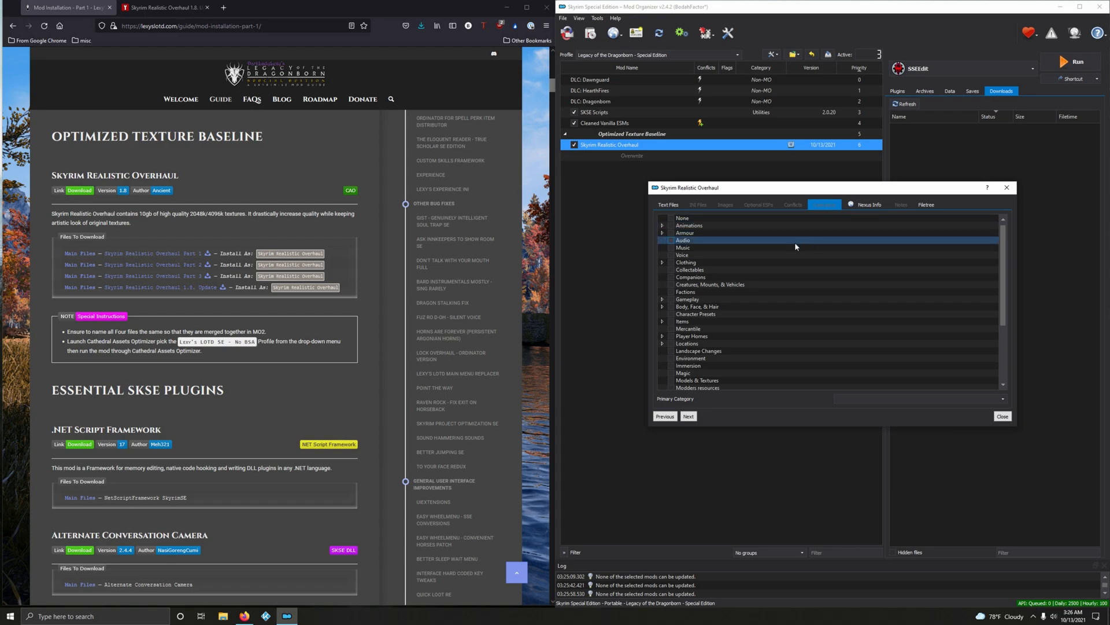
click(699, 350)
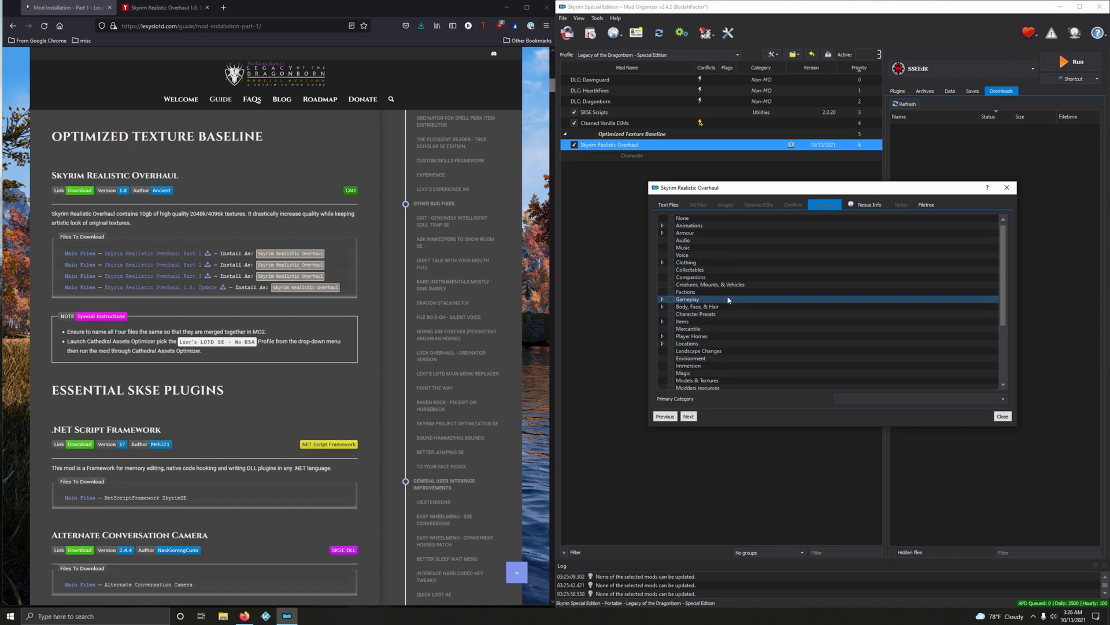
click(671, 358)
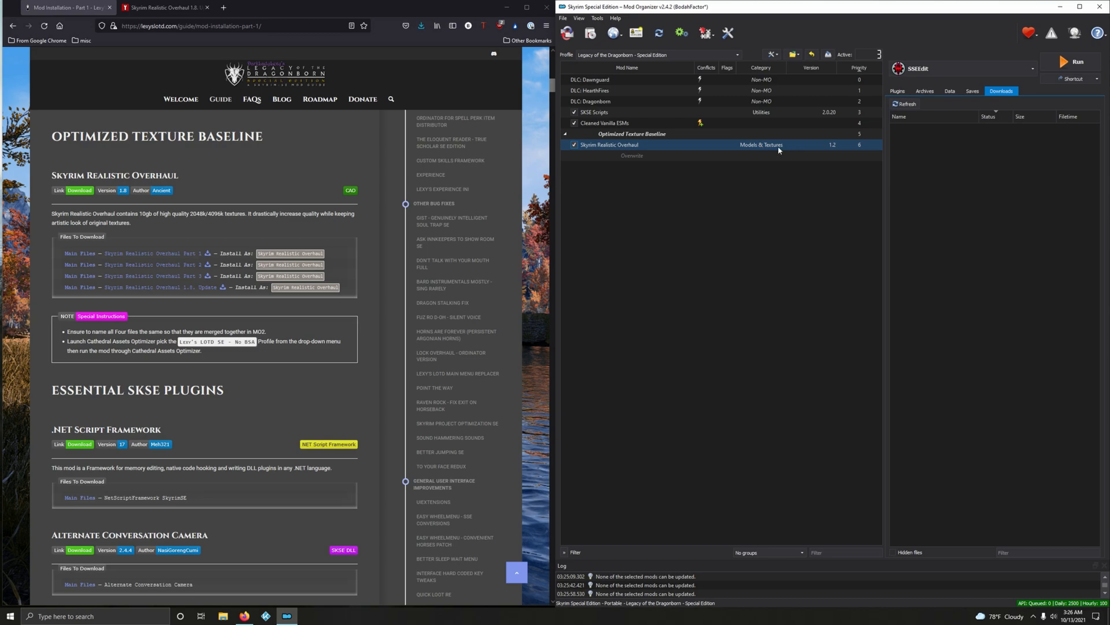
mouse_move(761, 145)
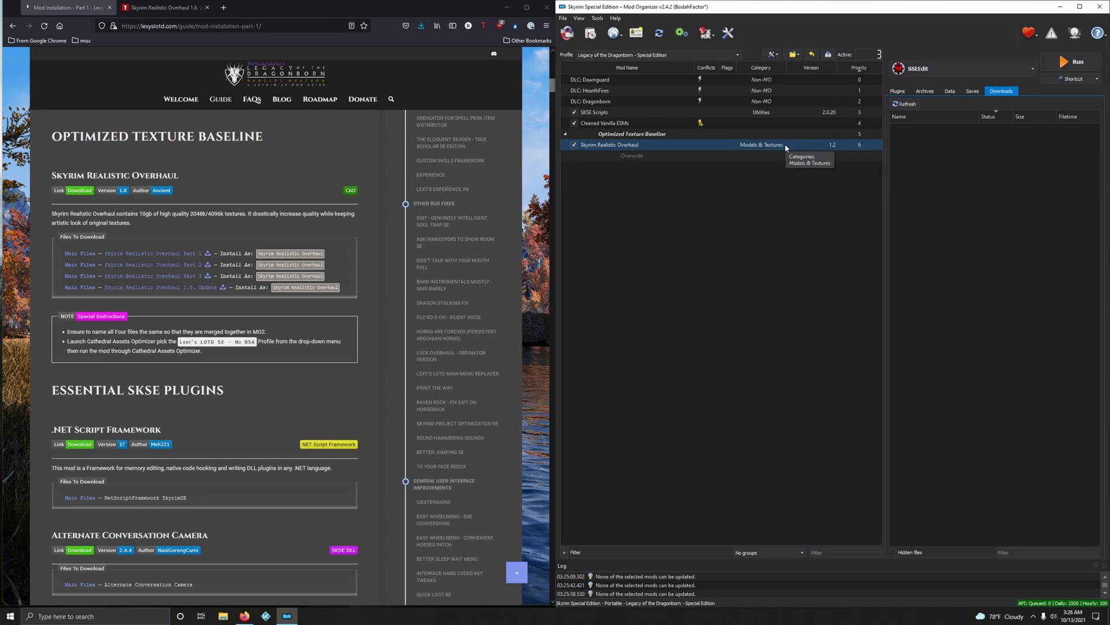
mouse_move(842, 149)
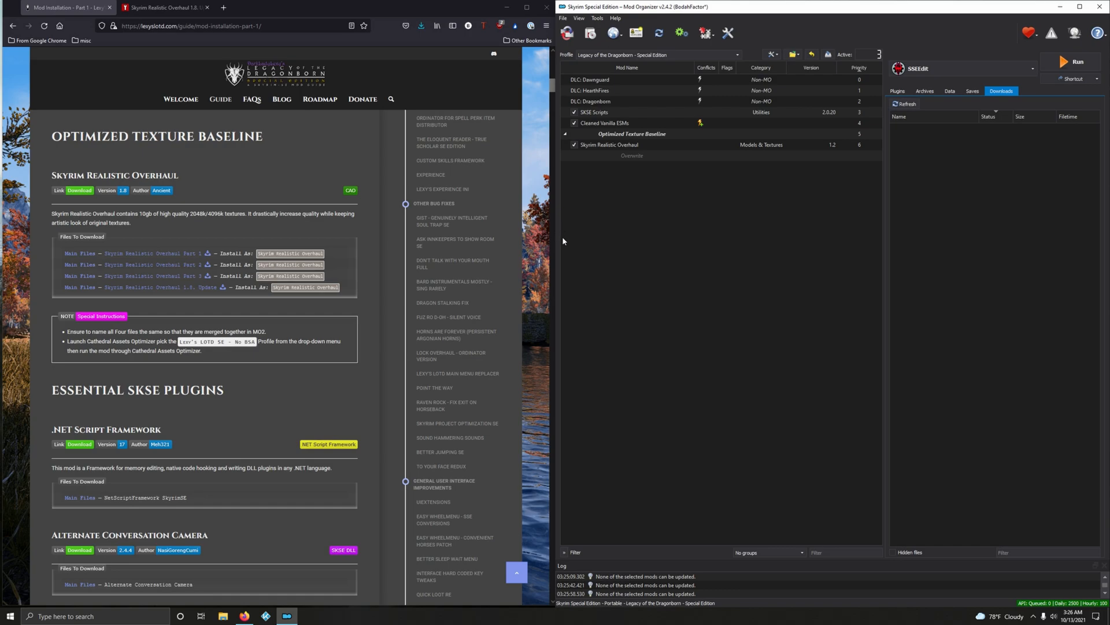
mouse_move(361, 399)
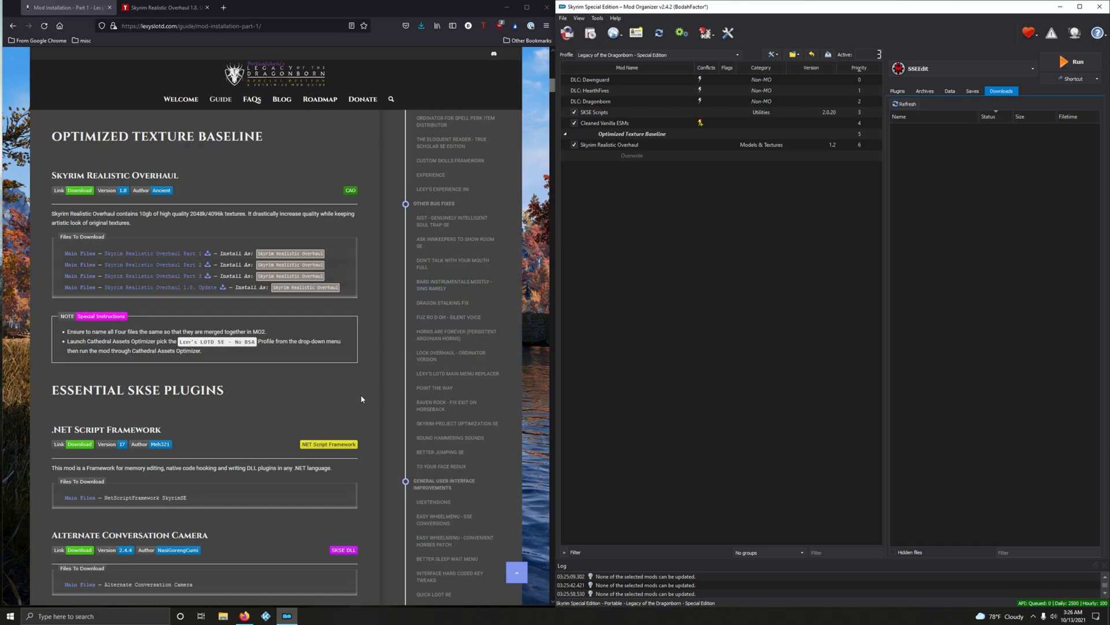
mouse_move(156, 413)
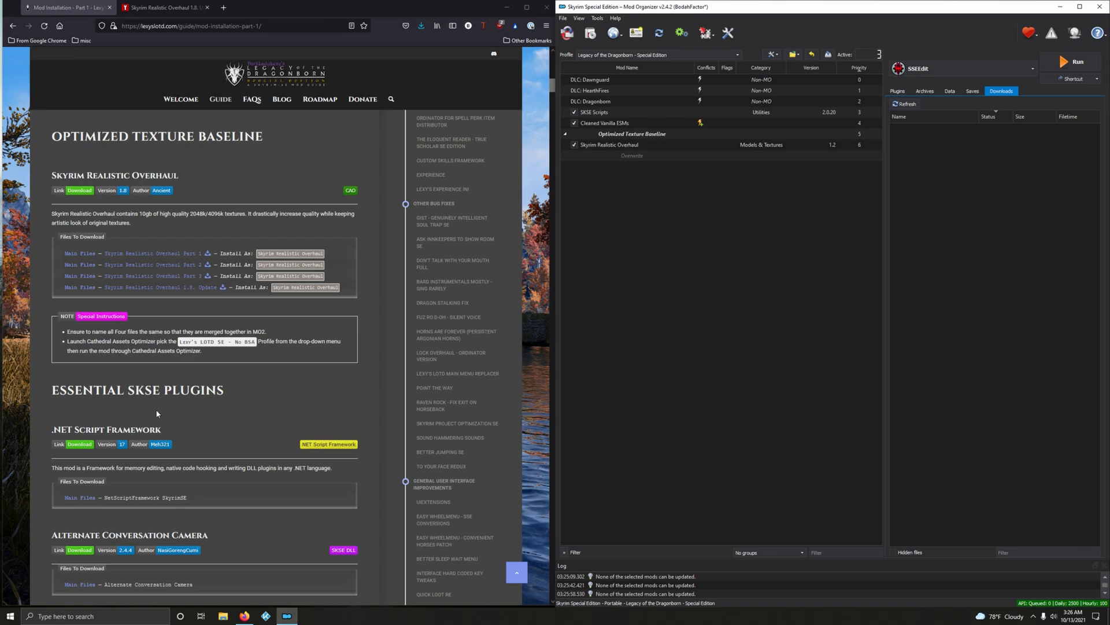
scroll(down, 3)
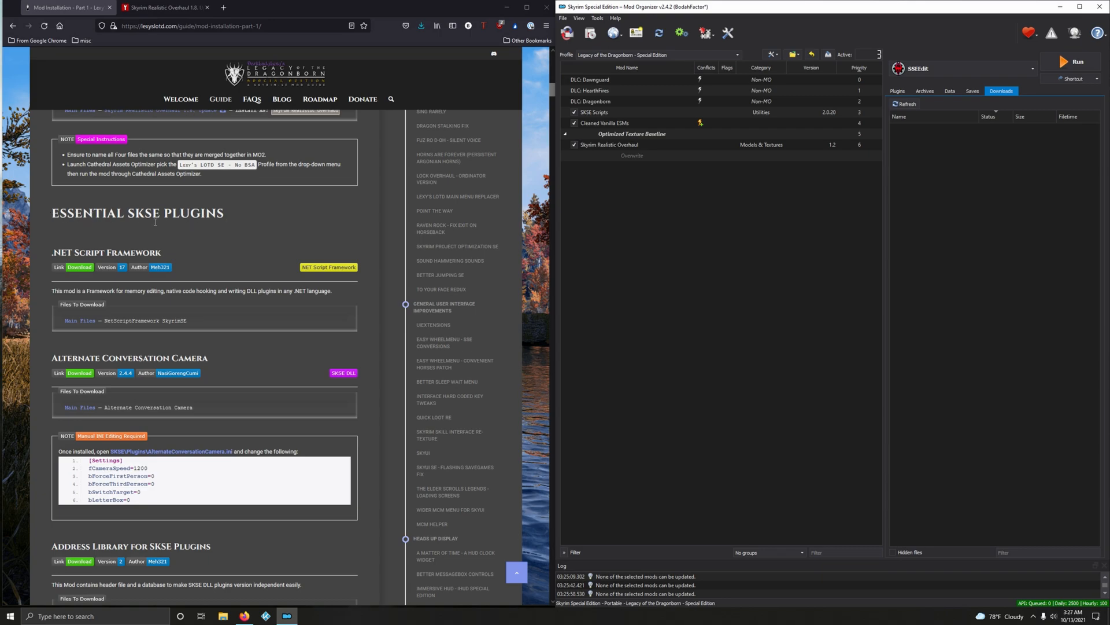
scroll(up, 3)
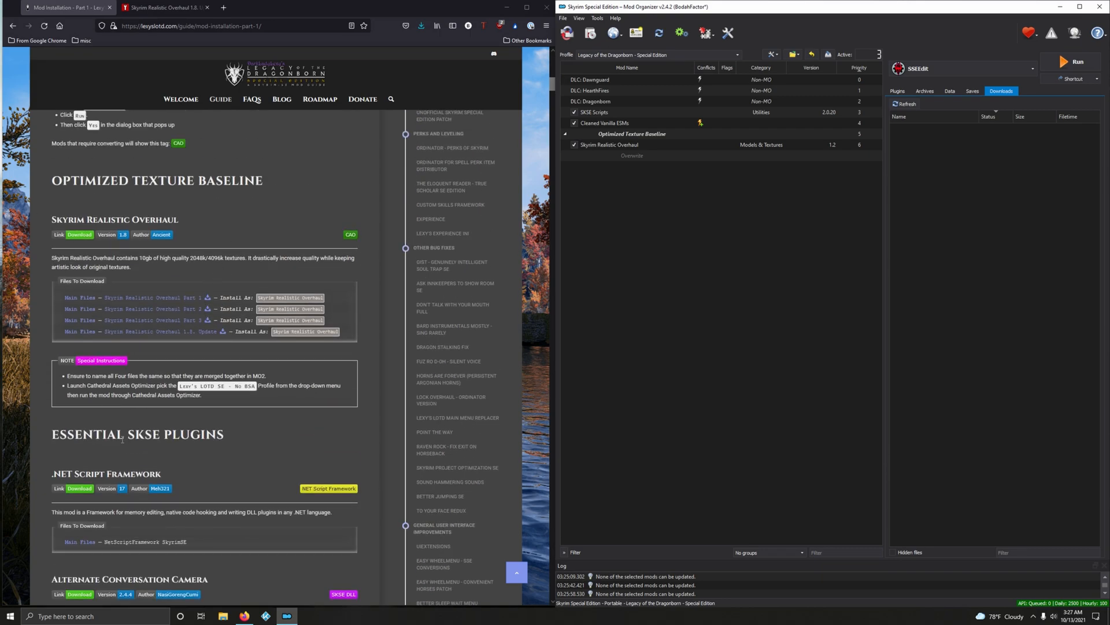
scroll(down, 3)
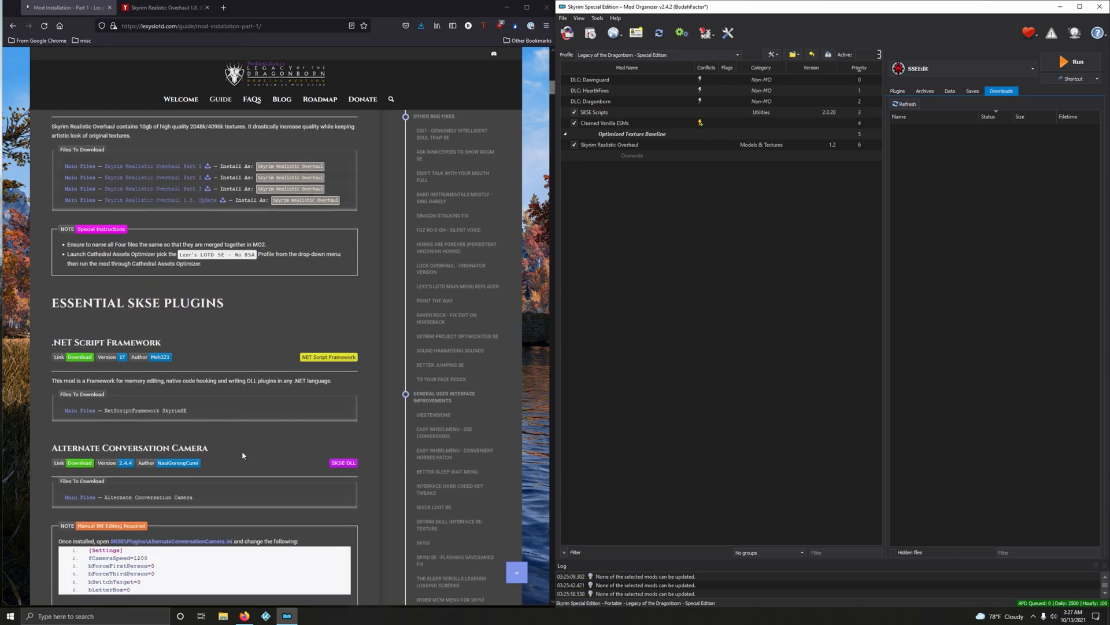